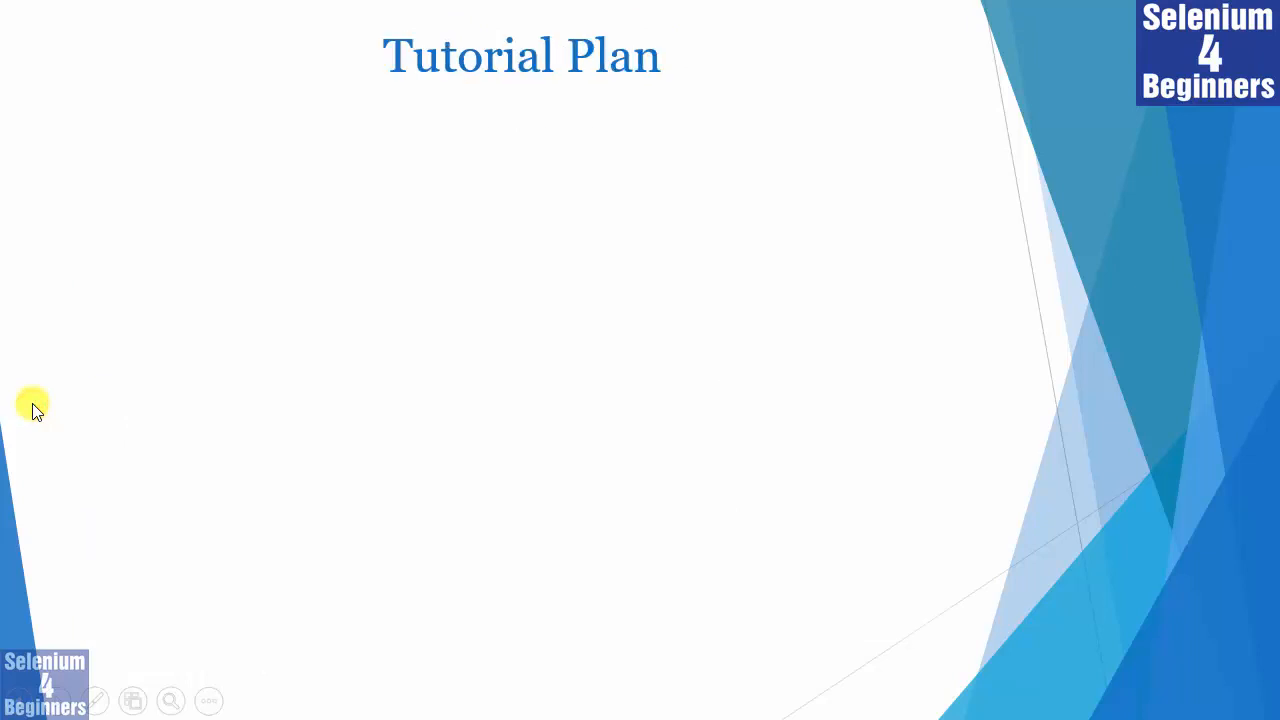
mouse_move(40, 196)
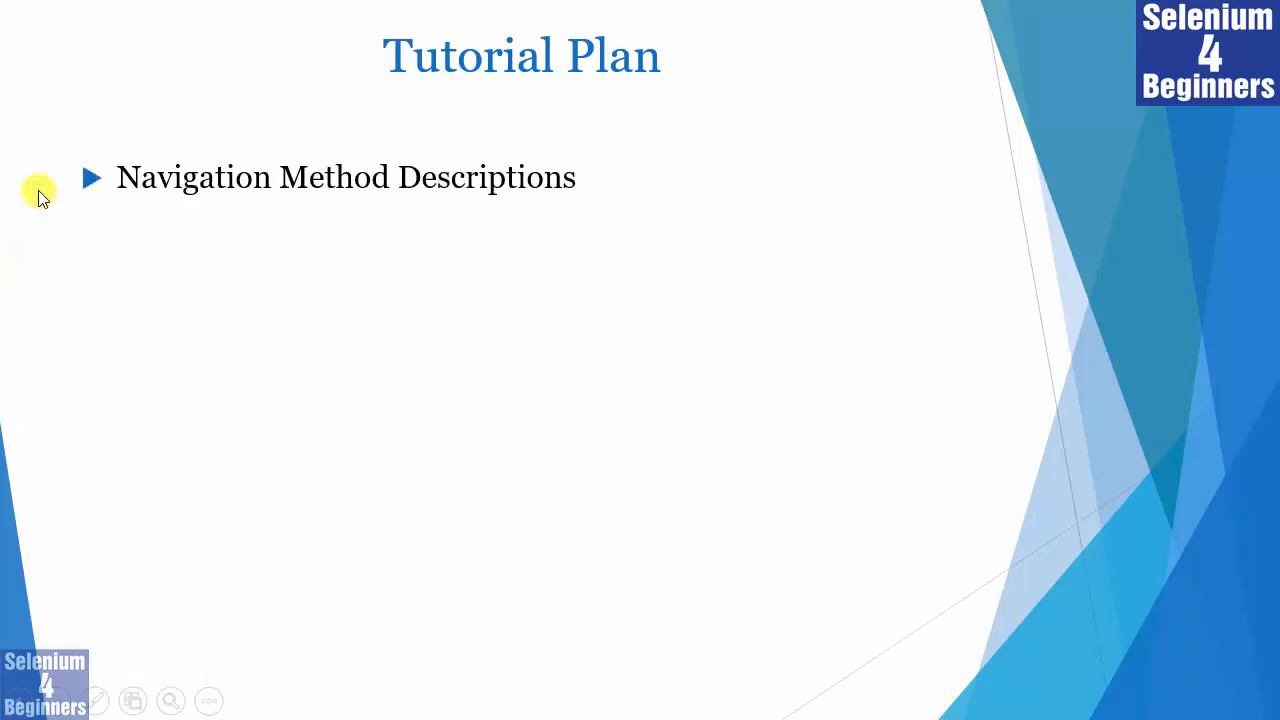
Advance the Tutorial Plan slide so Navigation Method Walkthrough becomes the current topic.
type("Navigation Method Walkthrough")
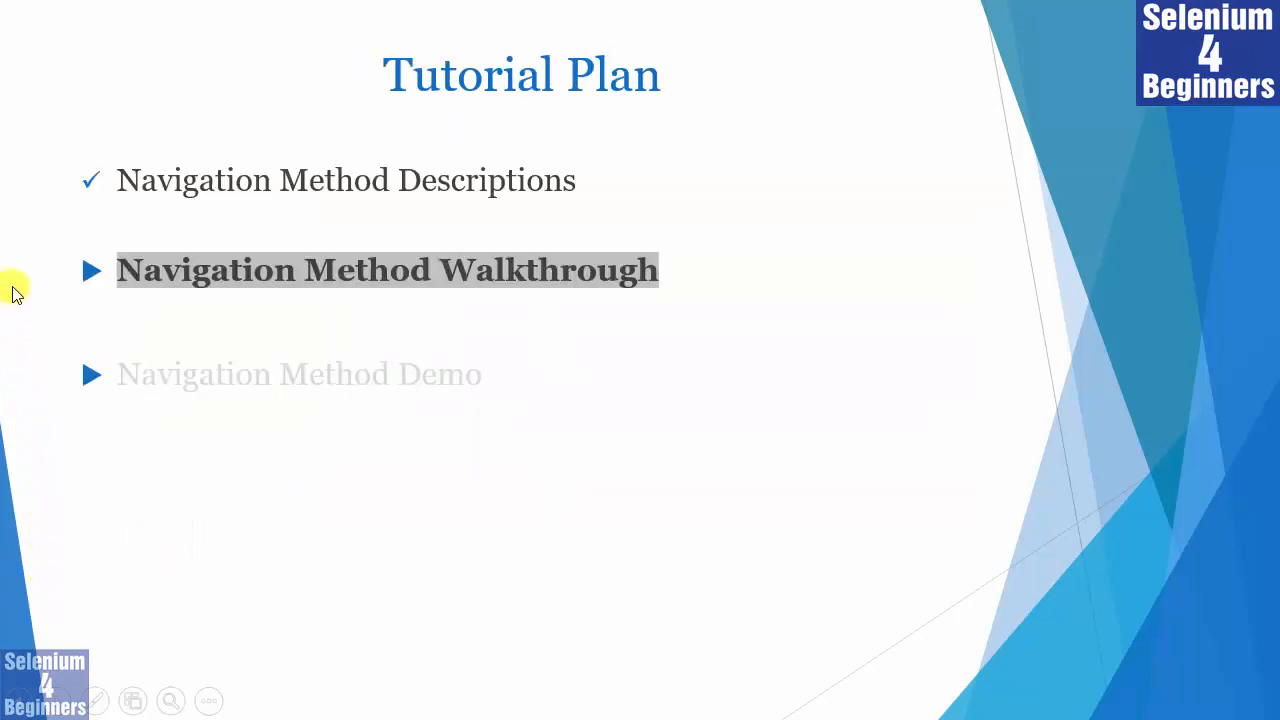
mouse_move(184, 470)
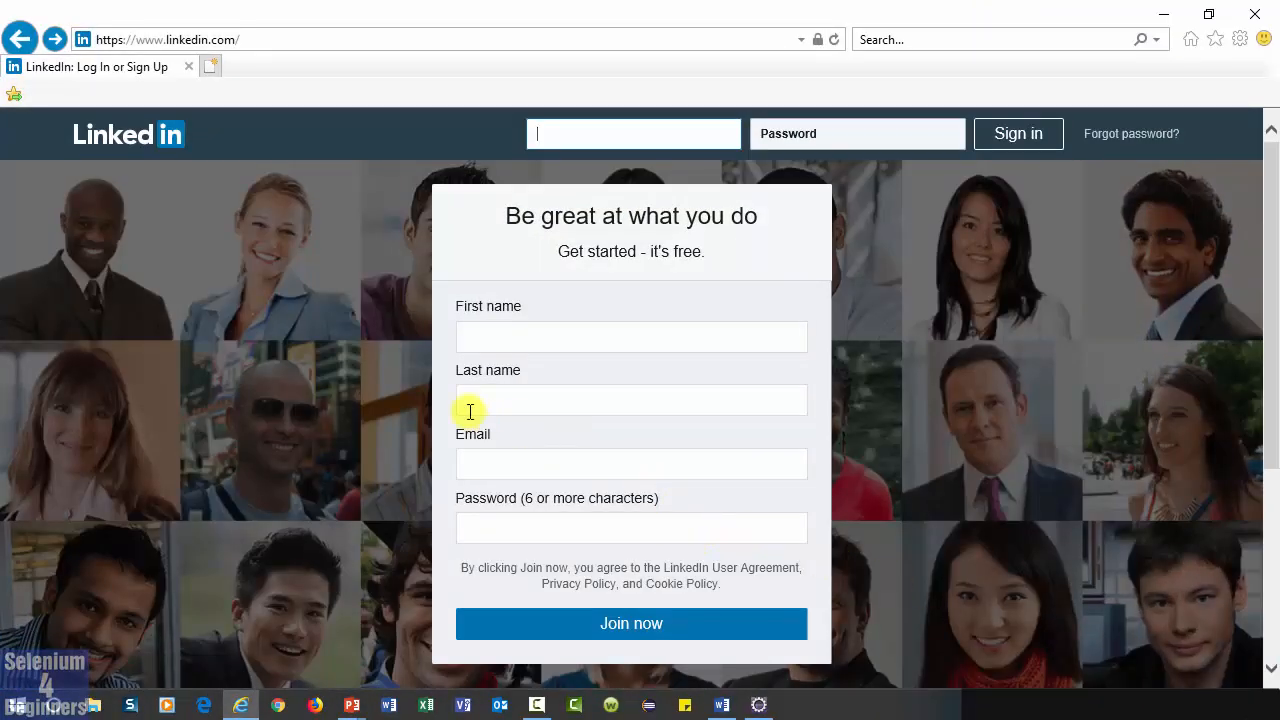
mouse_move(228, 296)
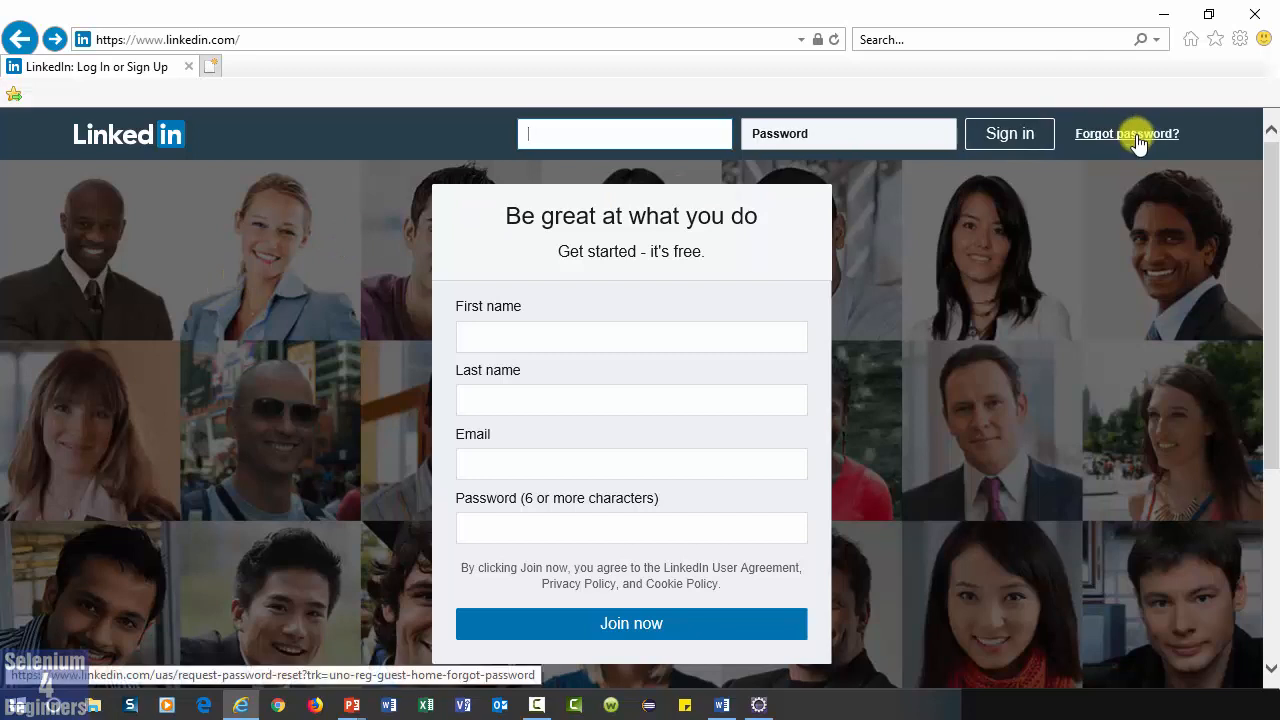
Follow LinkedIn's 'Forgot password?' link to reach the reset-password page.
left_click(1126, 132)
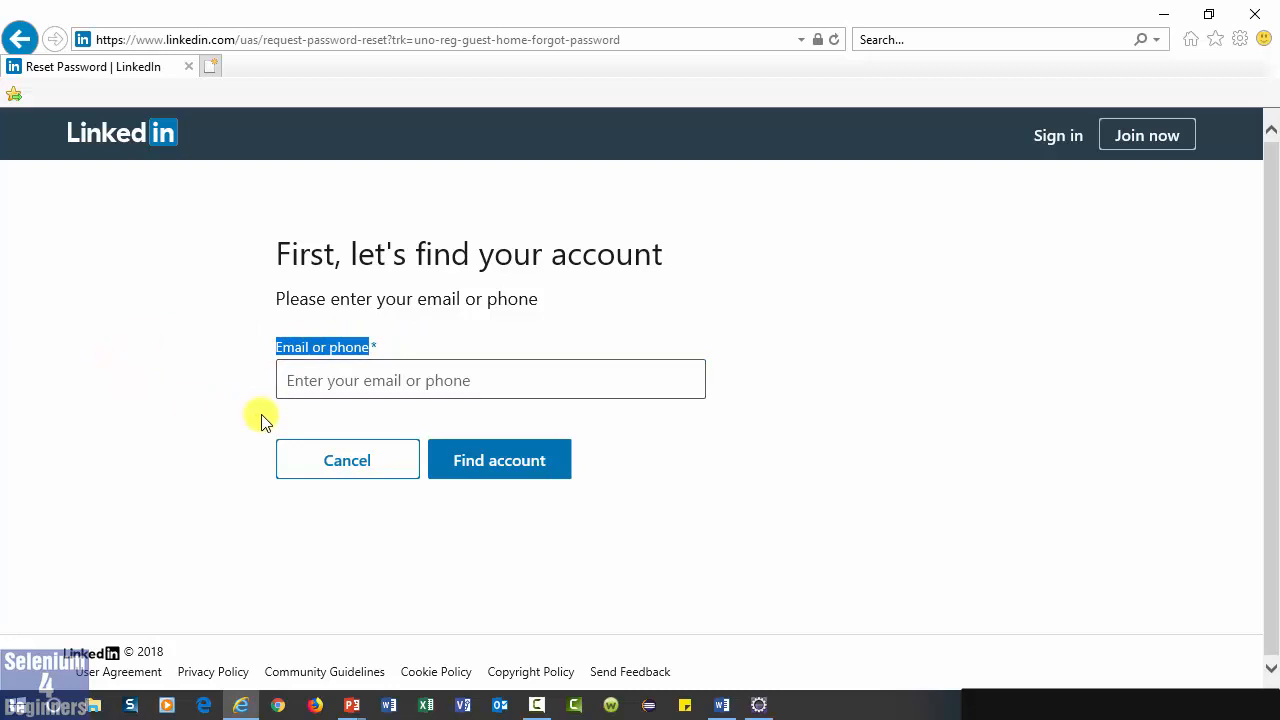
Enter an email address ending in .com into the reset-password field.
left_click(490, 380)
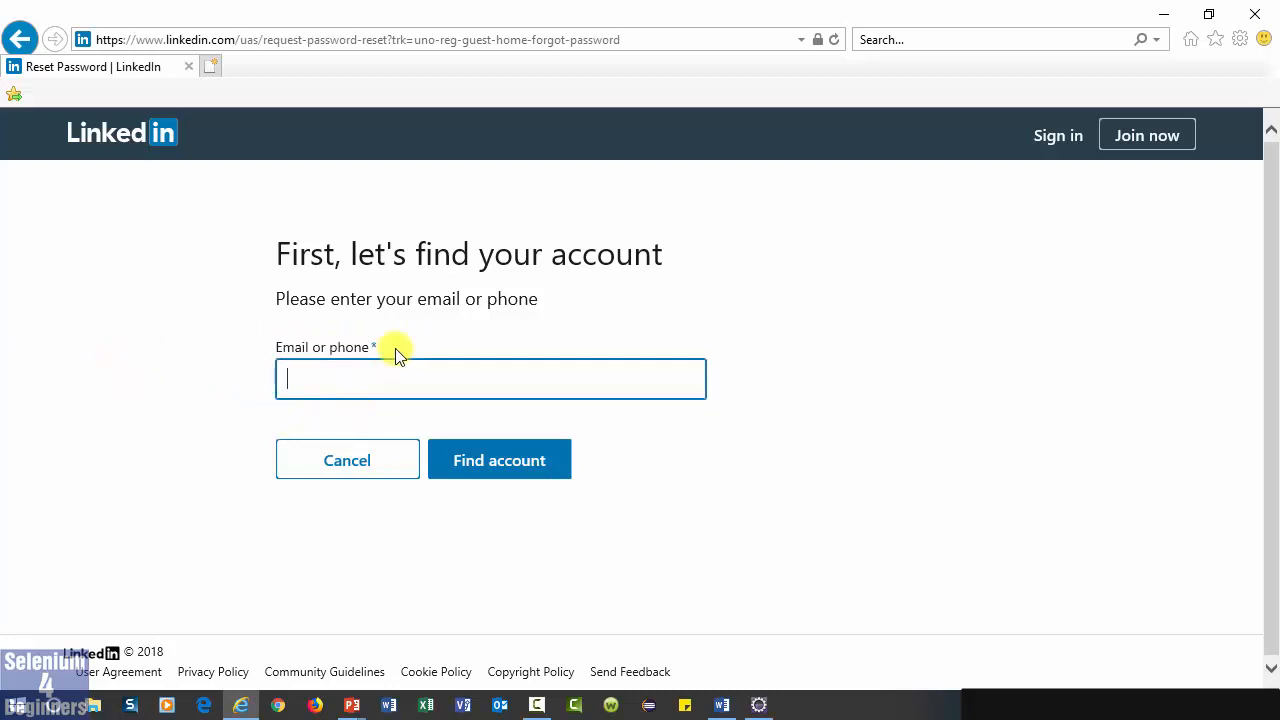
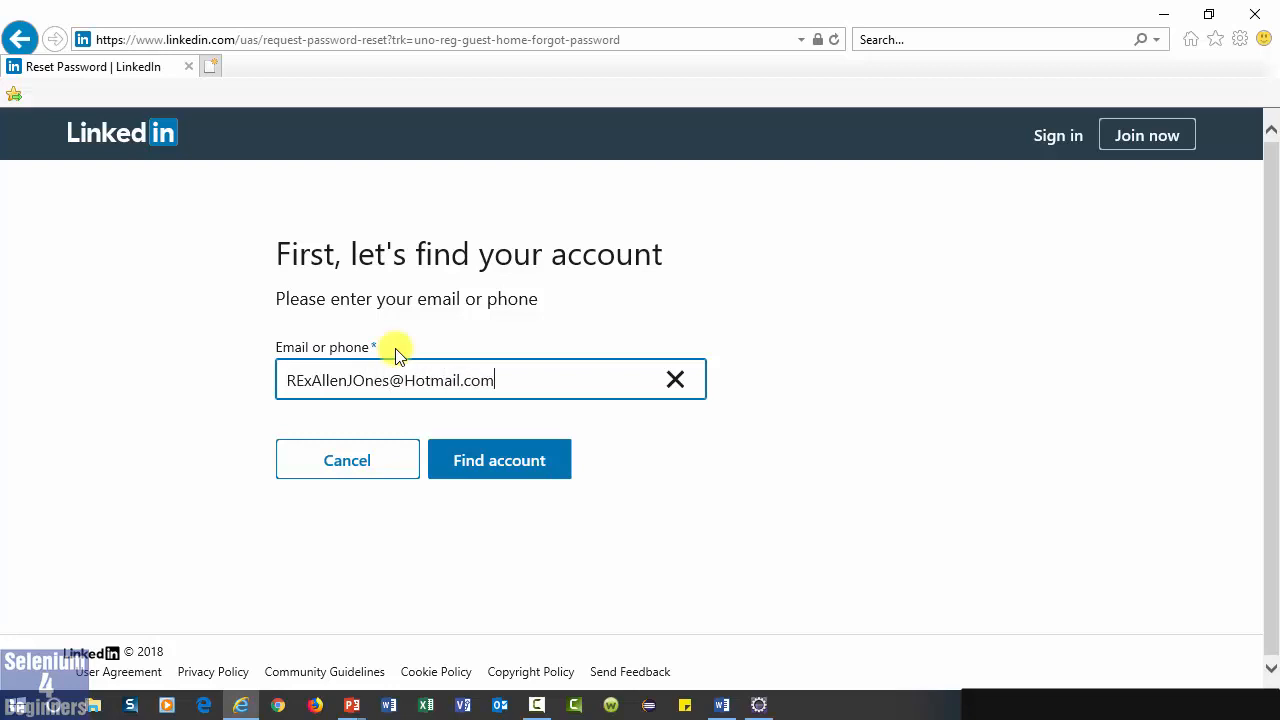
mouse_move(244, 300)
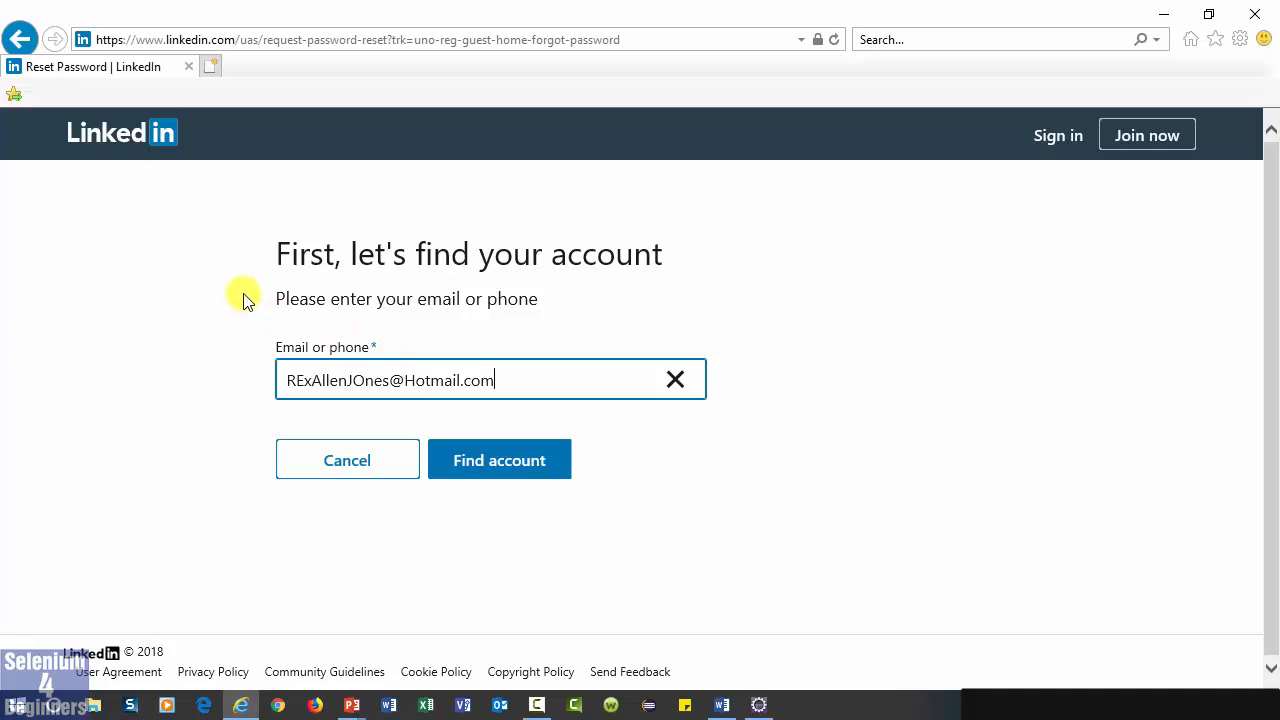
Refresh the page so the email field clears, then go back to the previous page.
right_click(90, 66)
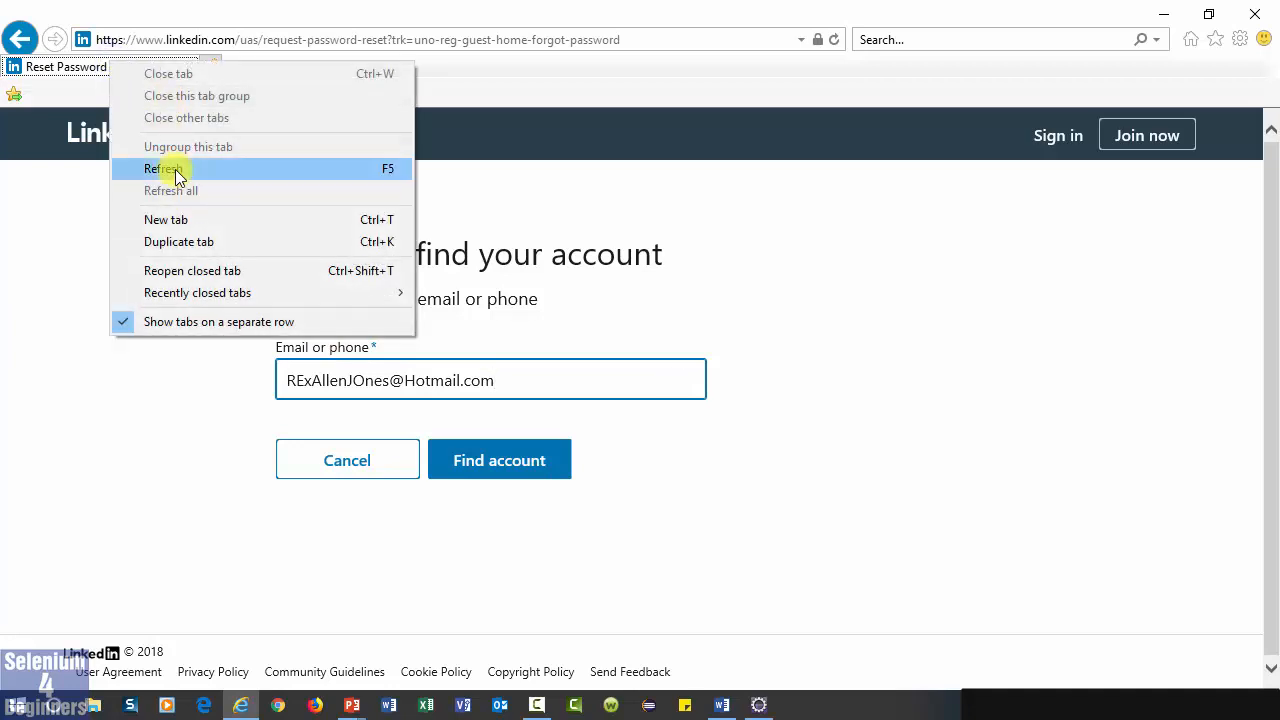
left_click(162, 168)
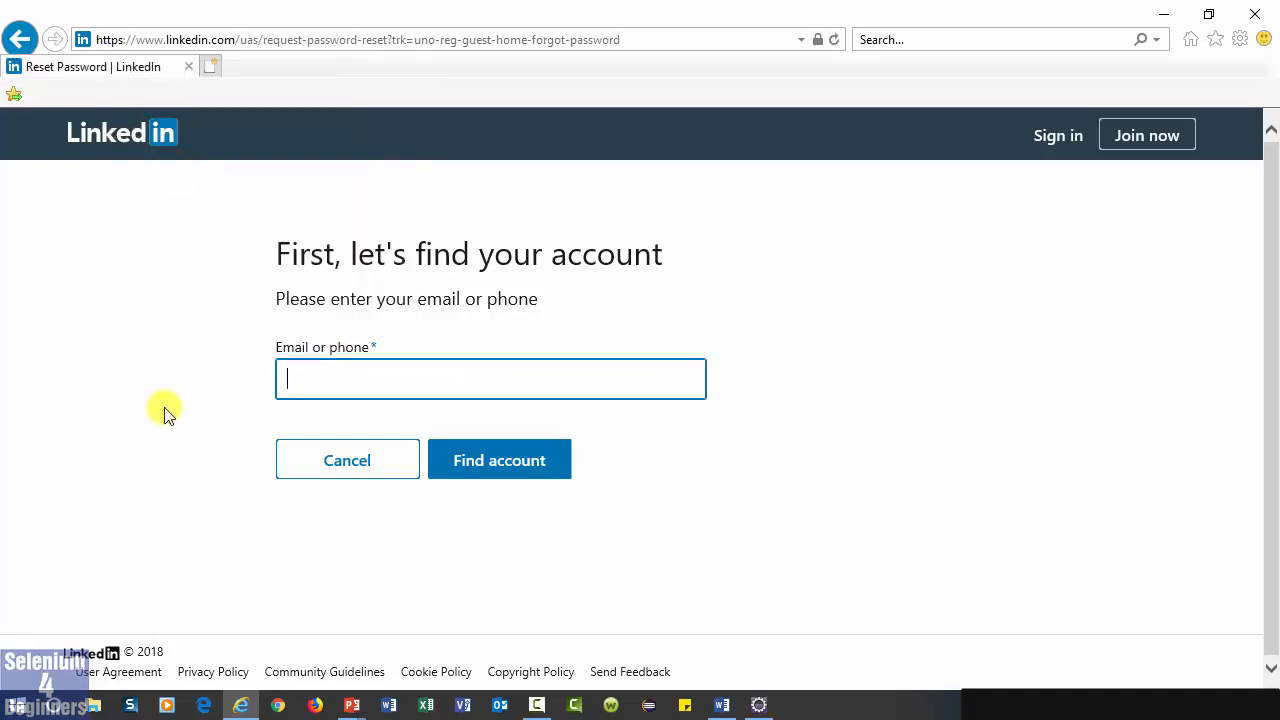
mouse_move(220, 410)
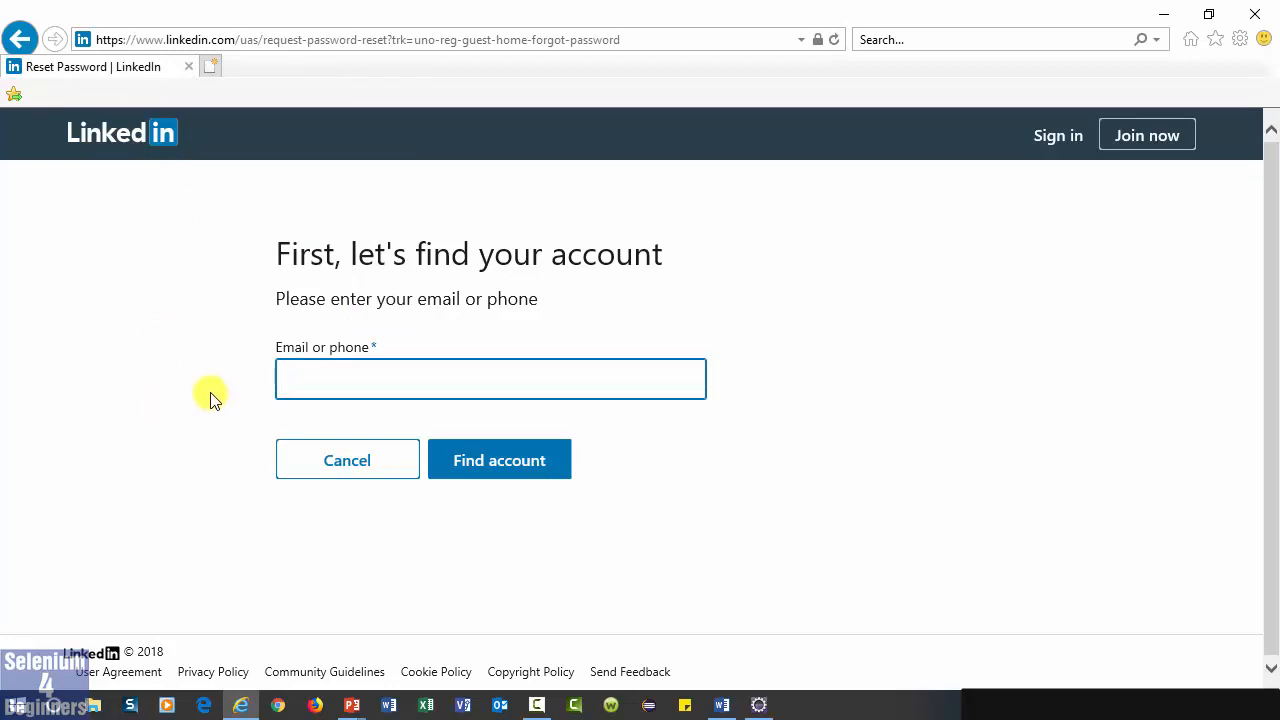
left_click(490, 378)
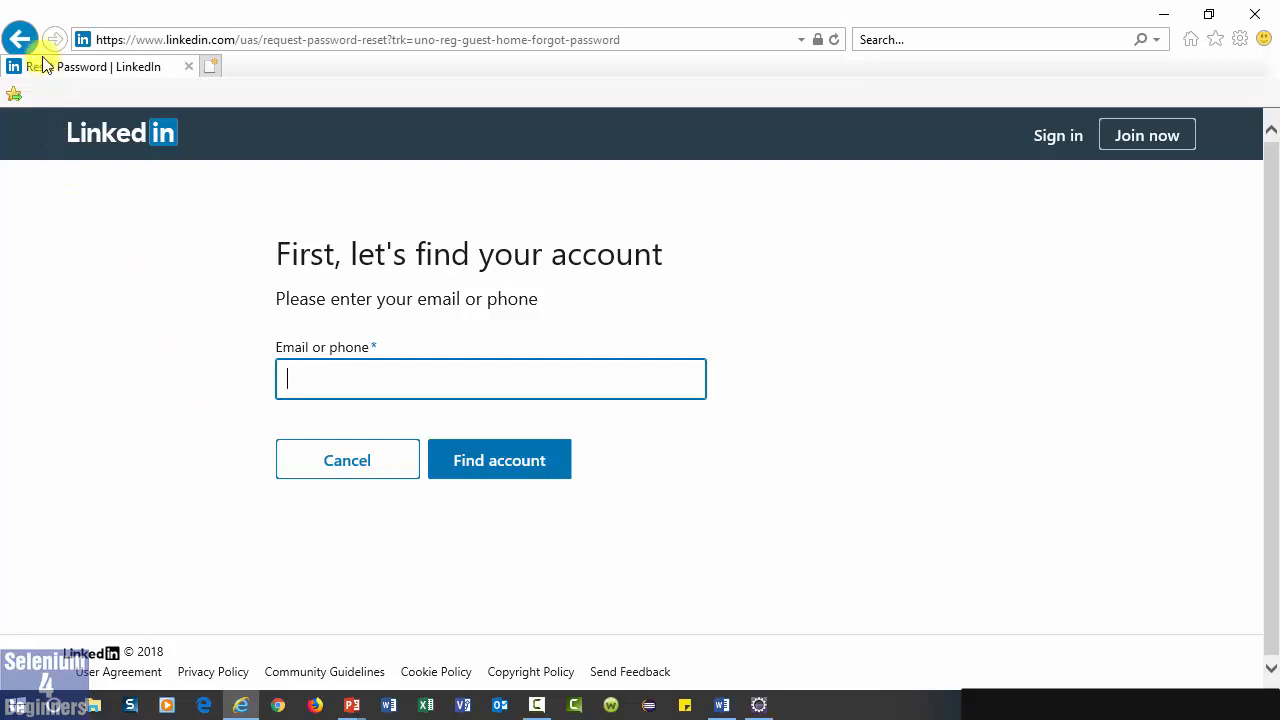
left_click(20, 40)
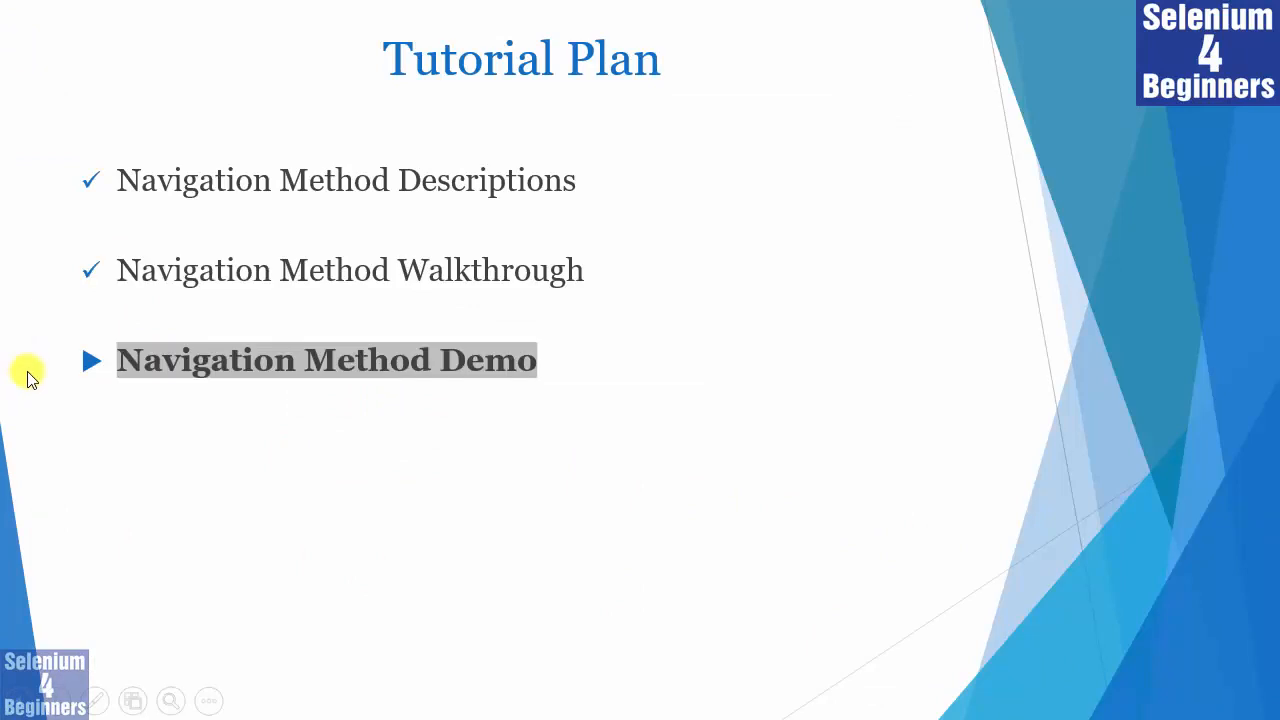
mouse_move(1096, 592)
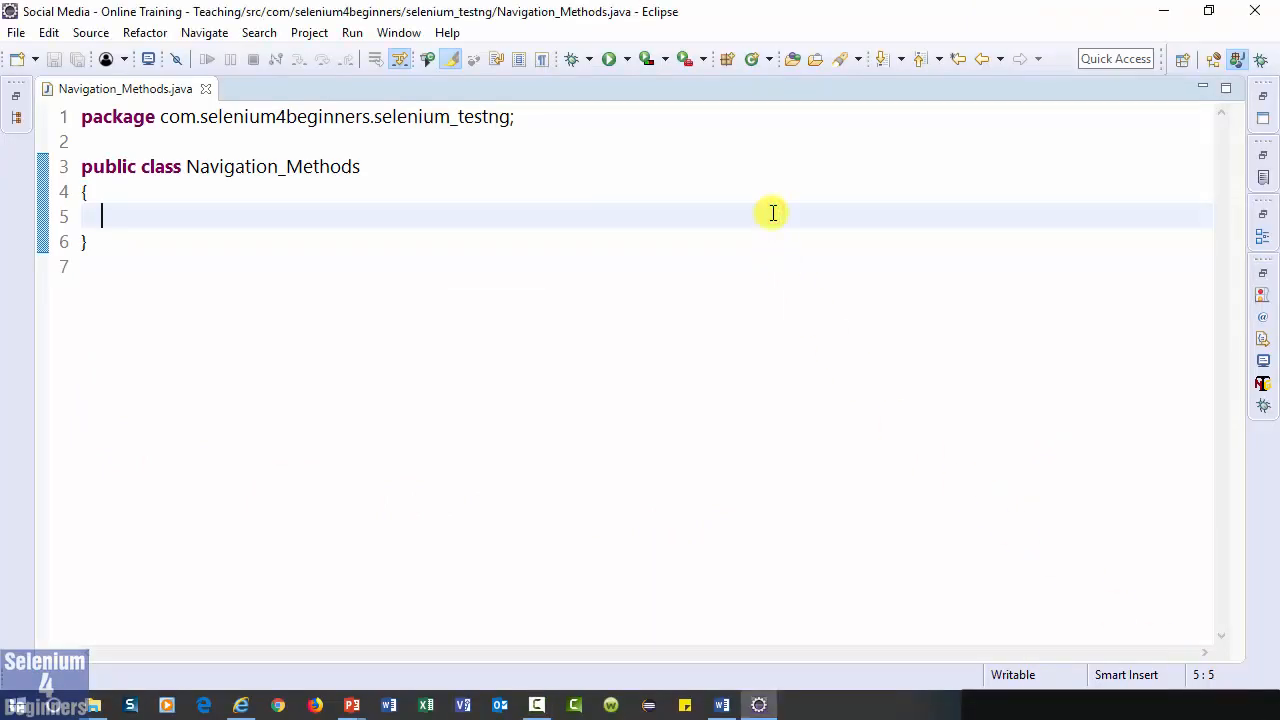
type("WebDr")
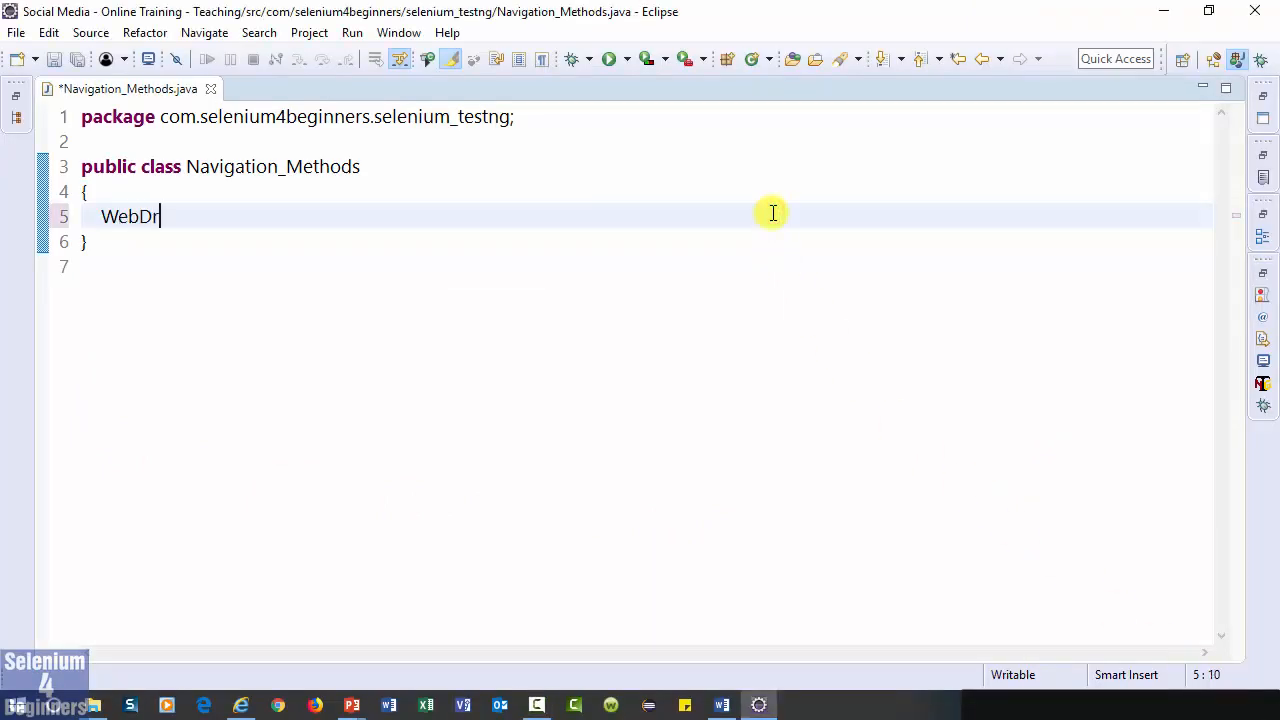
type("iver dri")
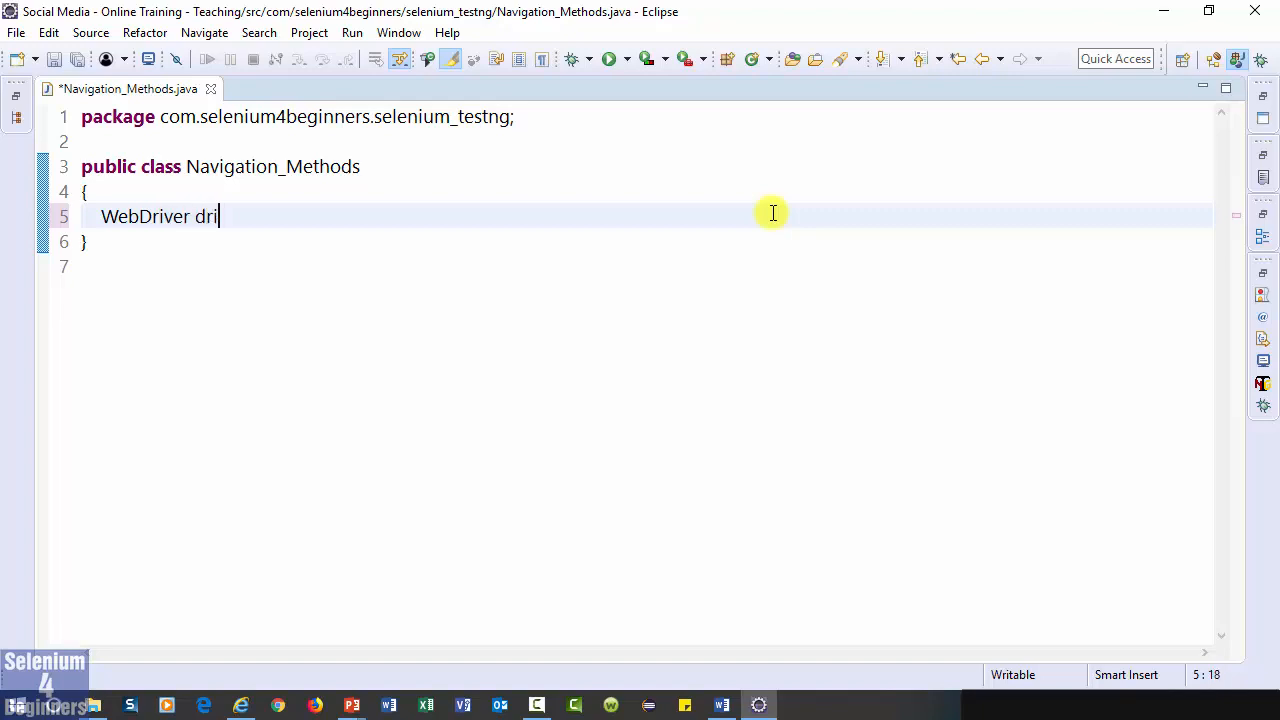
type("ver;")
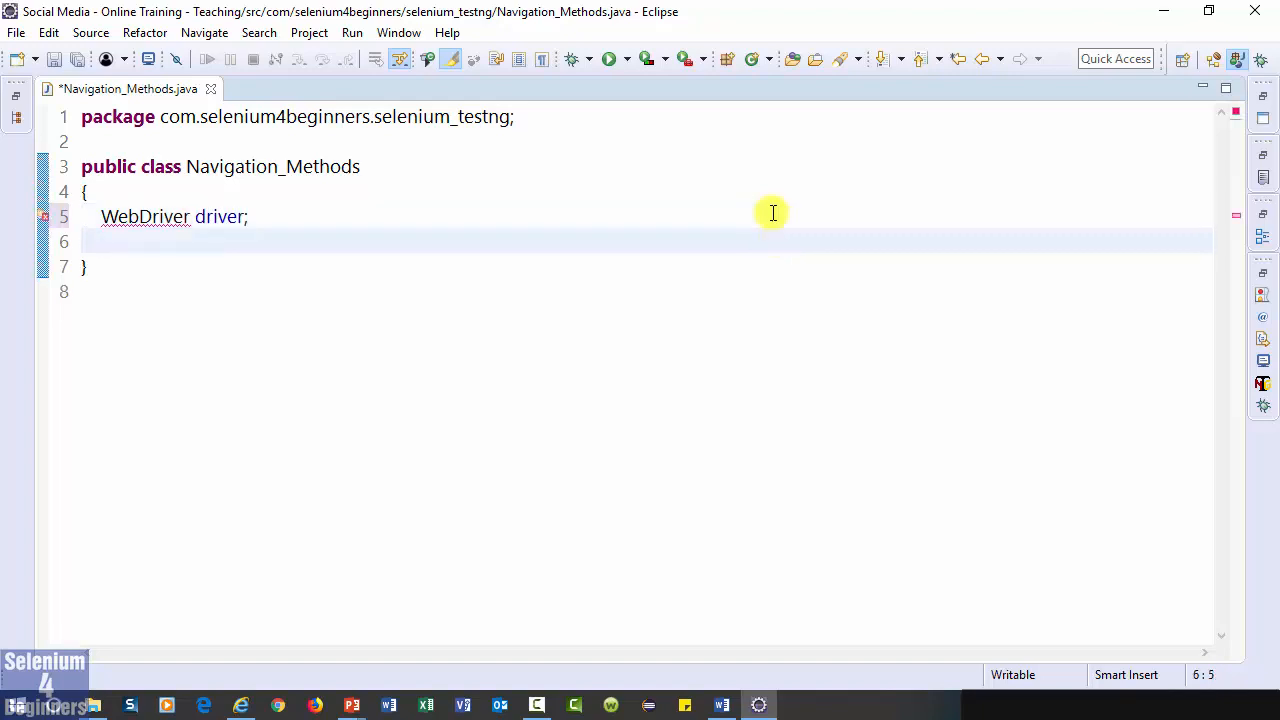
type("@B")
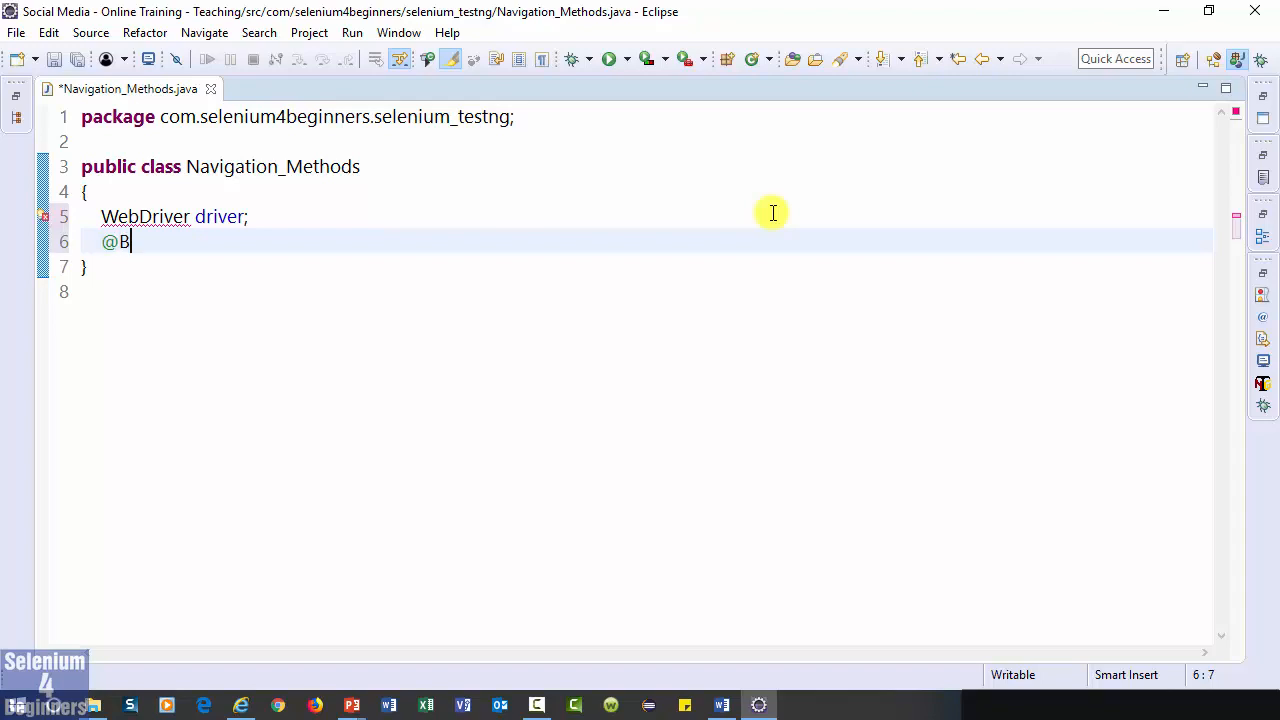
type("eforeTest")
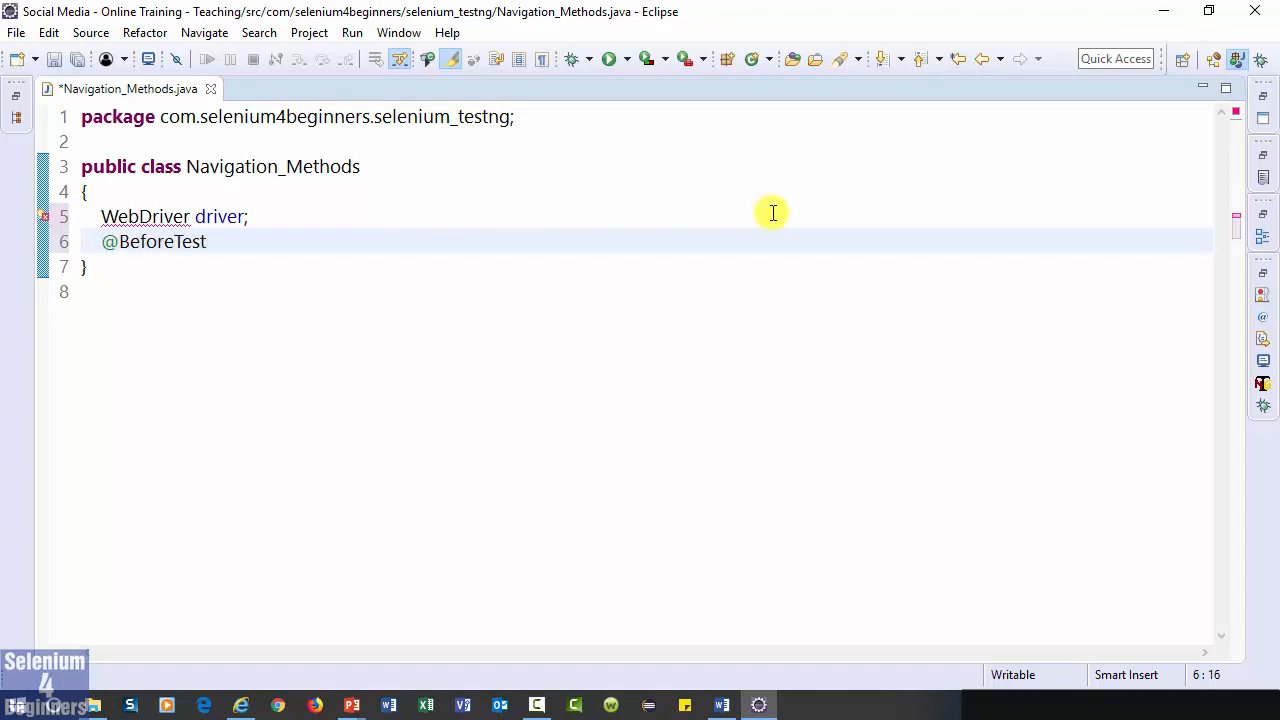
key("Enter")
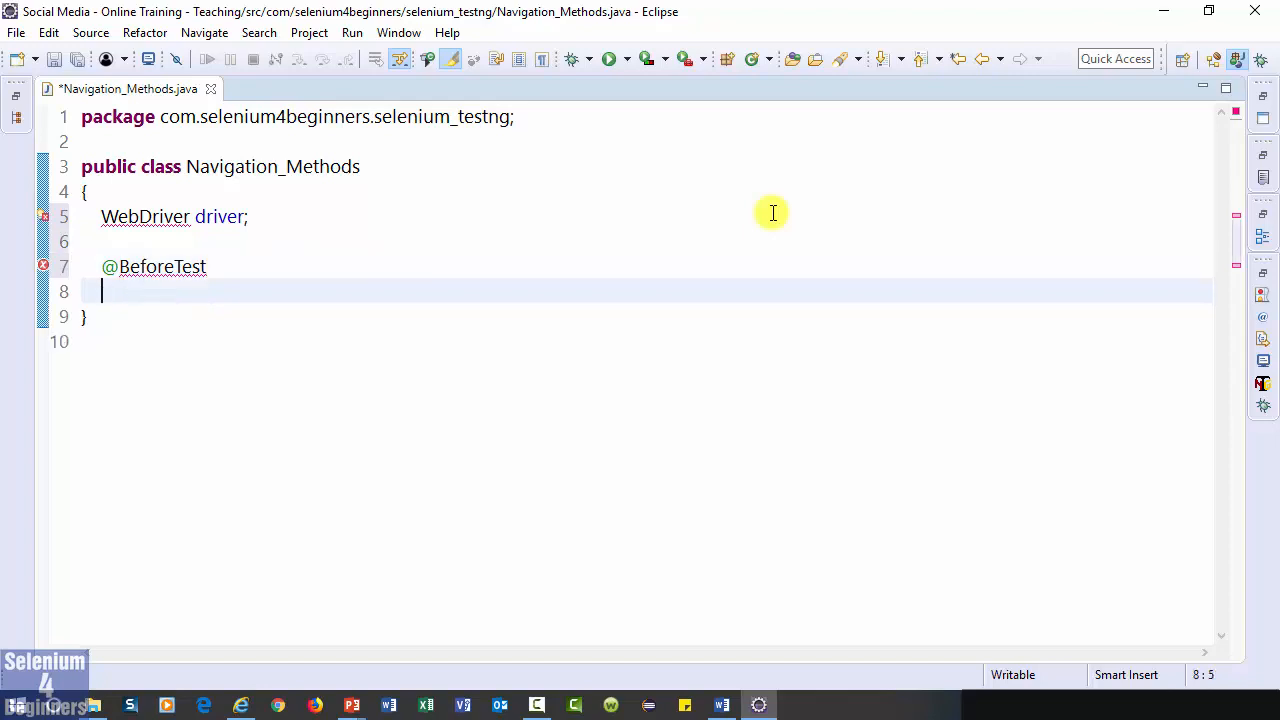
type("public")
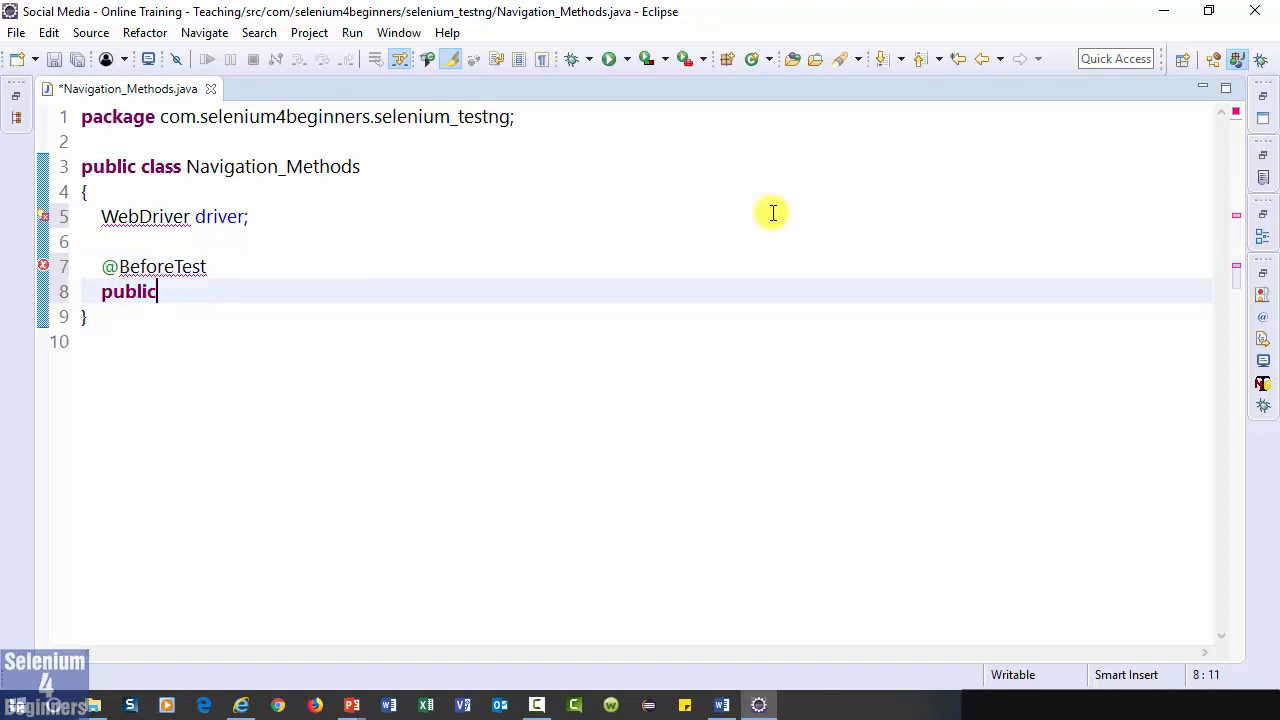
type("void setUp (")
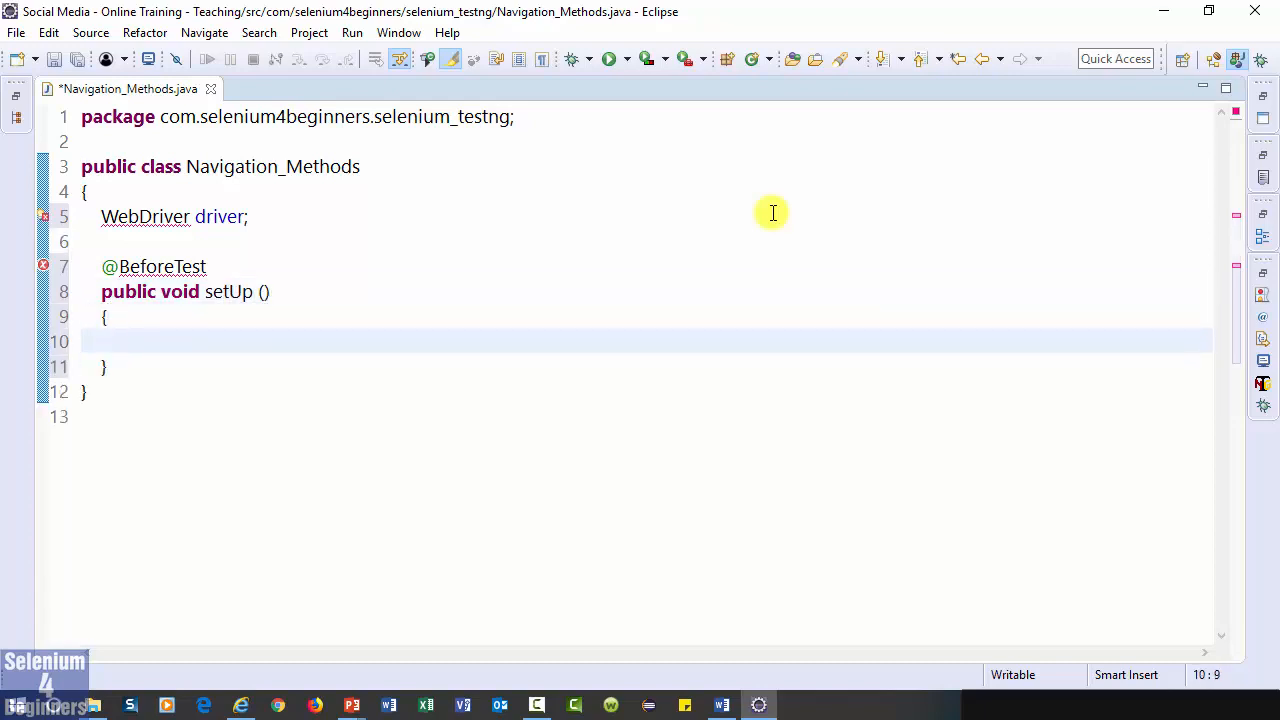
key("ctrl+shift+o")
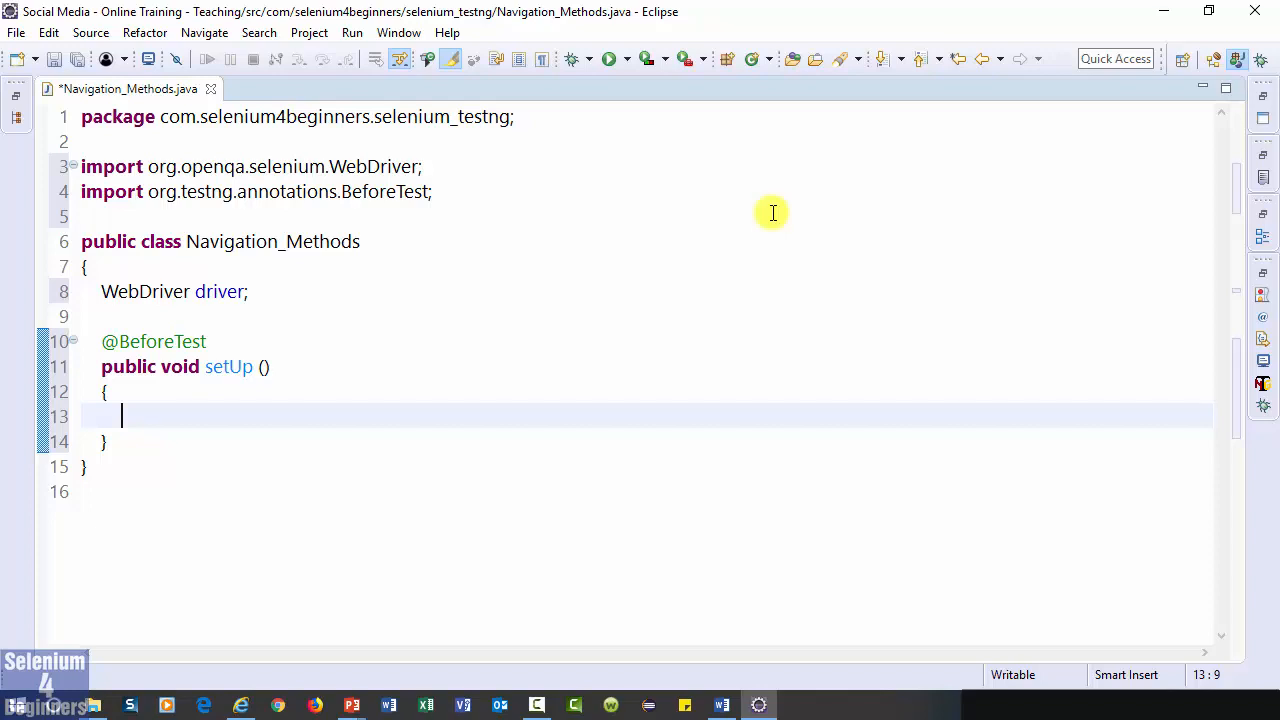
Begin setUp with System.setProperty using key "webdriver.chrome.driver" and a placeholder value.
type("SYstem")
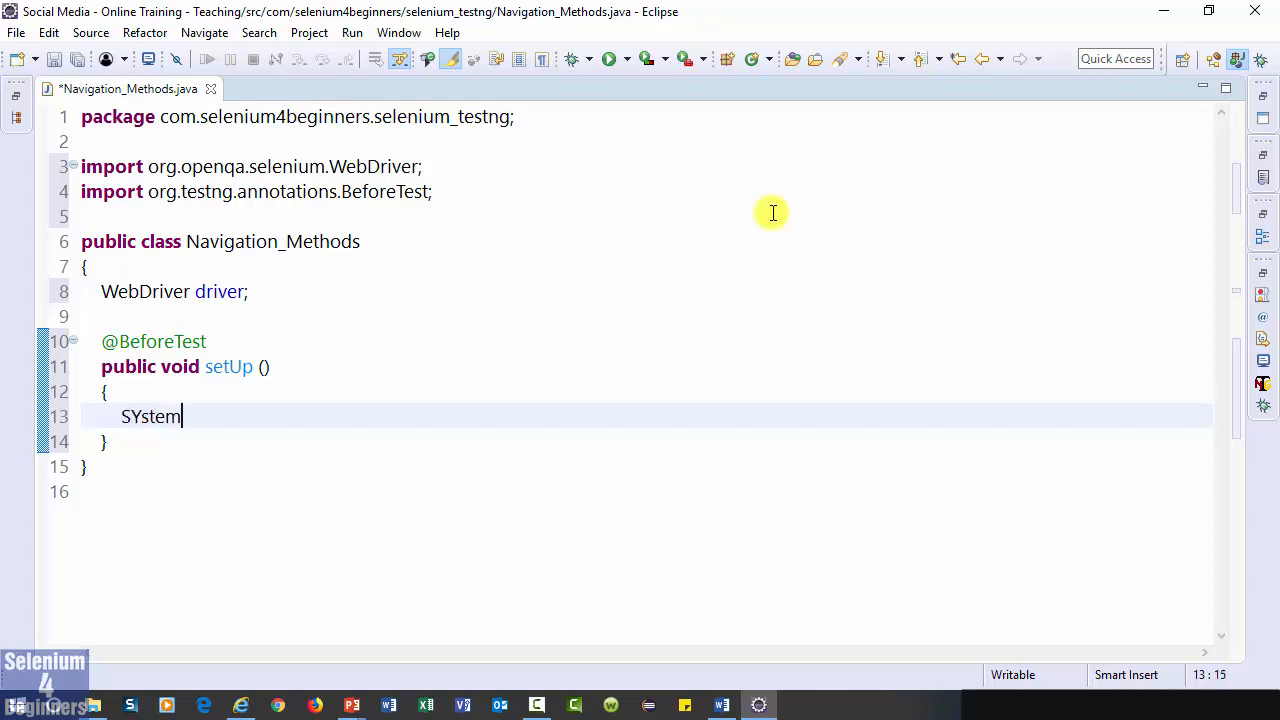
type(".setp")
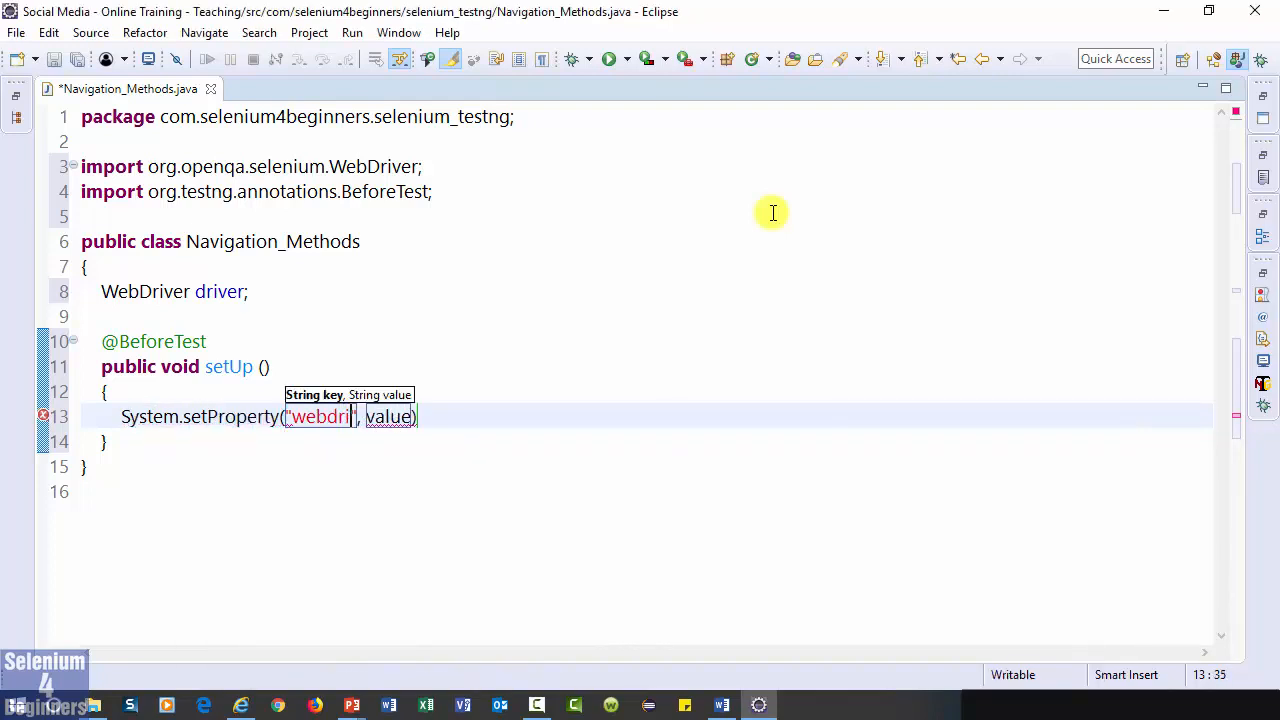
type("ver.chrome.driver")
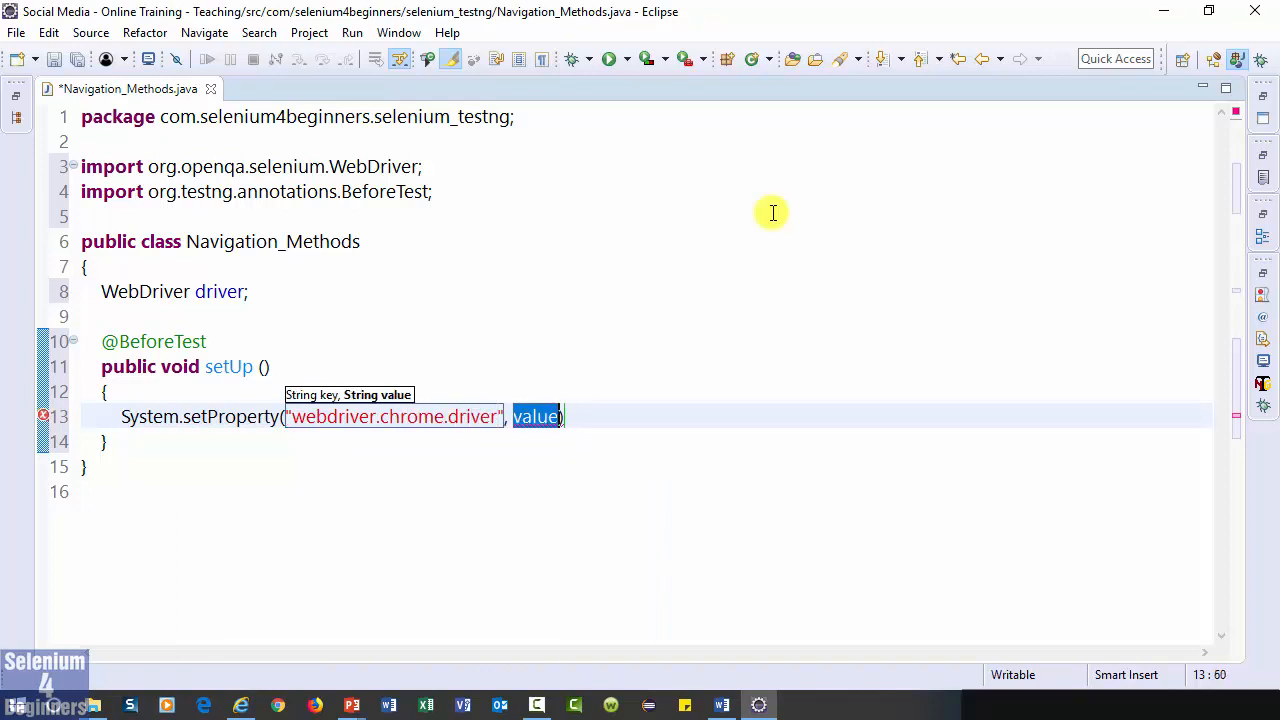
type("\"")
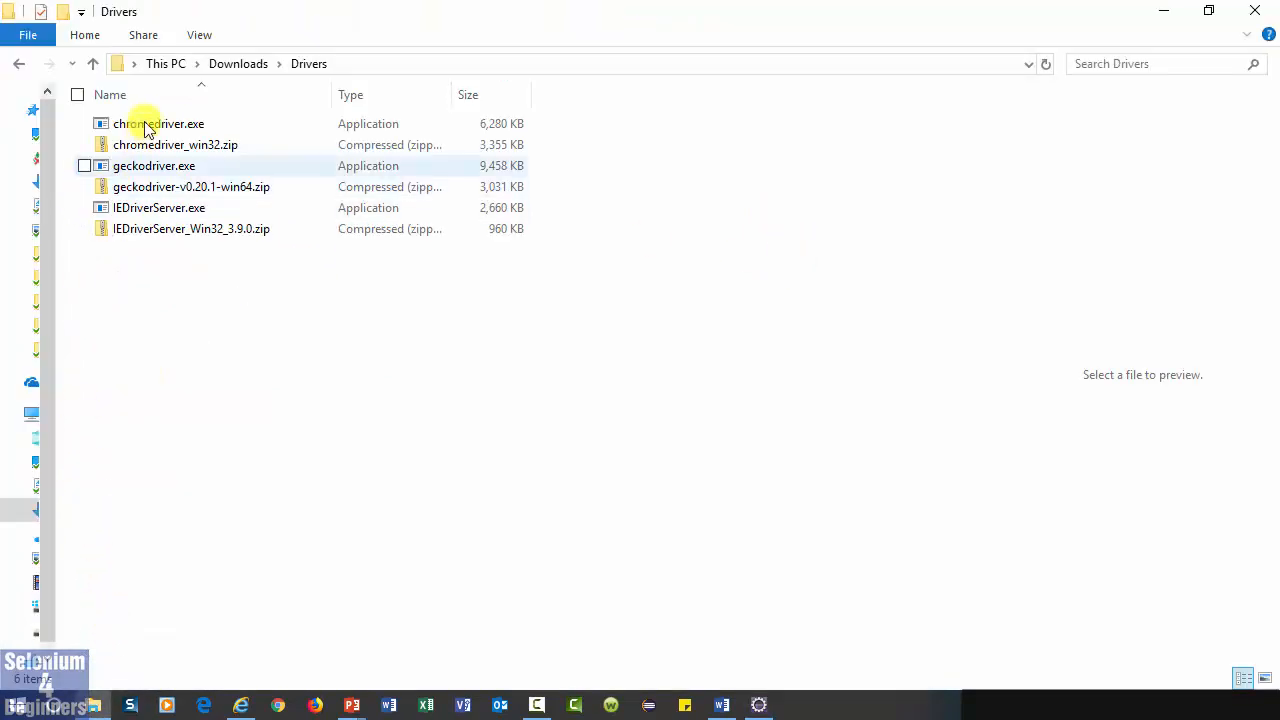
Use chromedriver.exe from the Drivers folder as the setProperty value's full path.
right_click(160, 124)
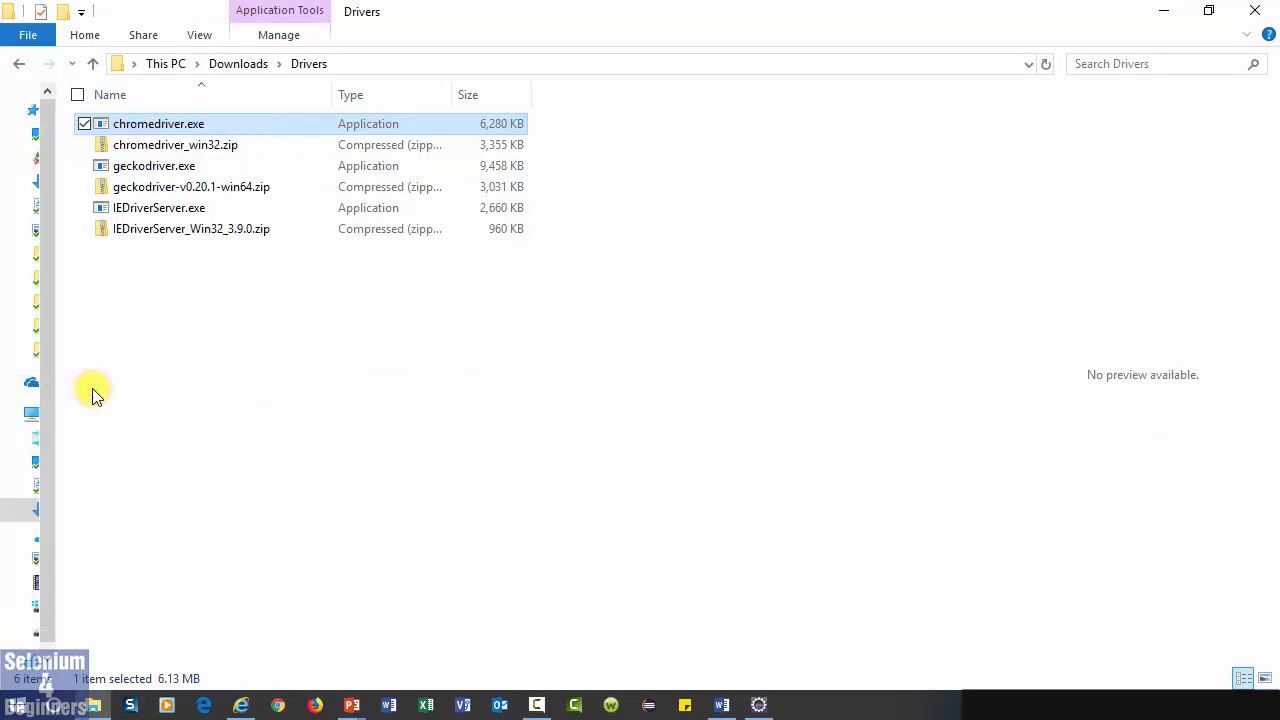
left_click(760, 704)
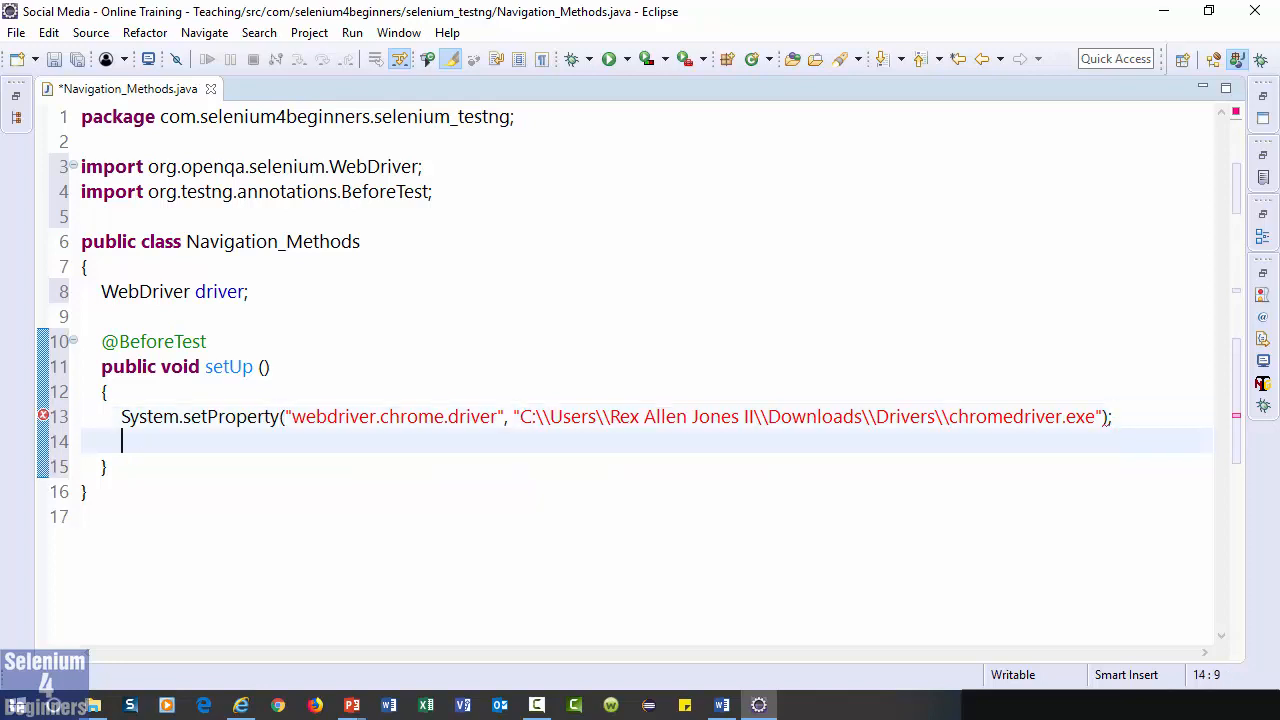
Add 'driver = new ChromeDriver();' and 'driver.manage().window().maximize();' to setUp.
type("driver =")
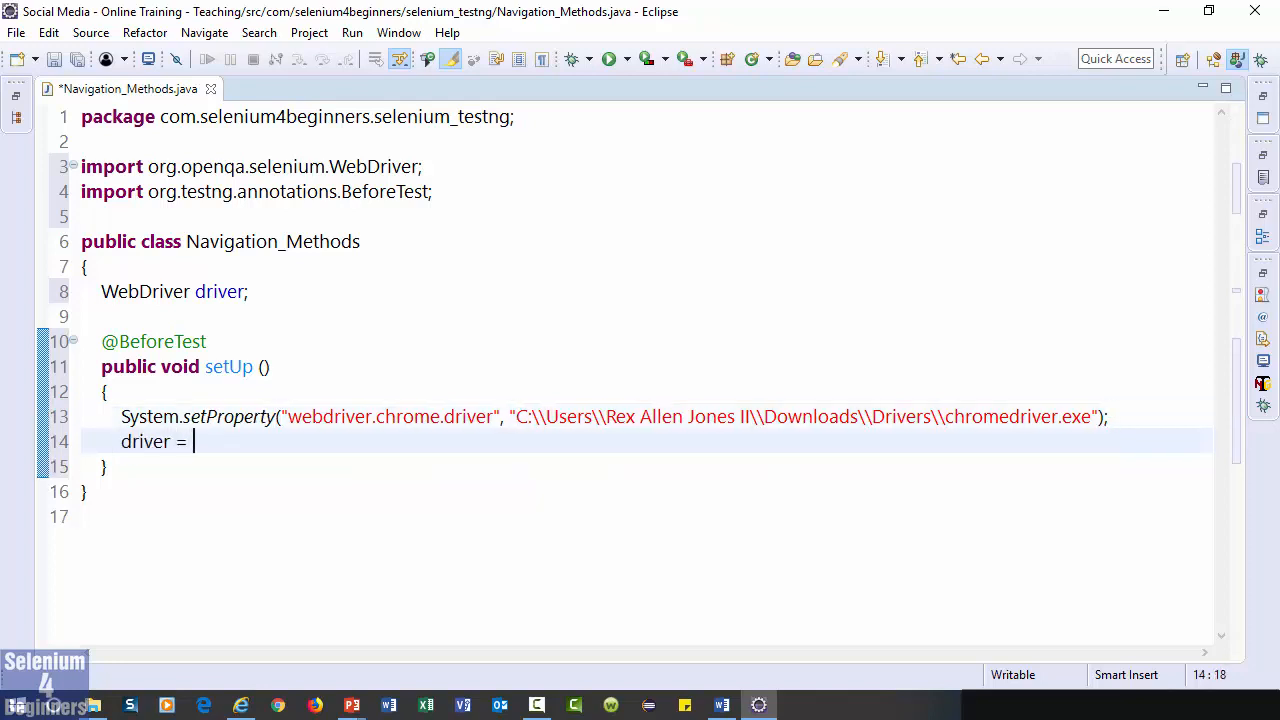
type("new Chrome")
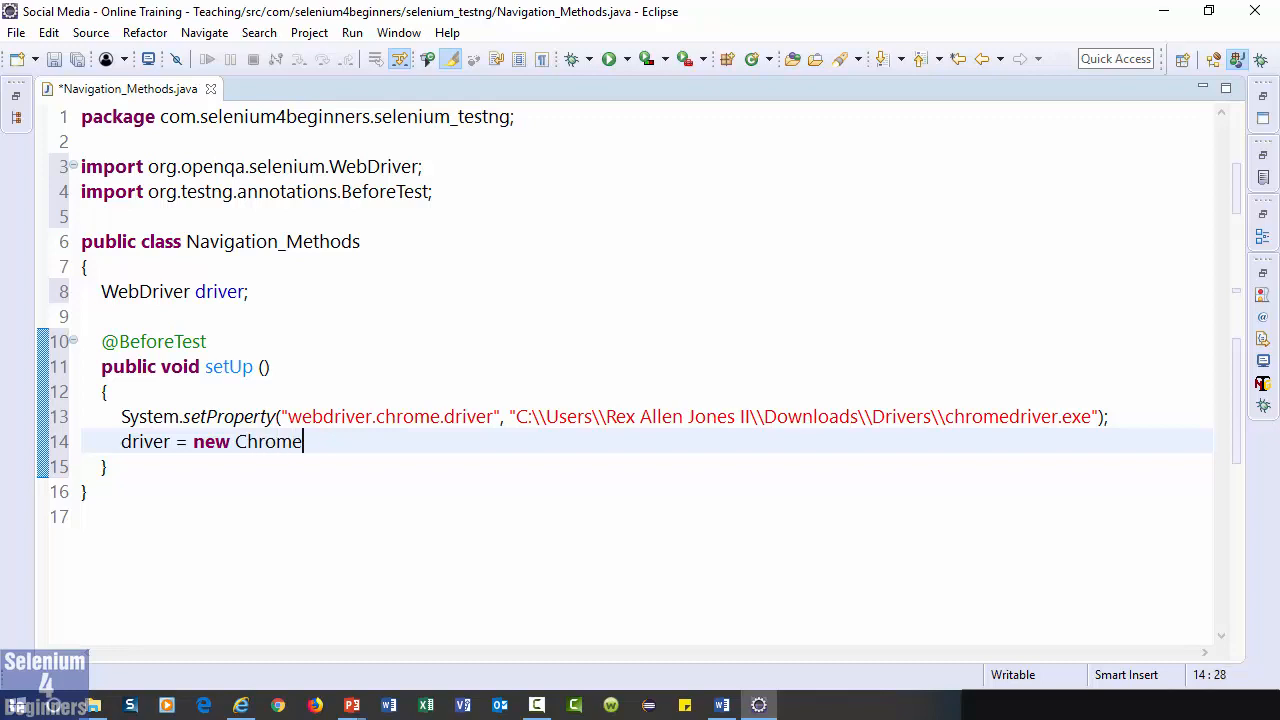
type("Driver")
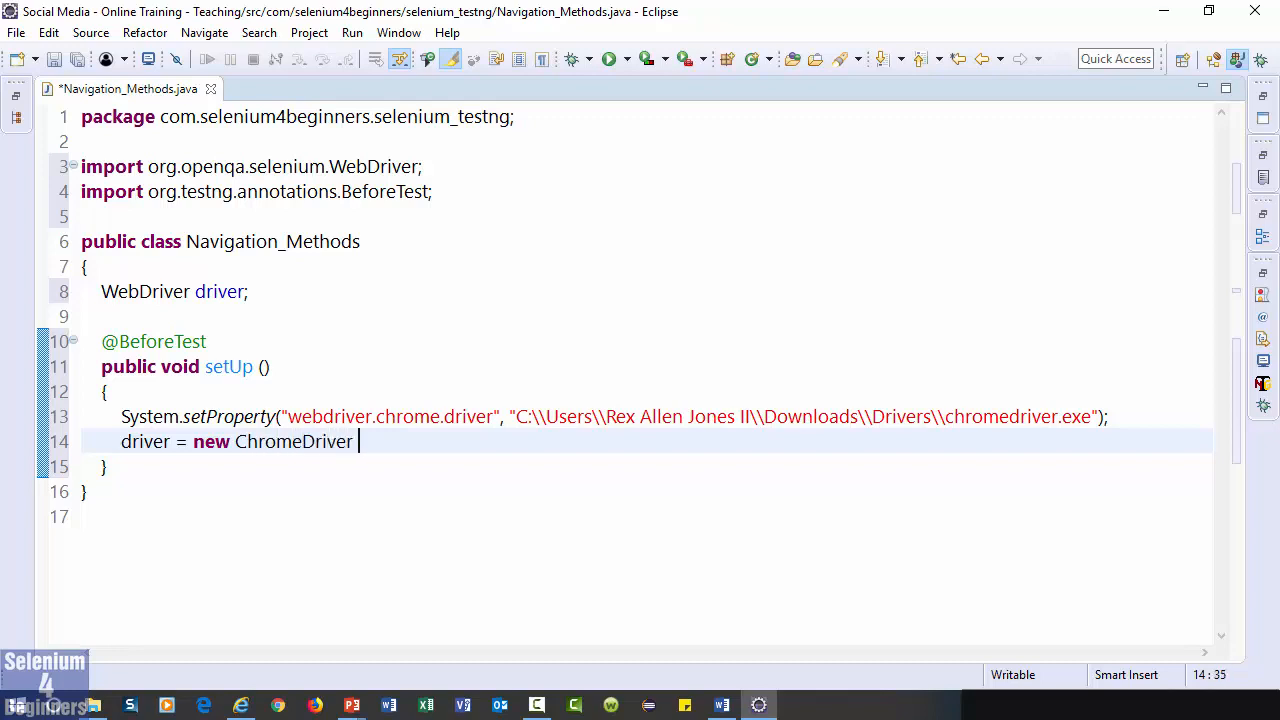
type("();")
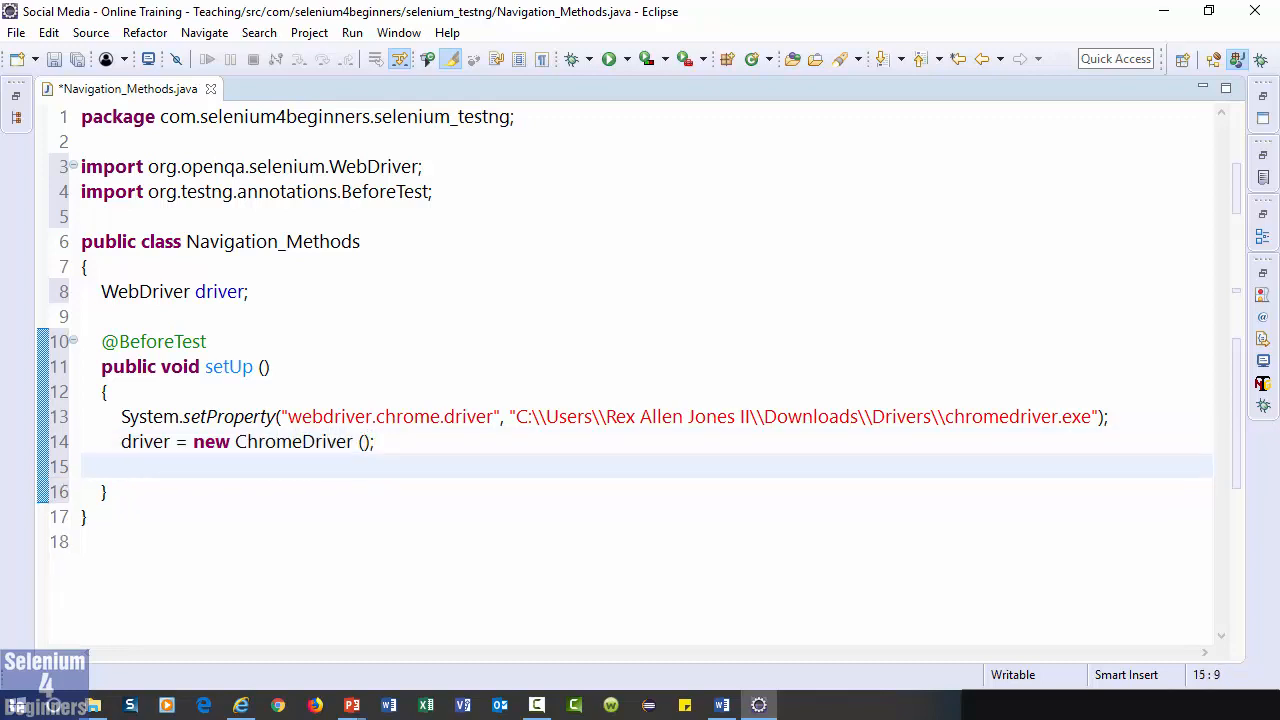
type("driver.man")
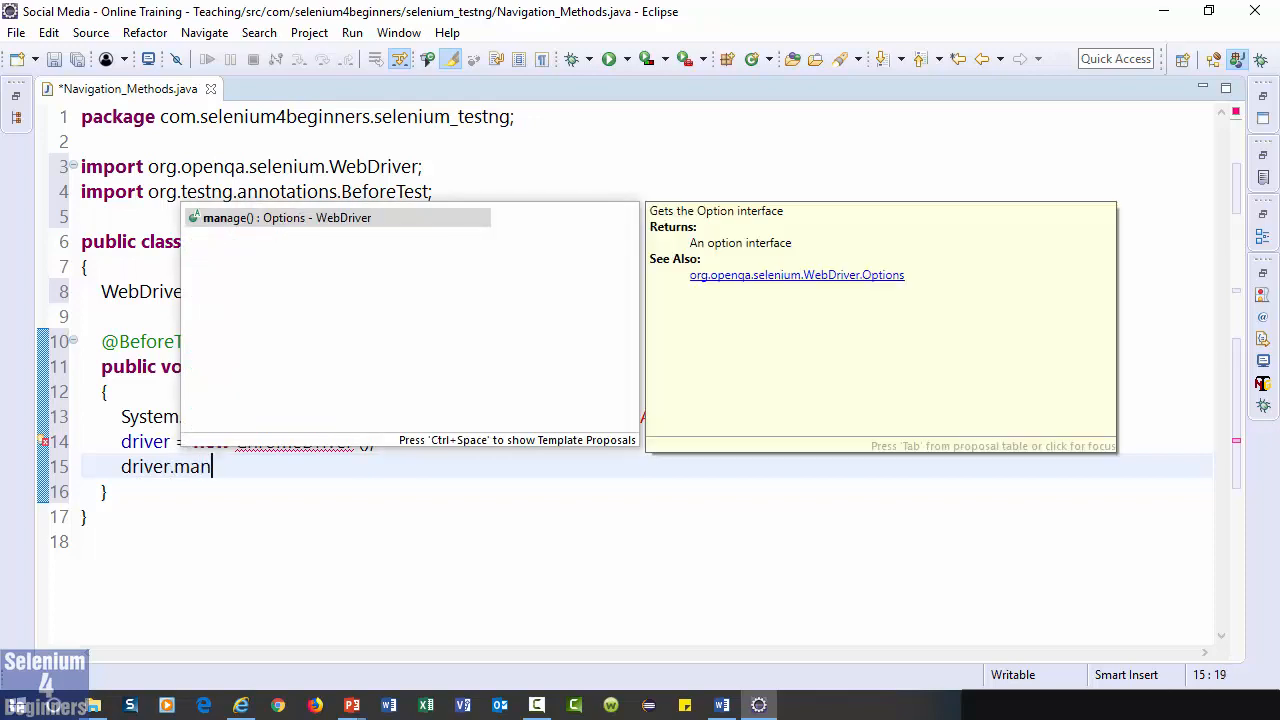
type("age().window()")
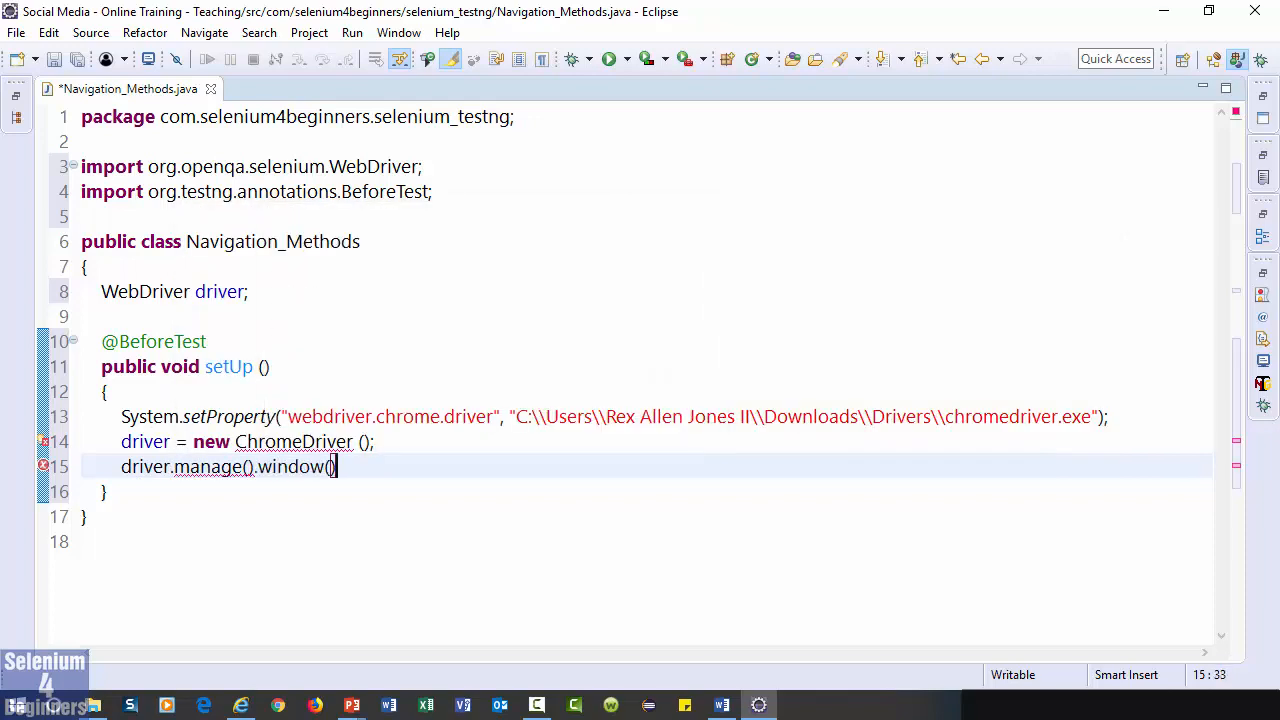
type(".maximize();")
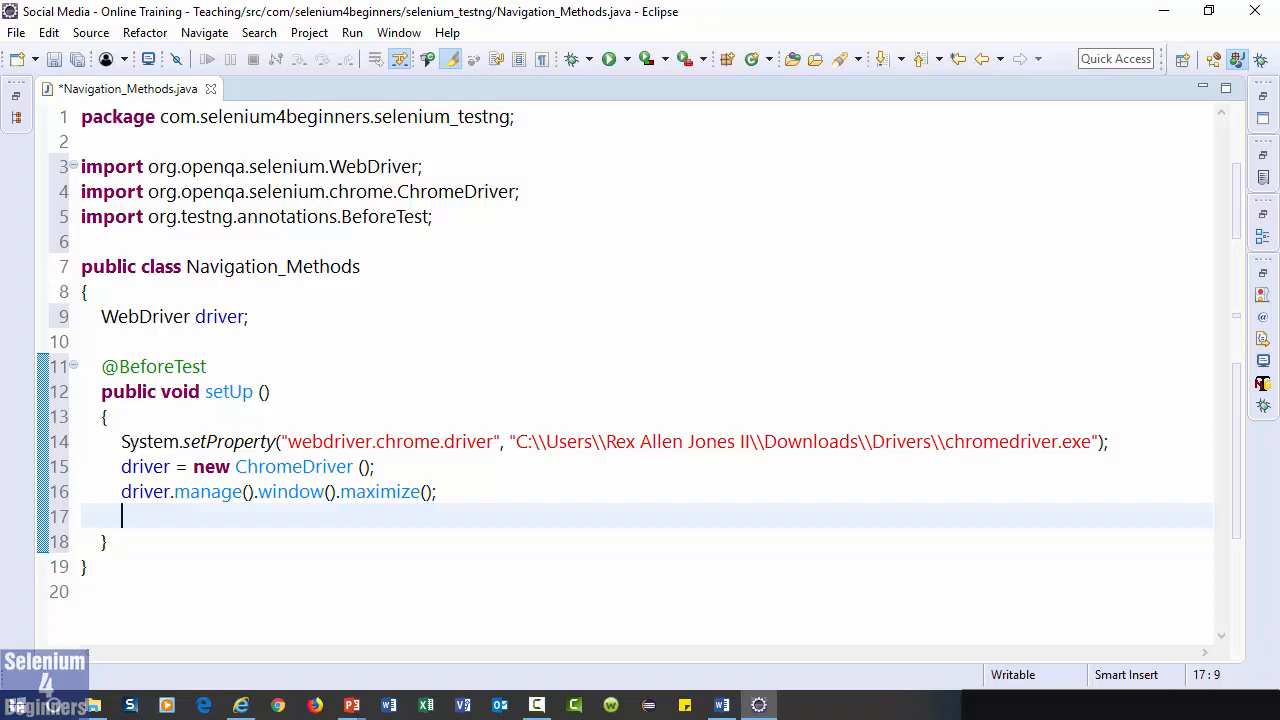
type("driver.")
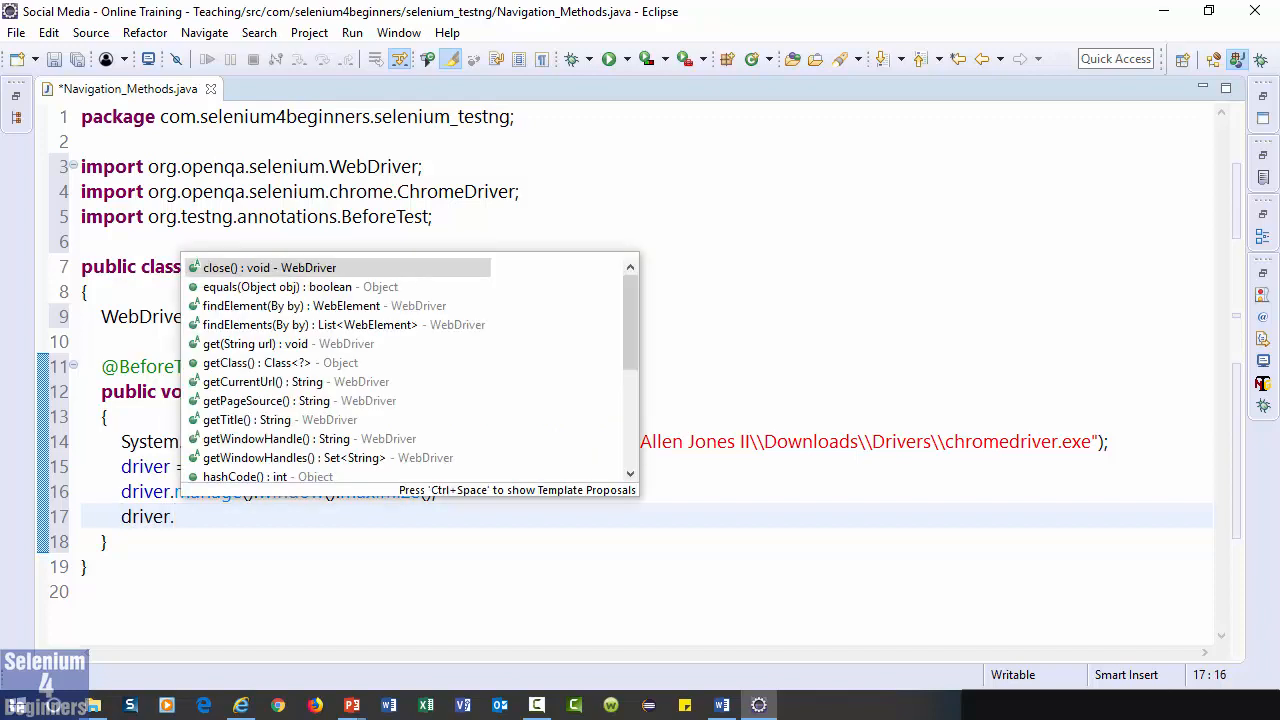
type("navigate().")
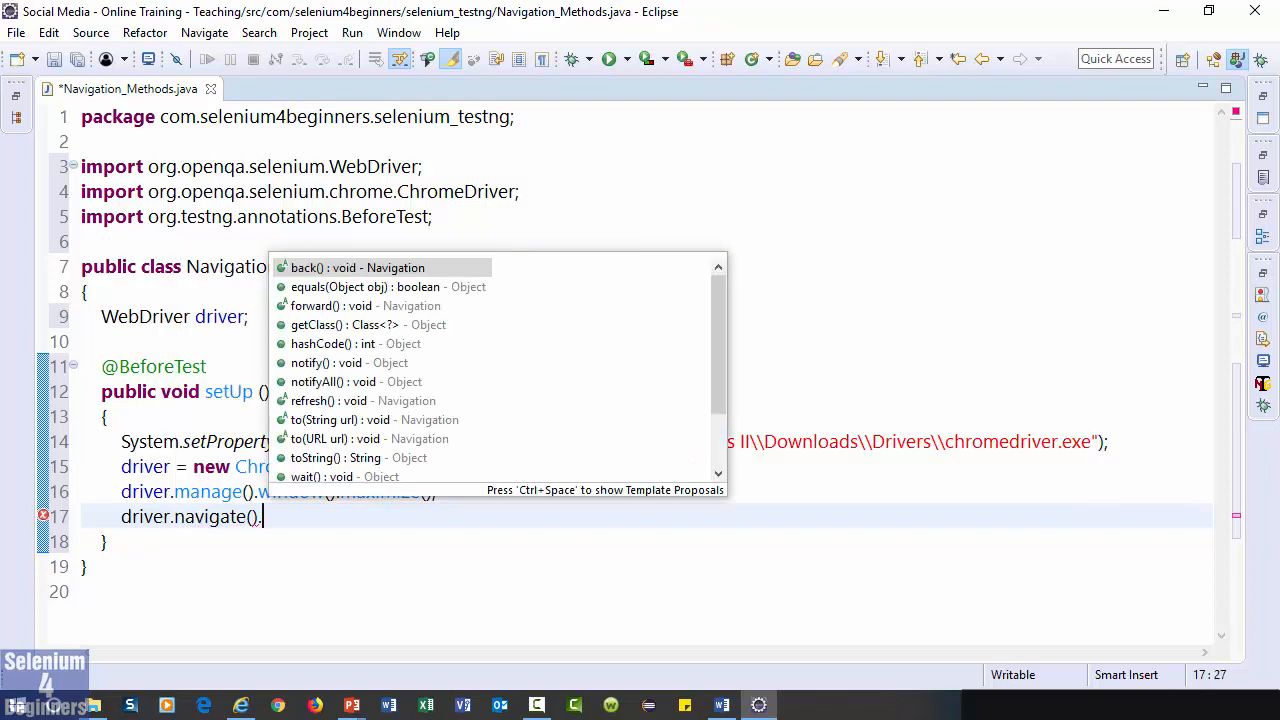
type("to")
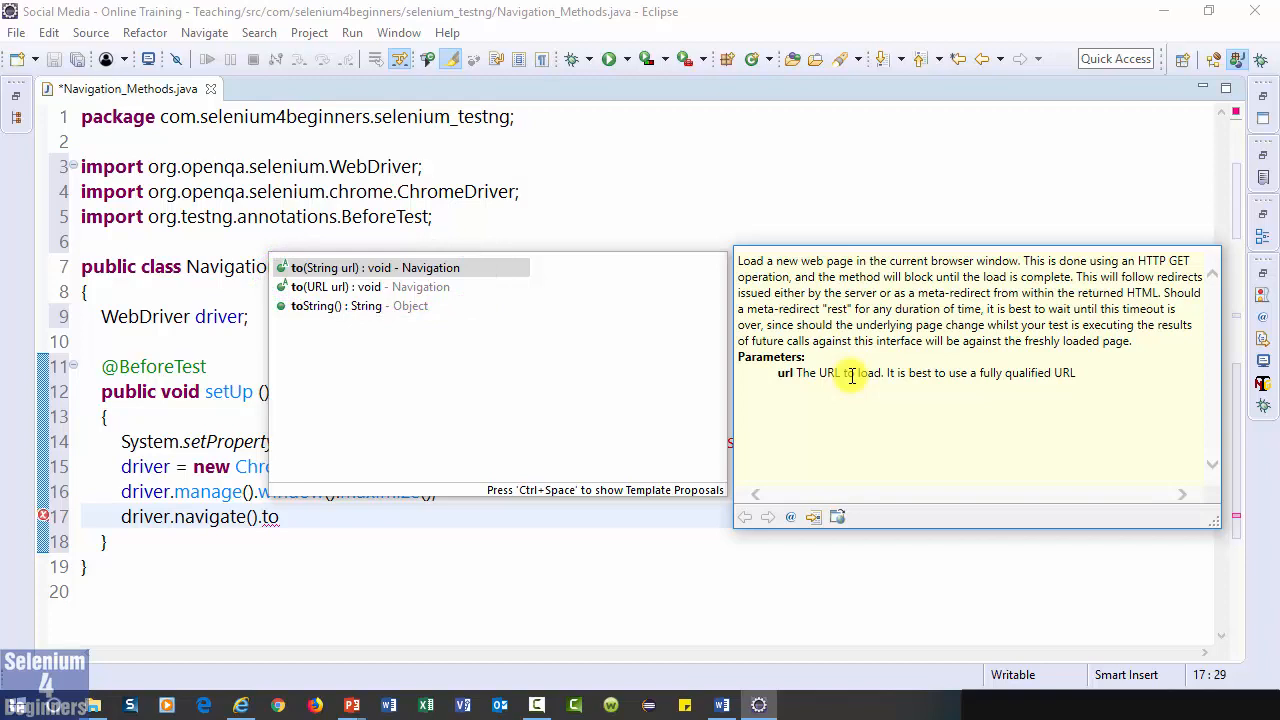
left_click(376, 268)
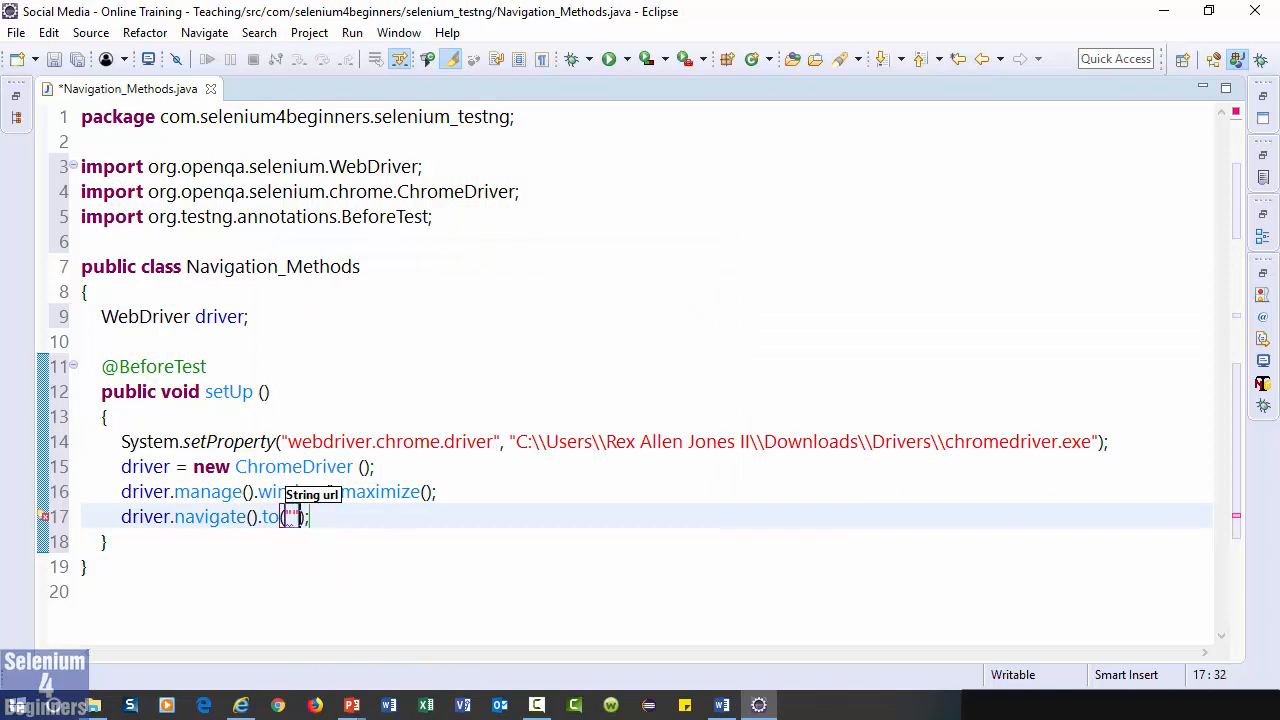
type("https")
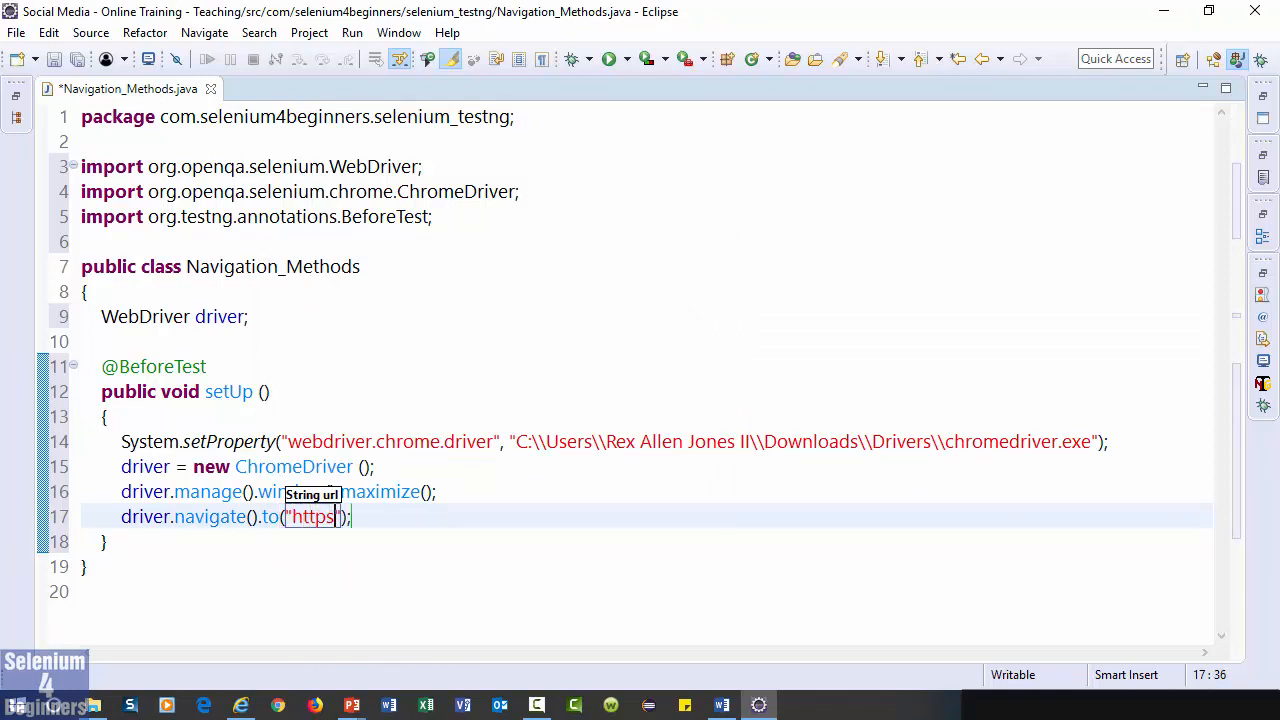
type("://")
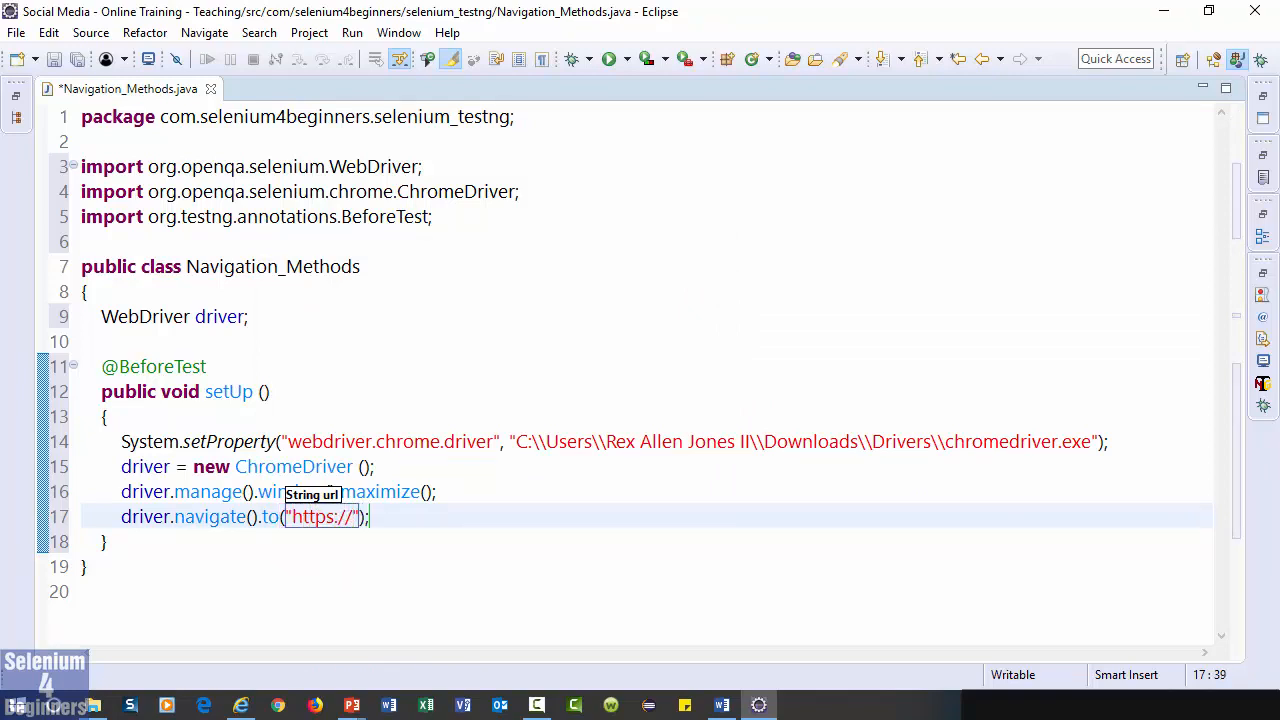
type("www")
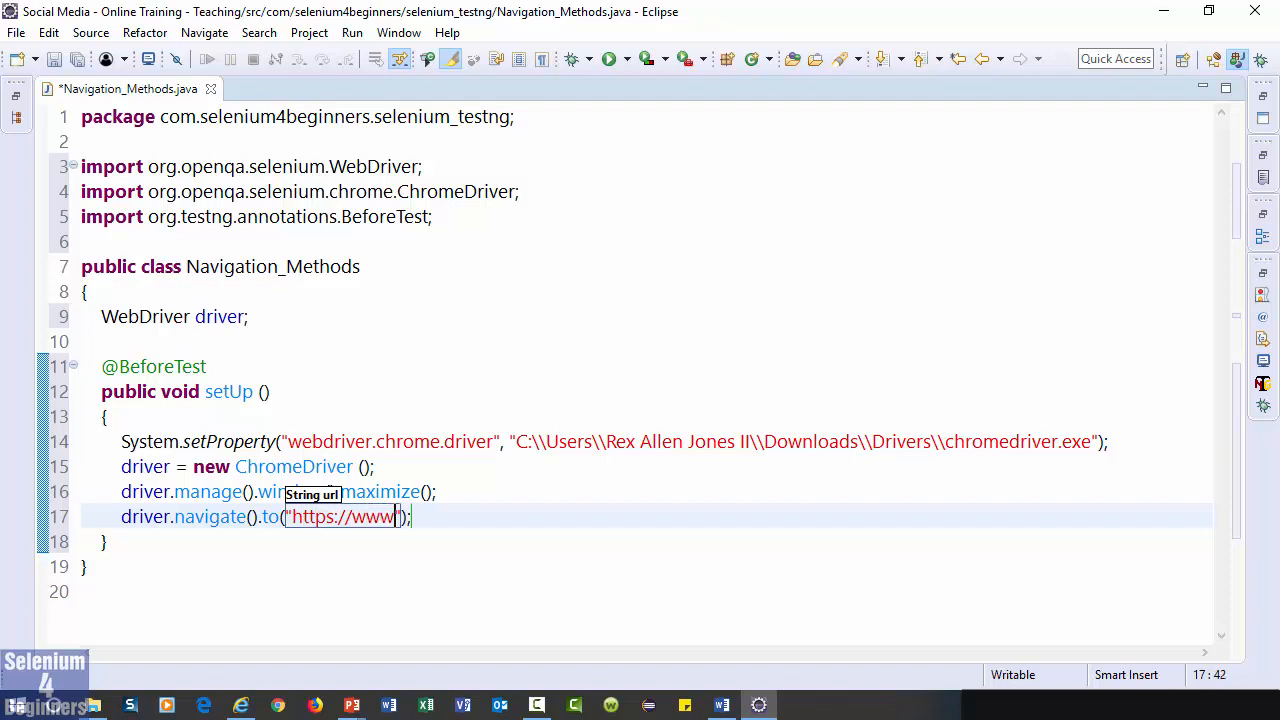
type(".LinkedIn.")
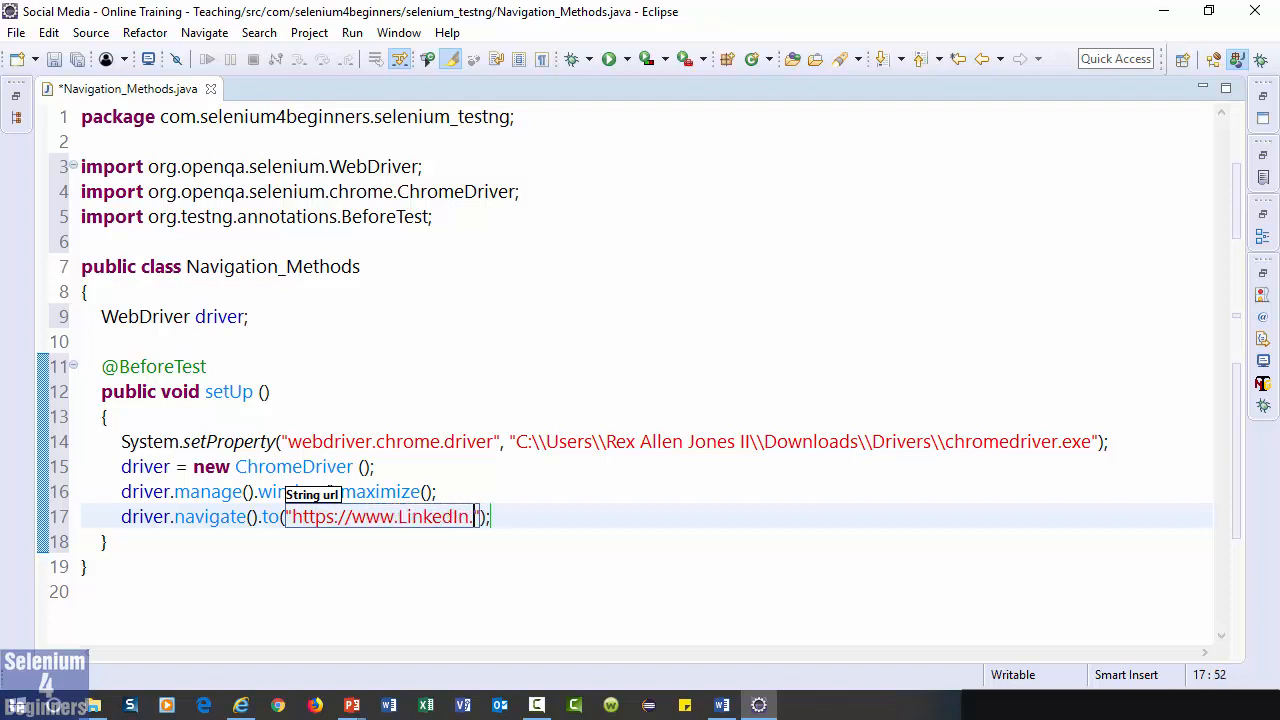
type(".com")
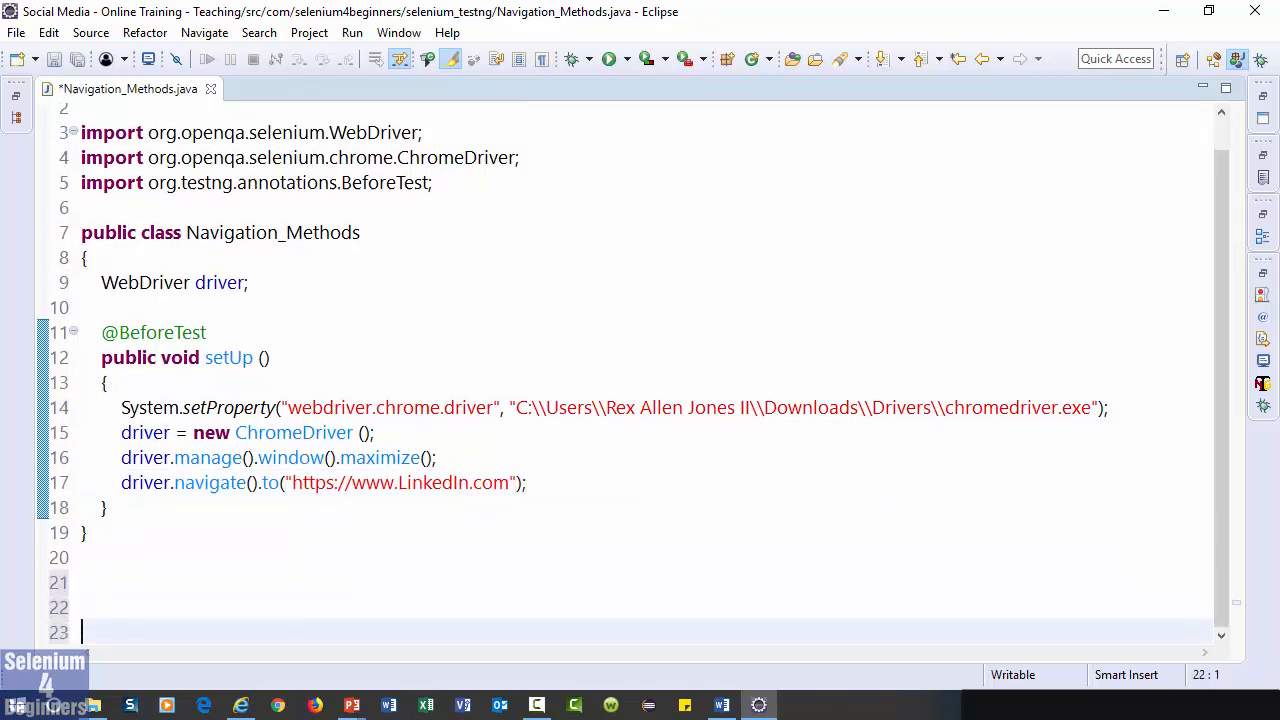
scroll("down", 3)
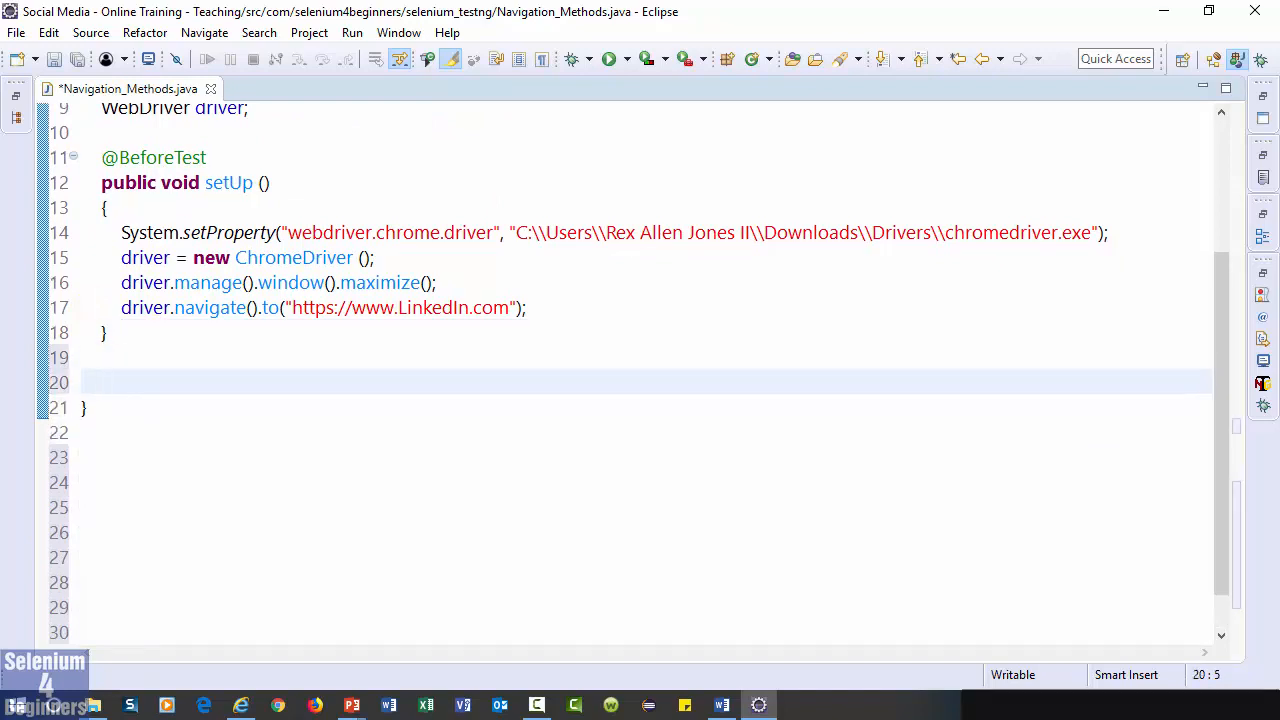
type("@Test")
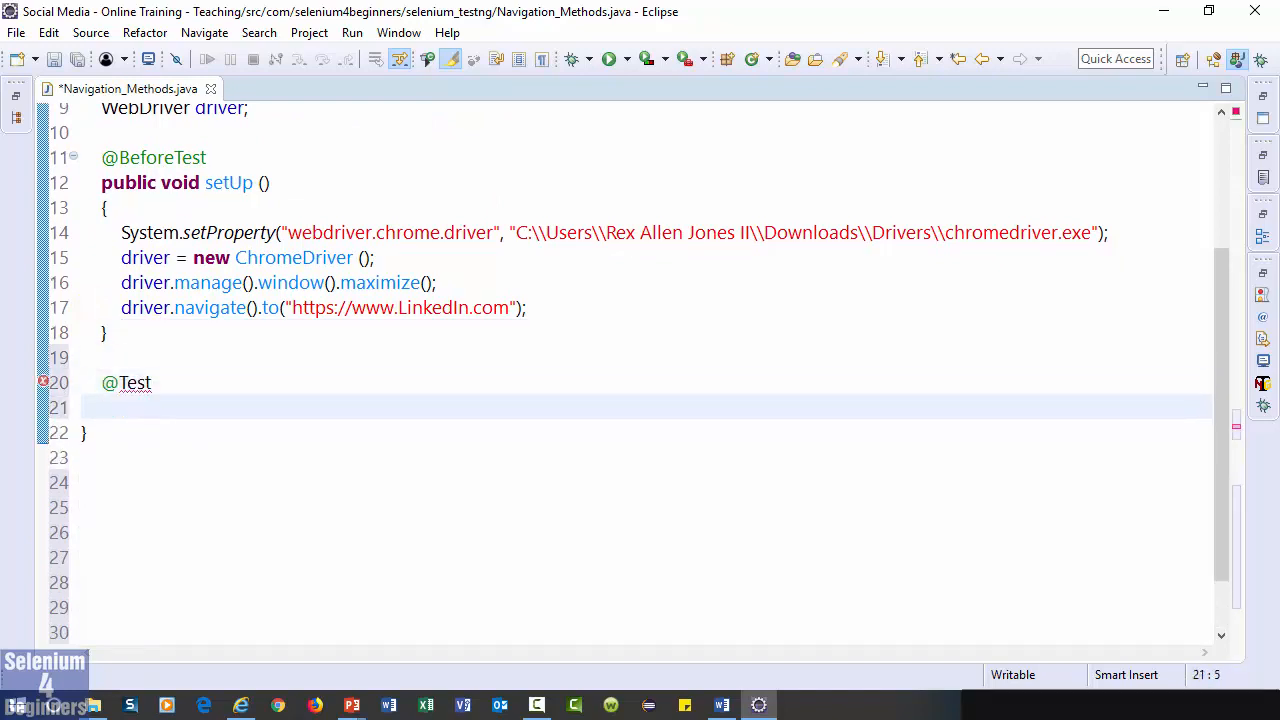
type("public void de")
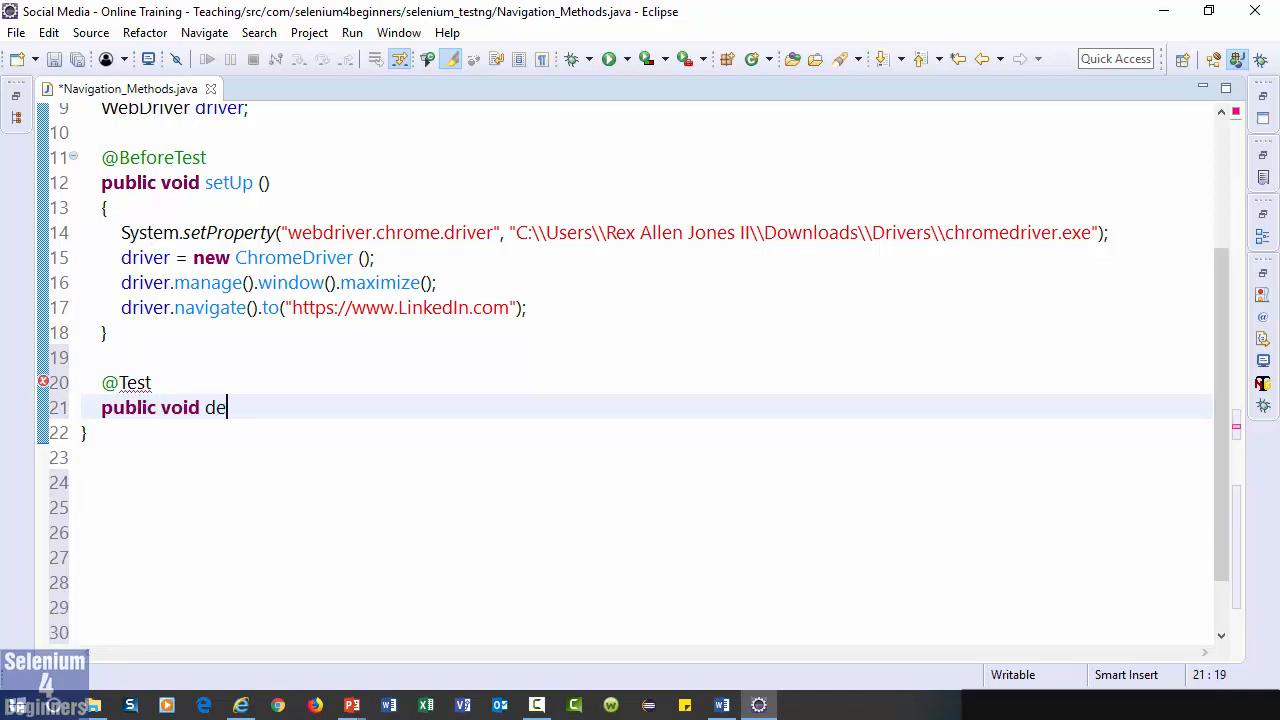
type("moSelenium")
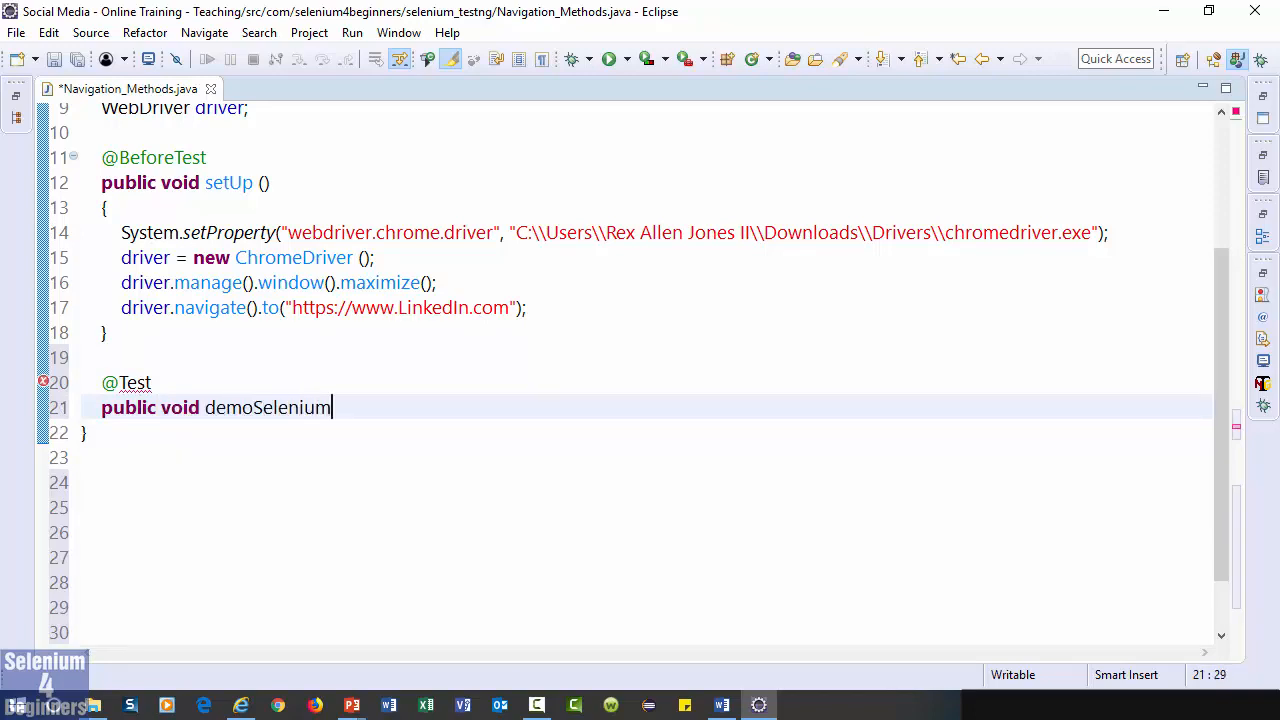
type("Naviga")
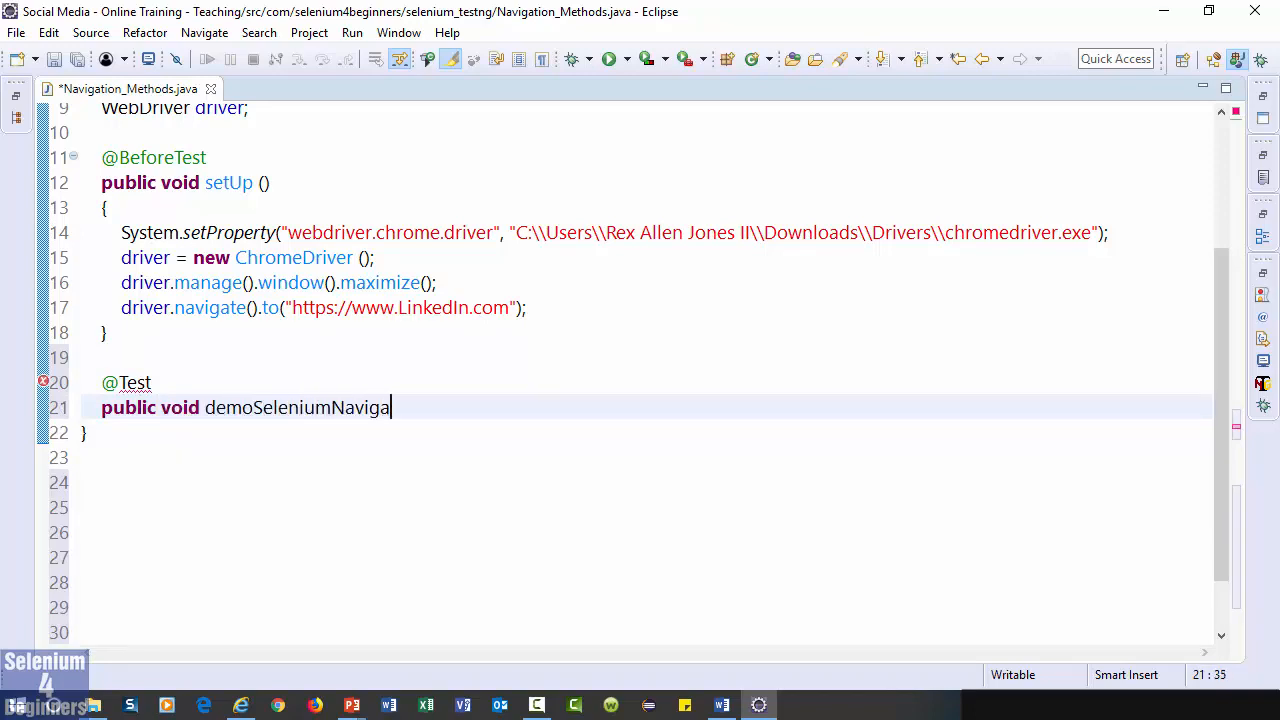
type("tionMe")
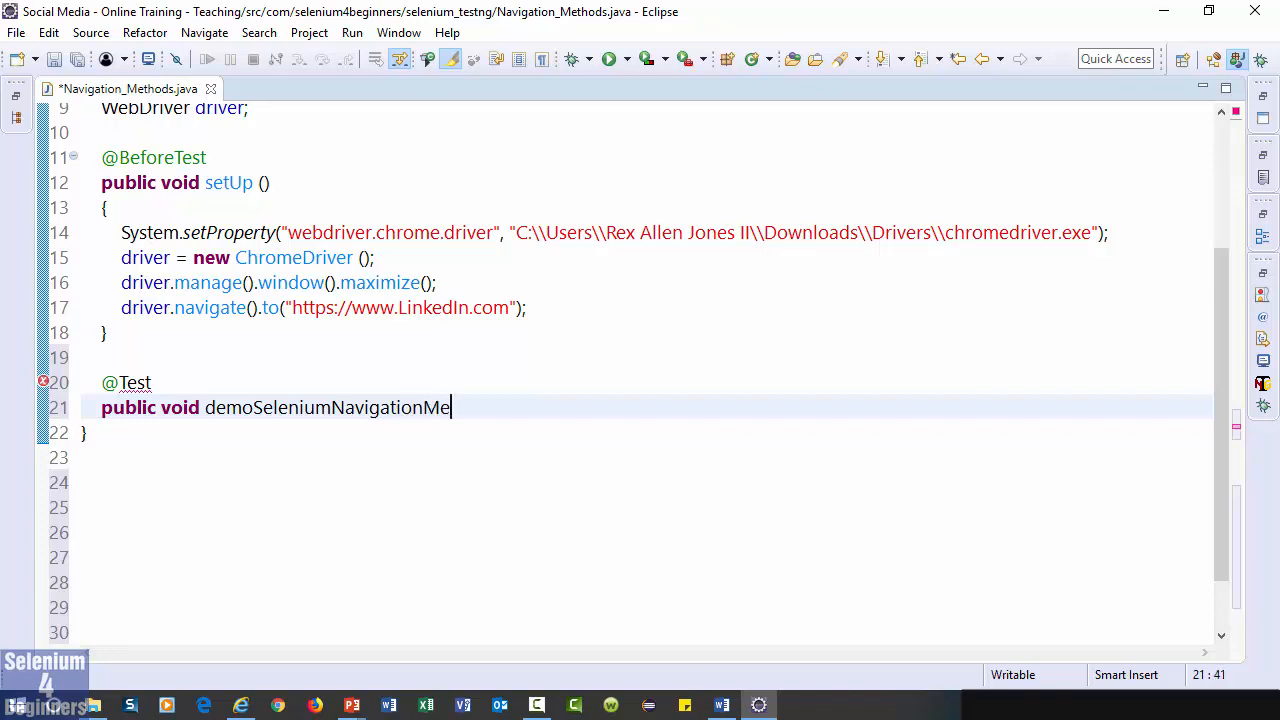
type("thods ()")
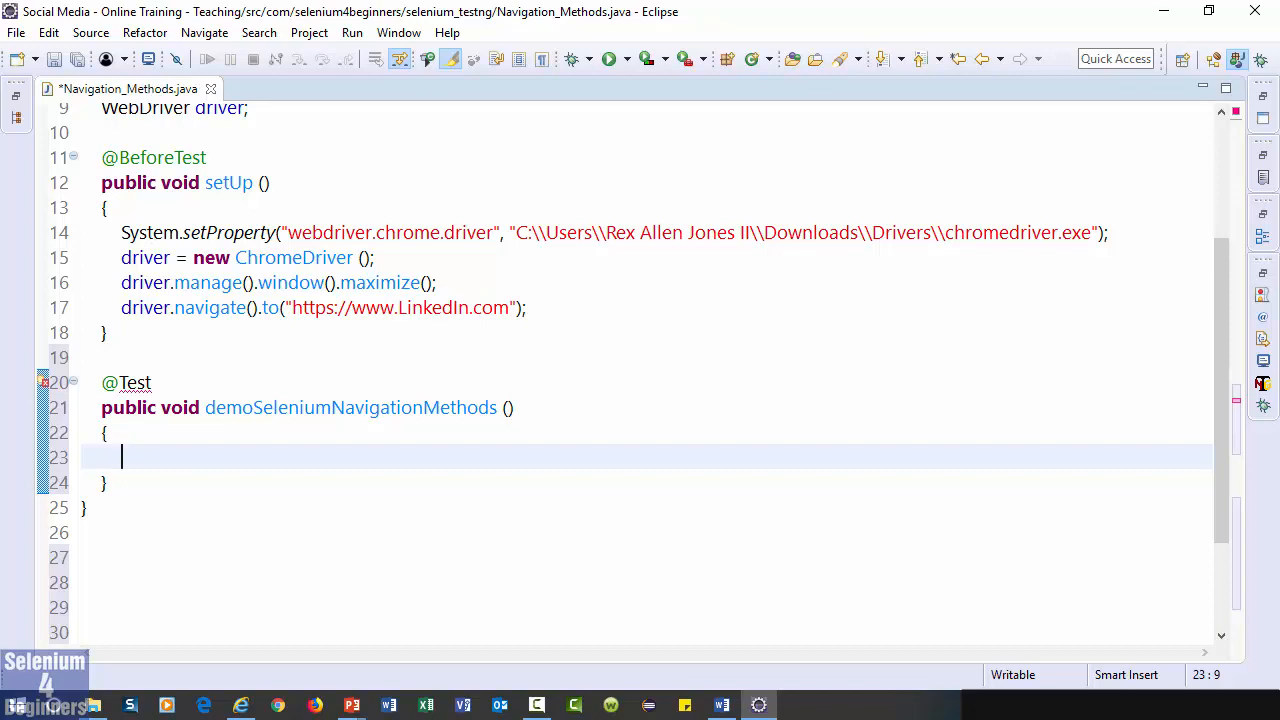
Add driver.findElement(By.linkText("Forgot password?")).click(); to the test method.
type("driver")
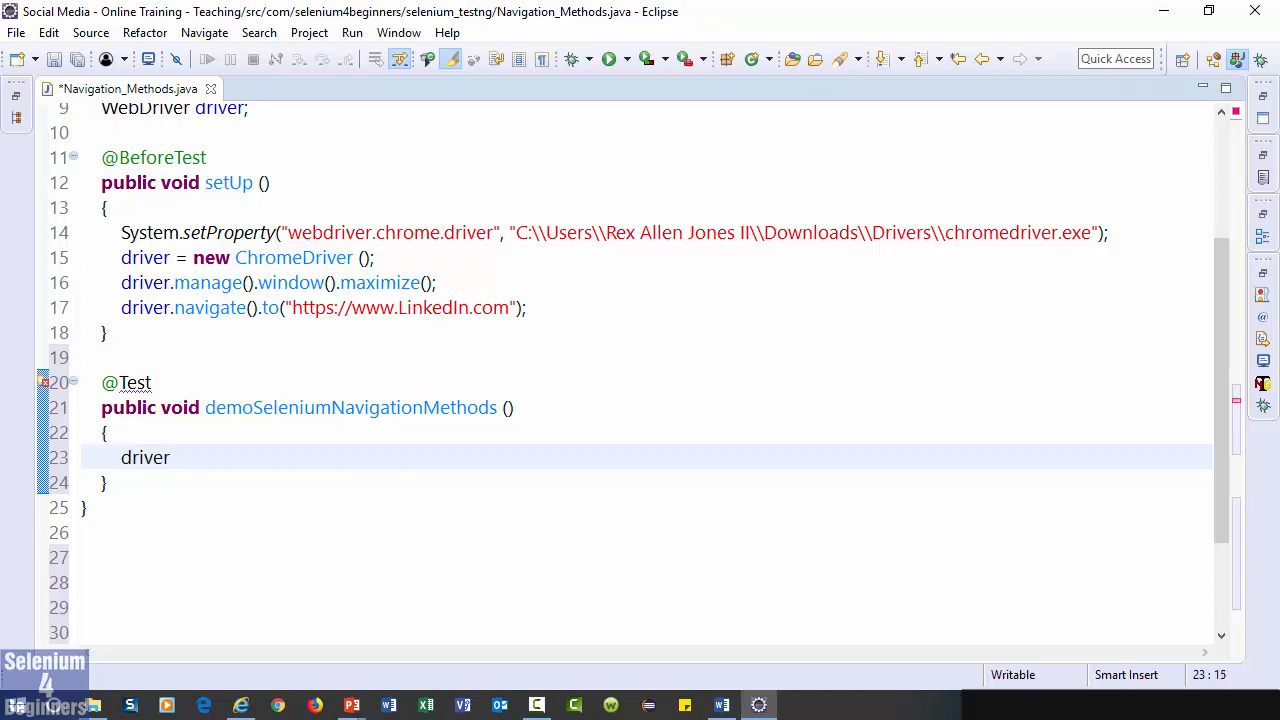
type(".findElement(By.linkText(linkText")
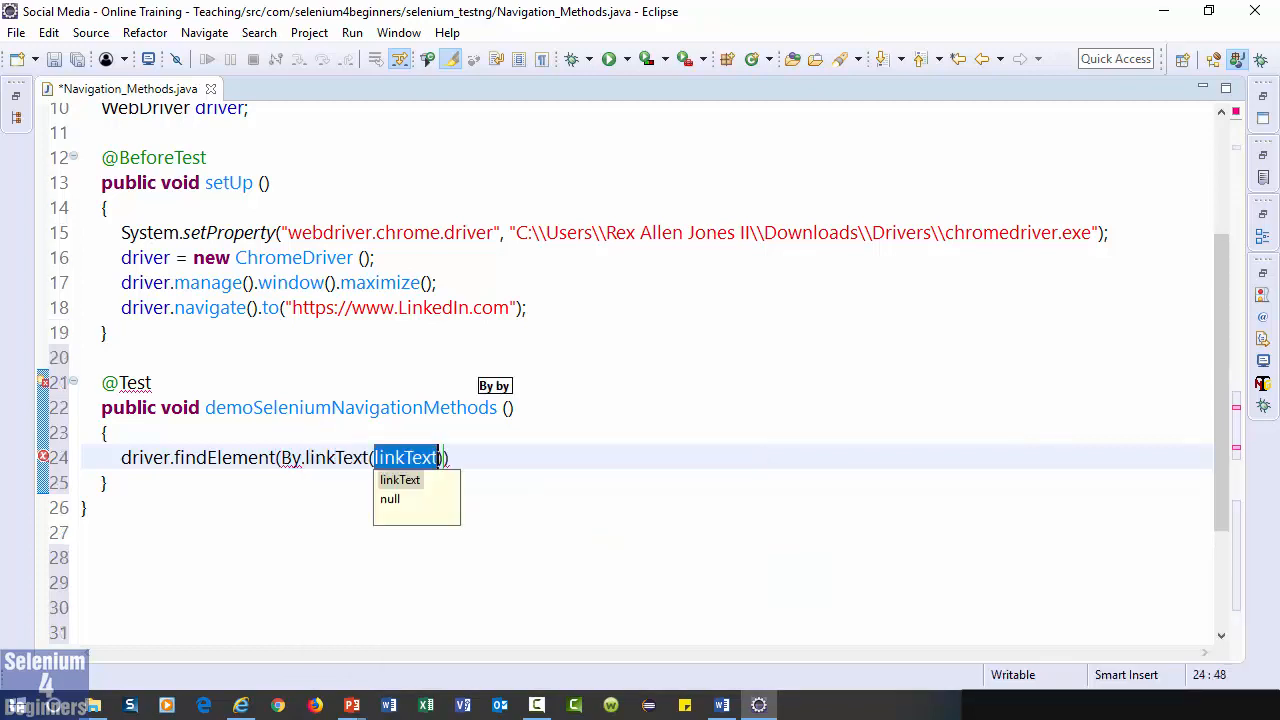
type("\"Forgot \"")
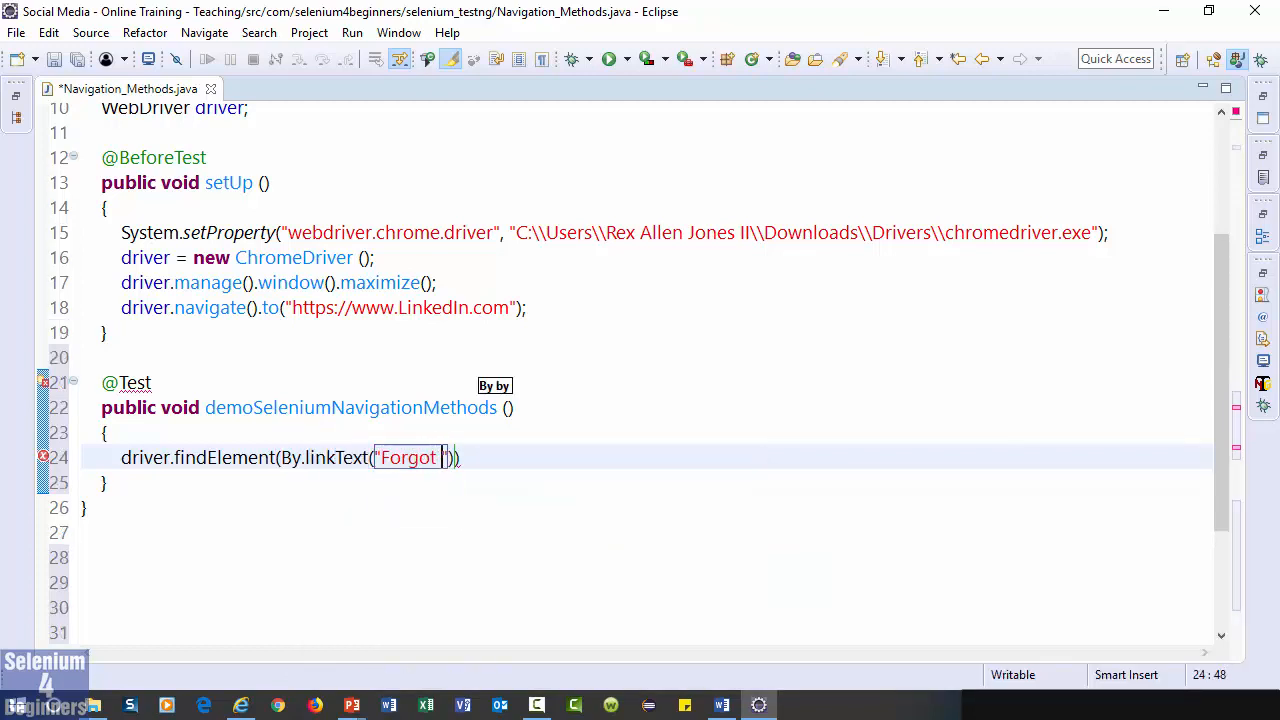
type("password?")
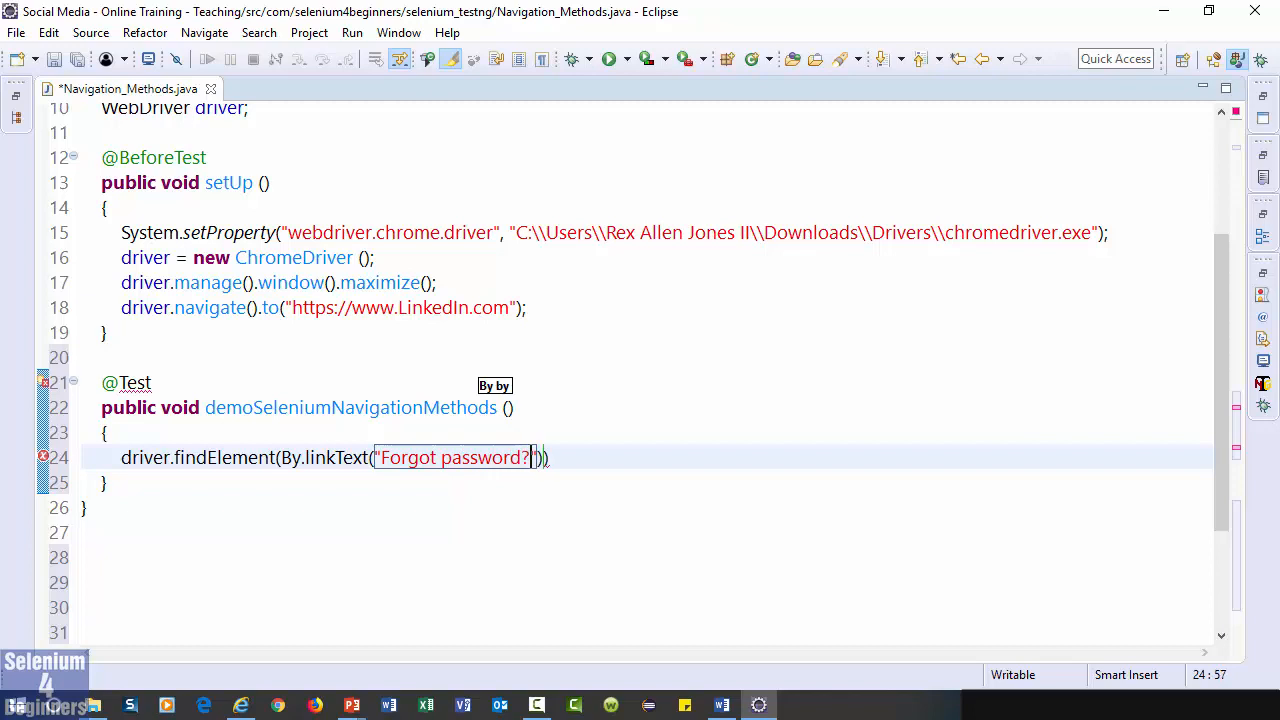
type(".click();")
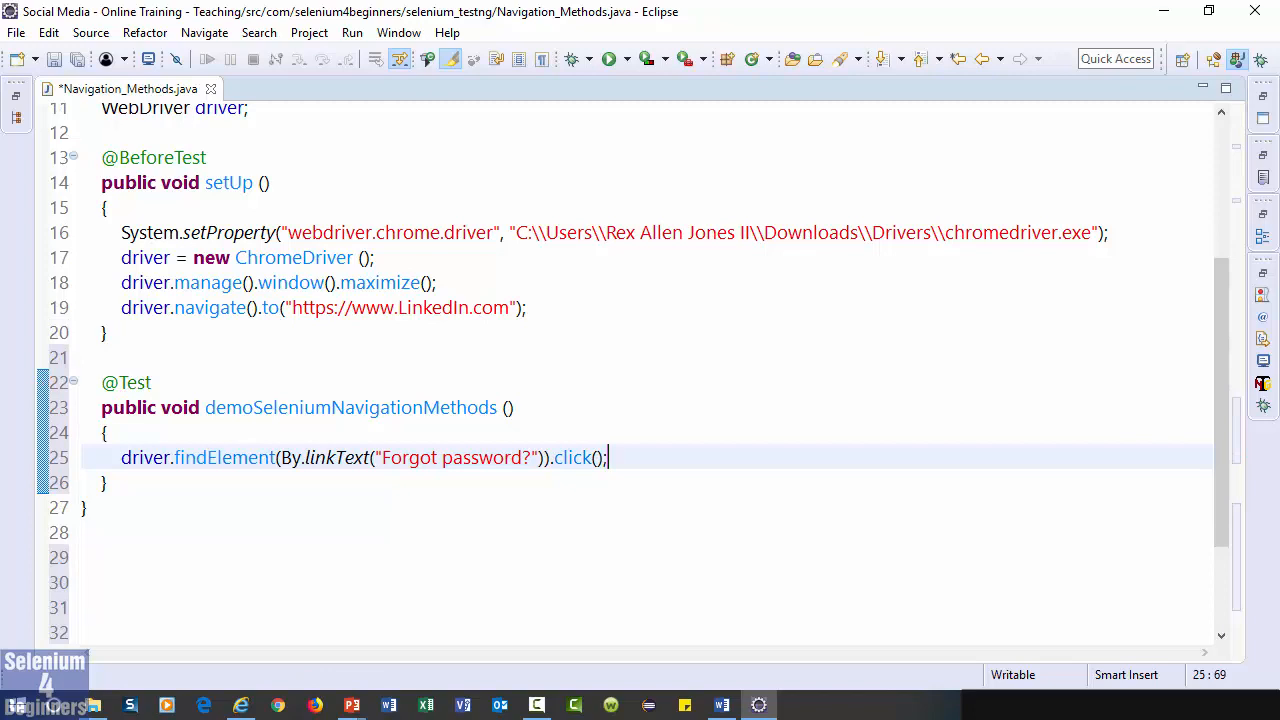
type("driv")
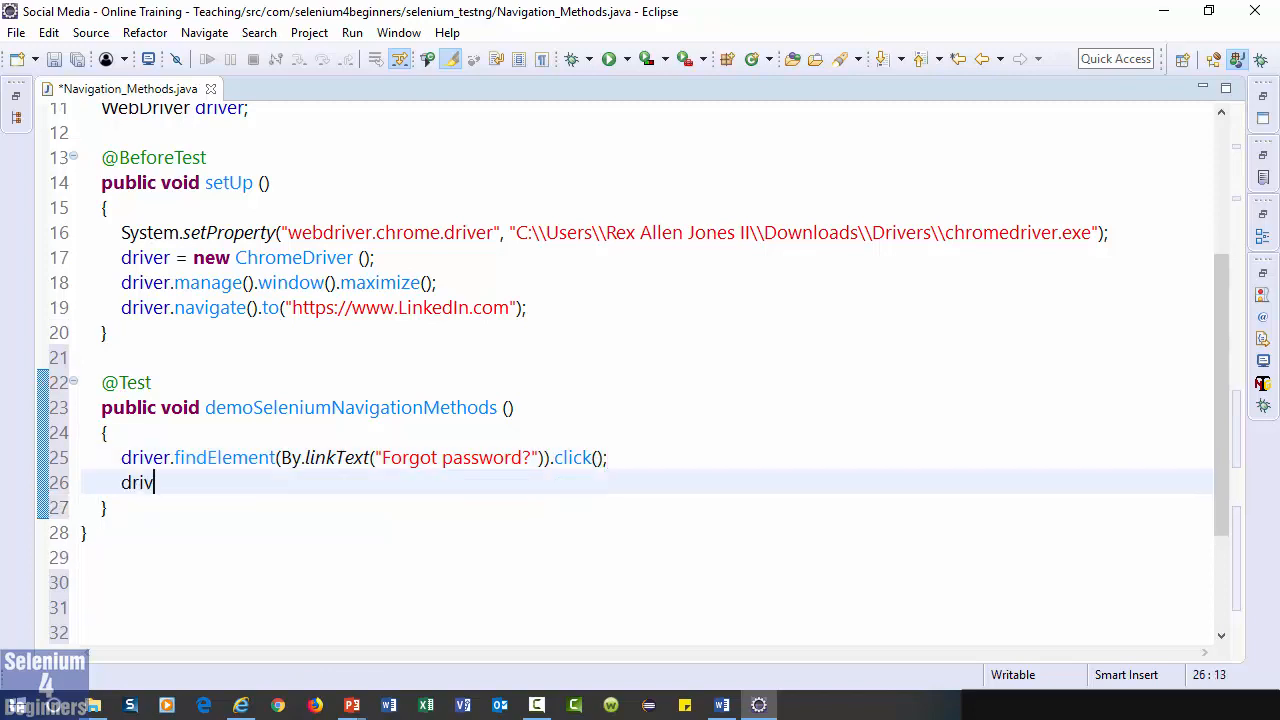
type("er.findElement(by")
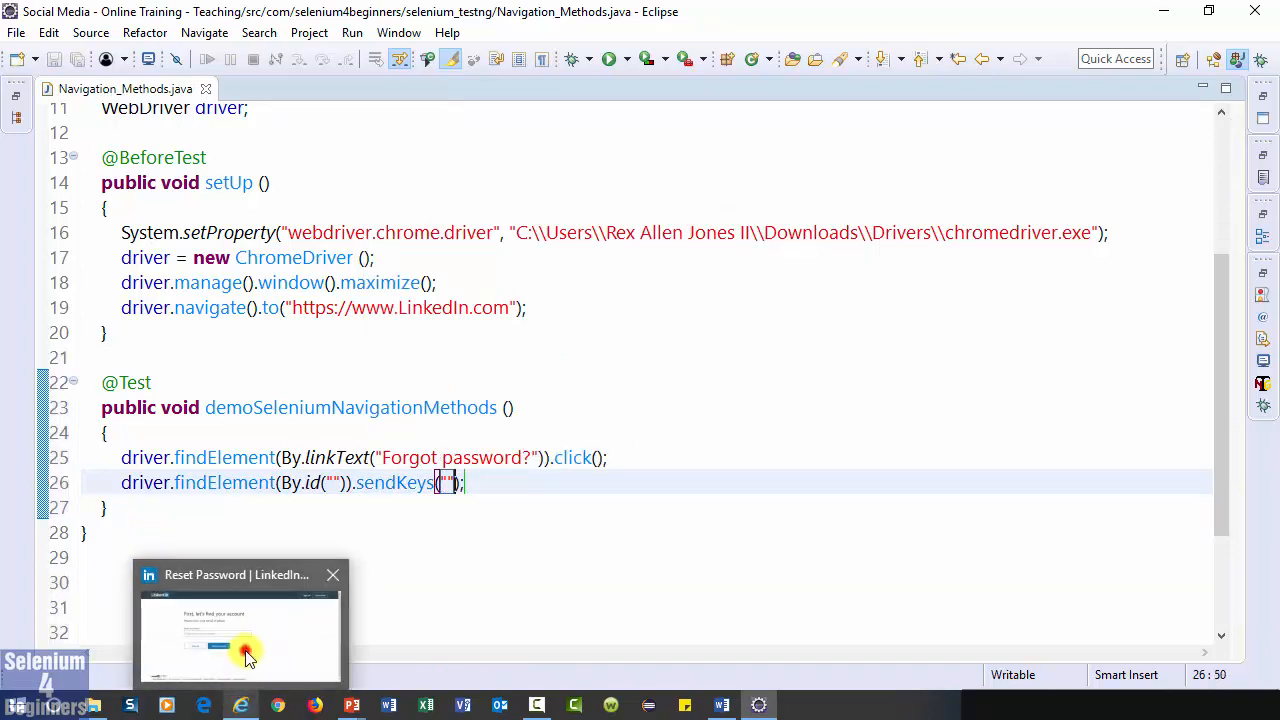
left_click(240, 630)
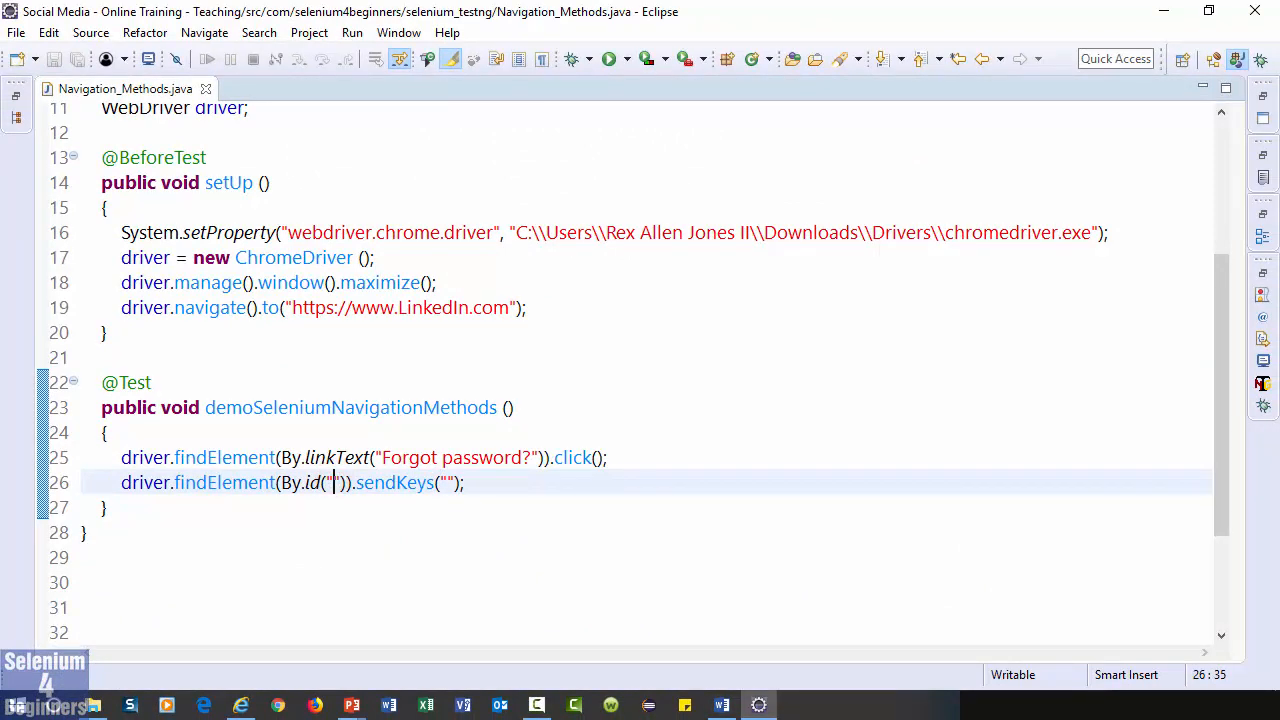
type("username")
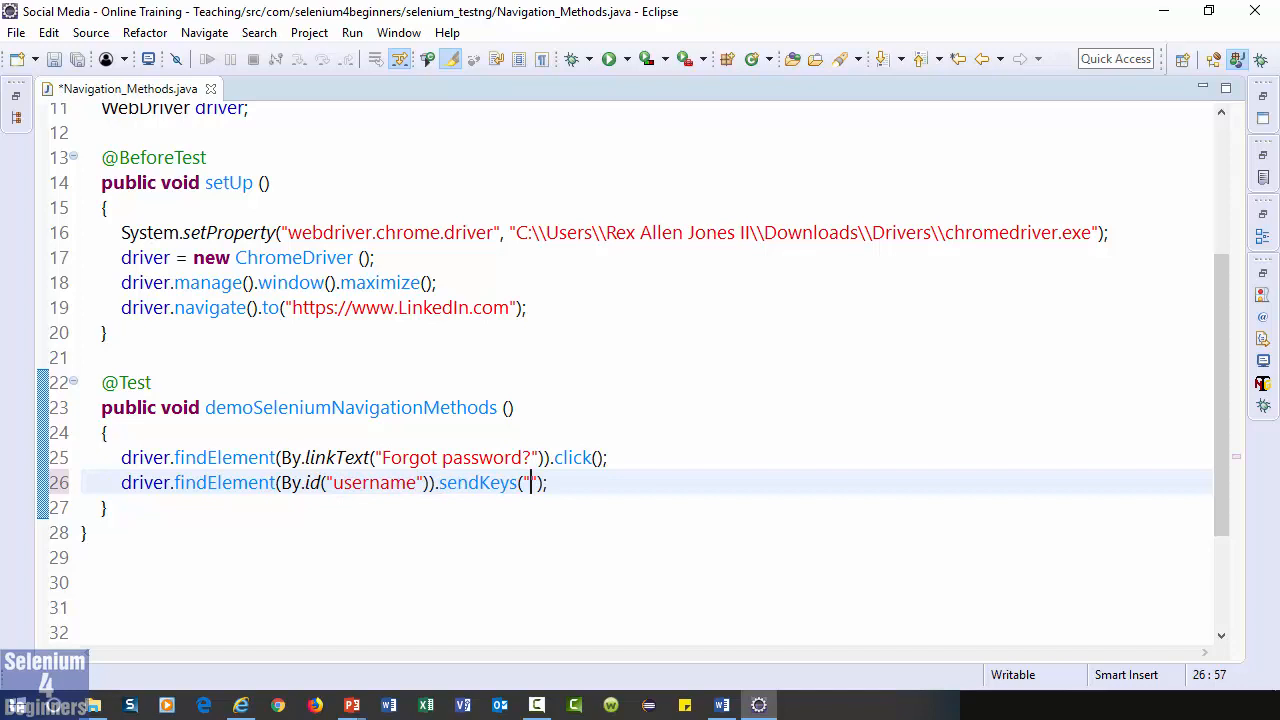
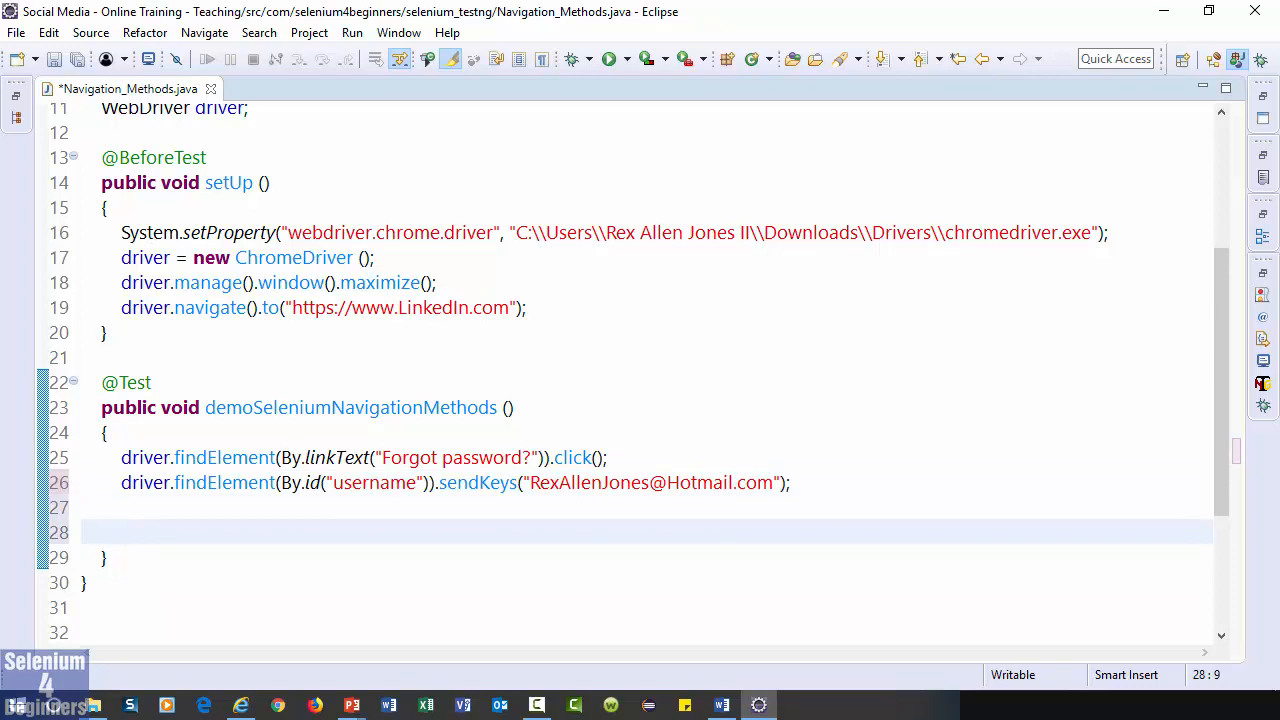
Add driver.navigate().refresh(); after the email entry and run the TestNG test in Chrome.
left_click(120, 532)
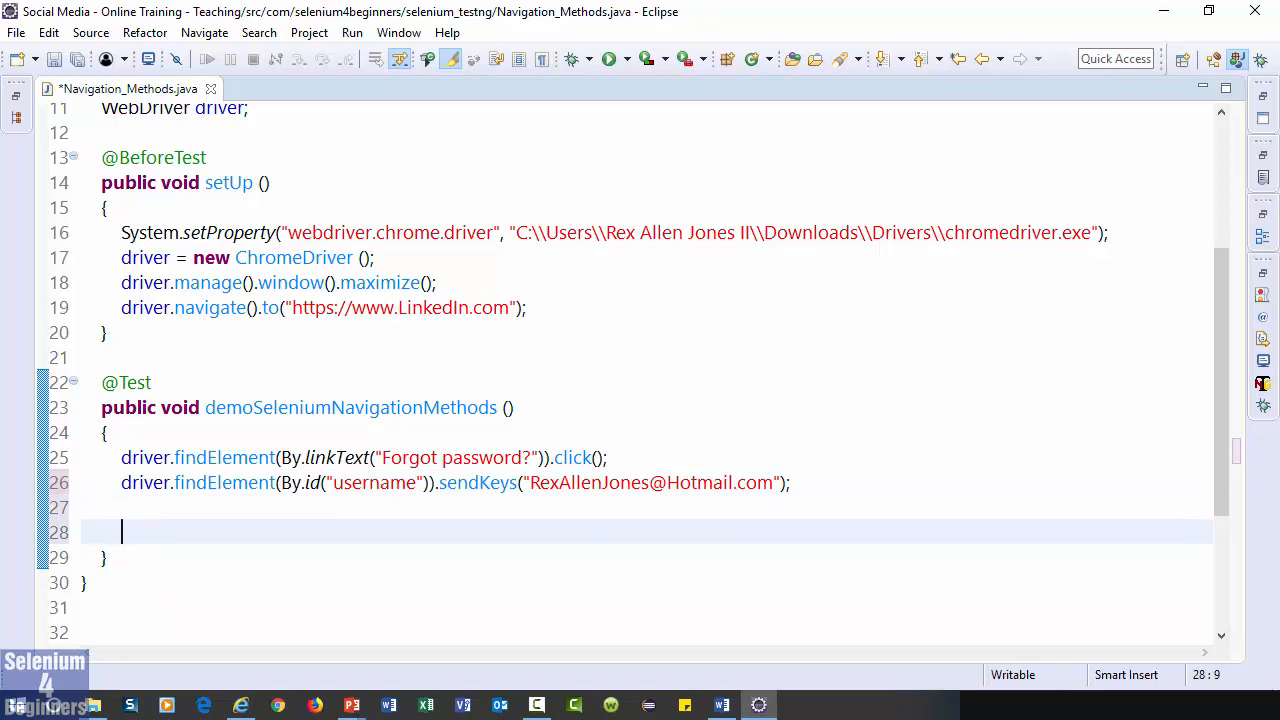
type("driver.navigate(")
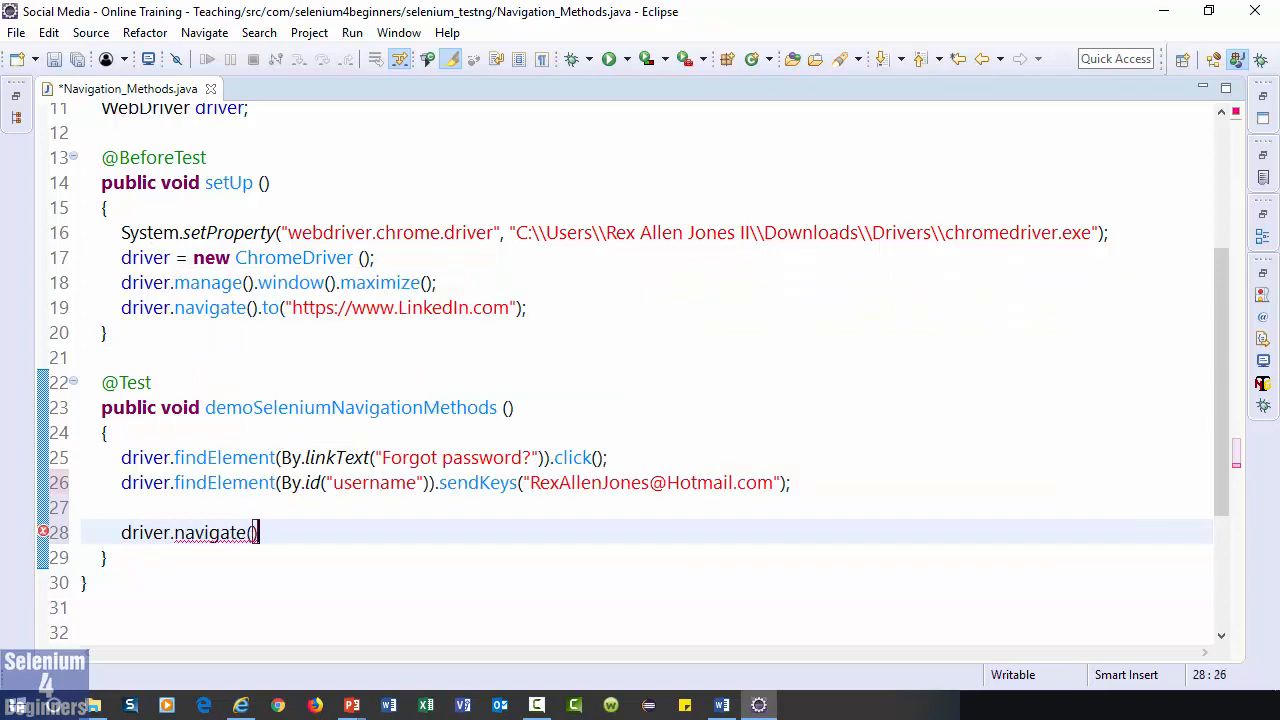
type(".refresh();")
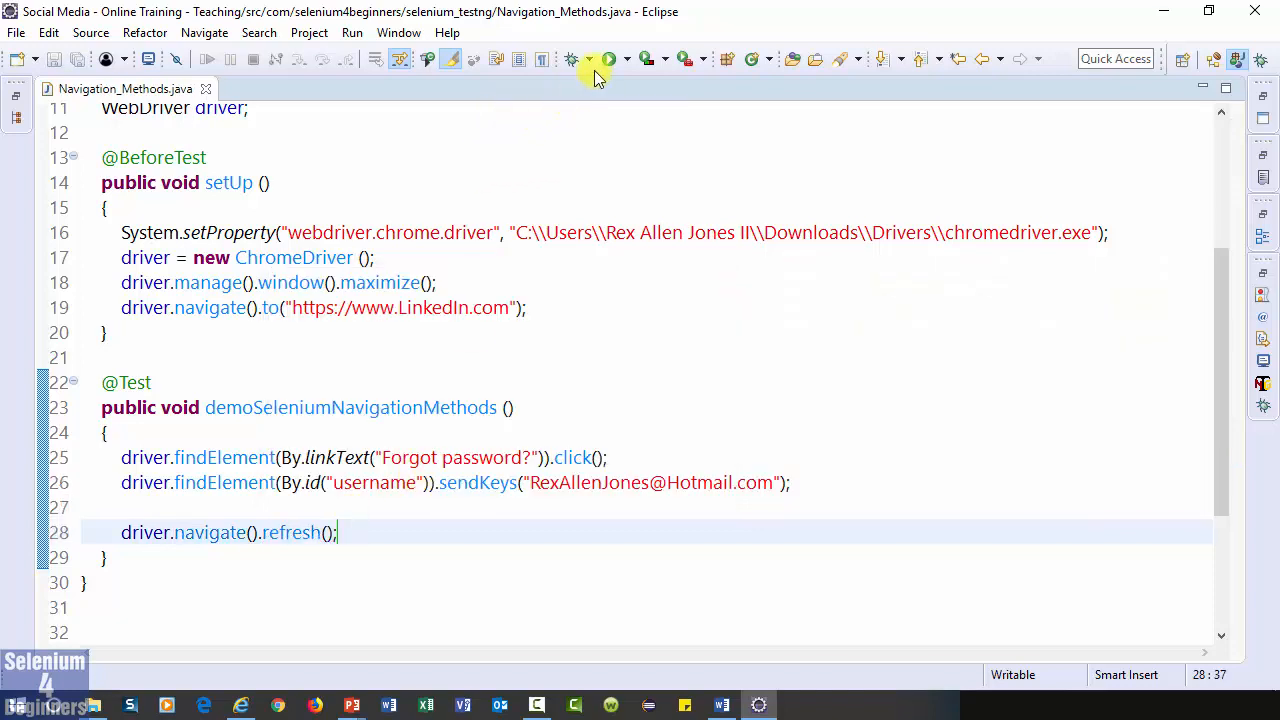
left_click(608, 58)
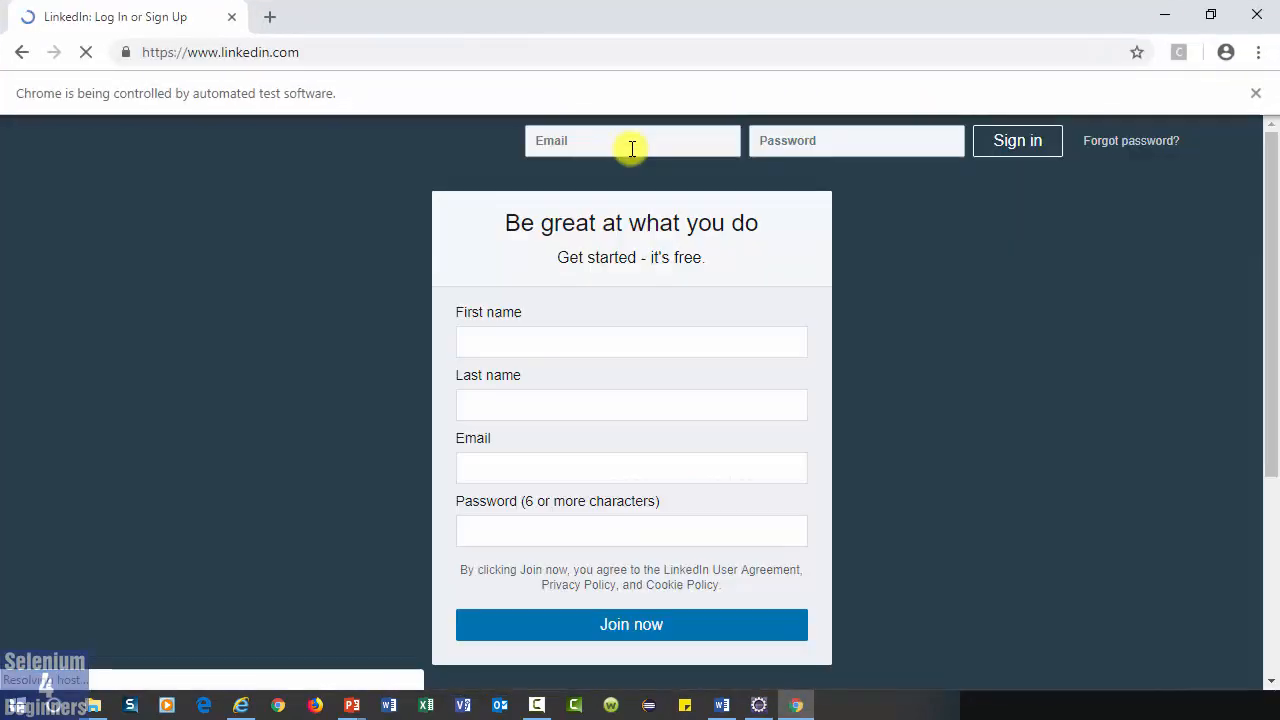
left_click(1132, 140)
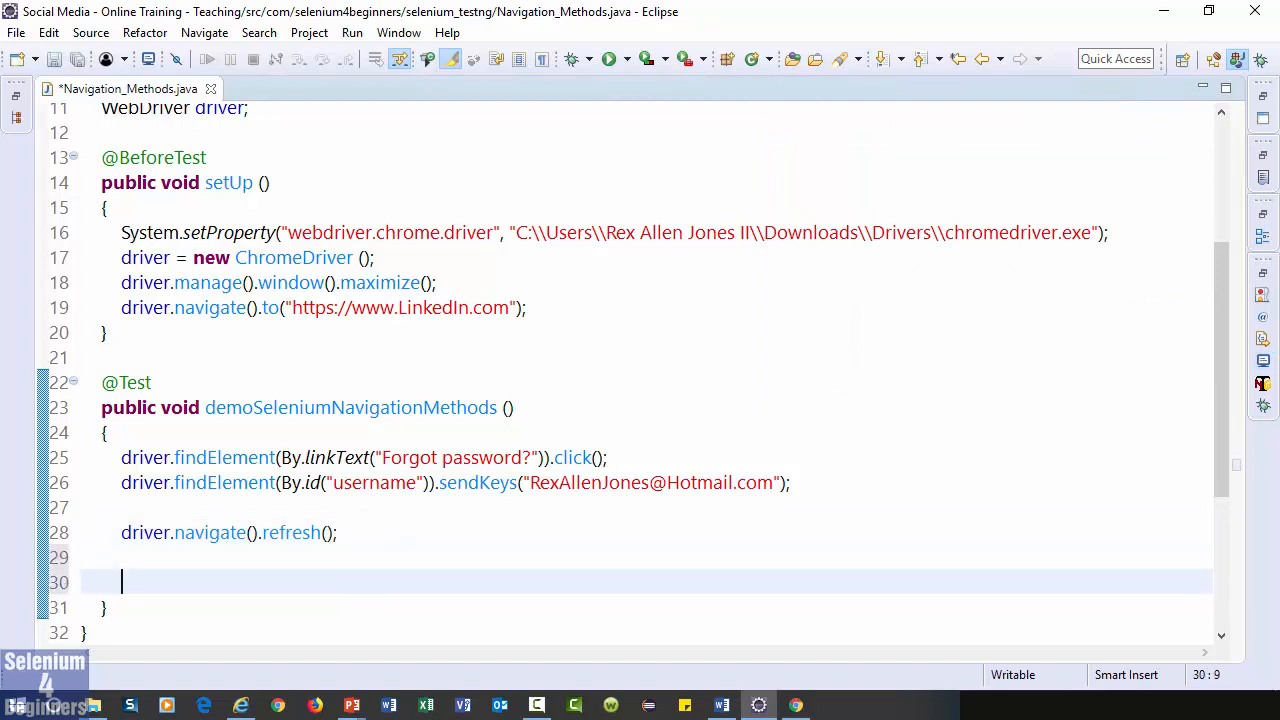
Add driver.navigate().back(); and store driver.getTitle() in String homePageTitle.
type("dri d")
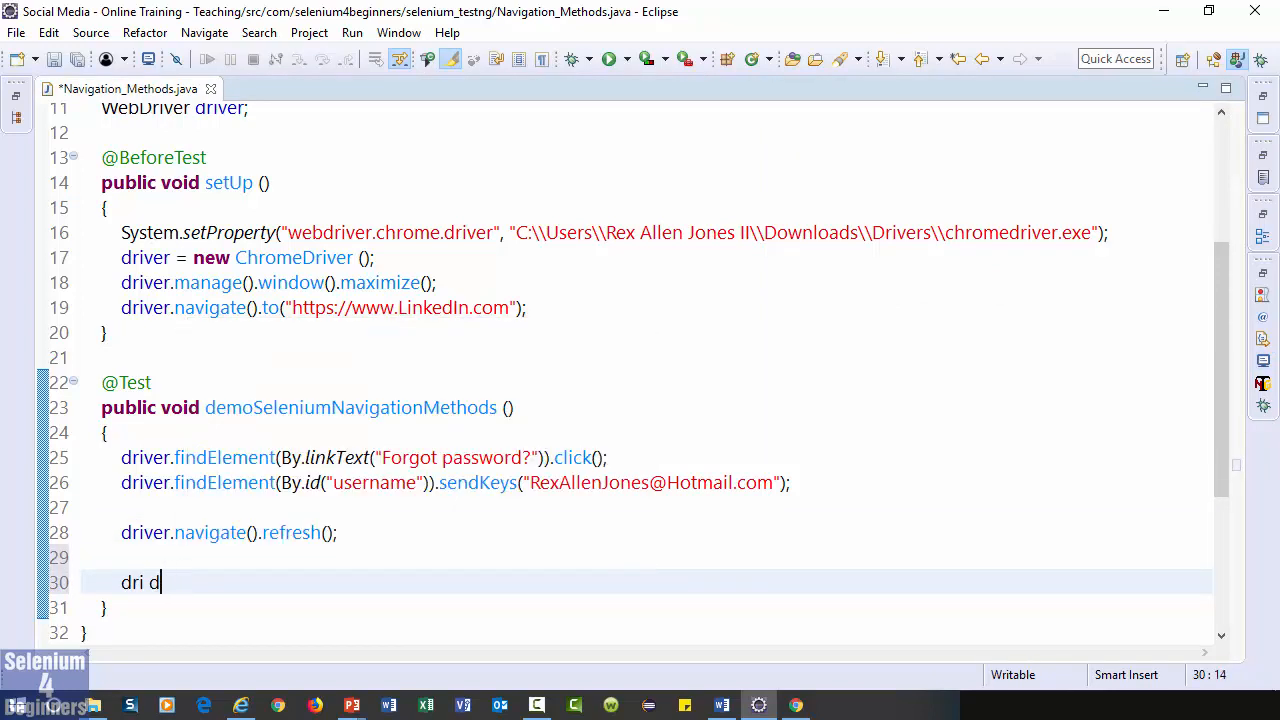
type("ver.navigate().back();")
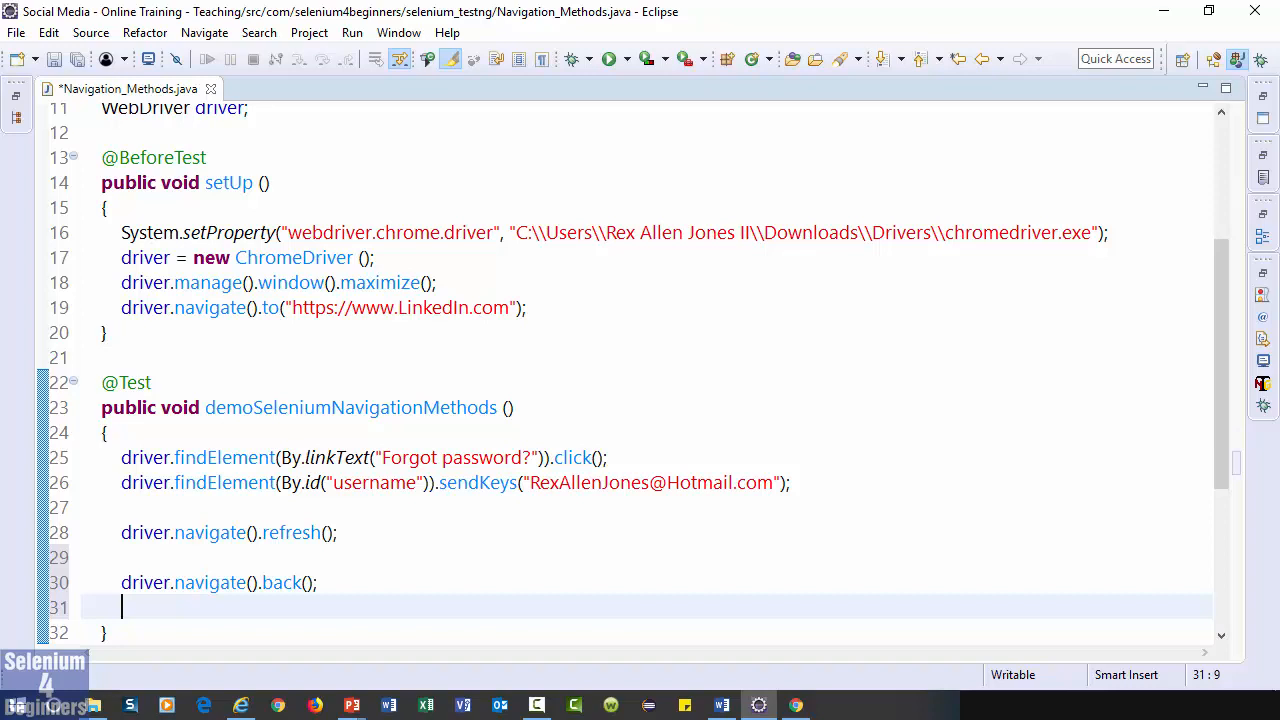
type("driver.getTitle();")
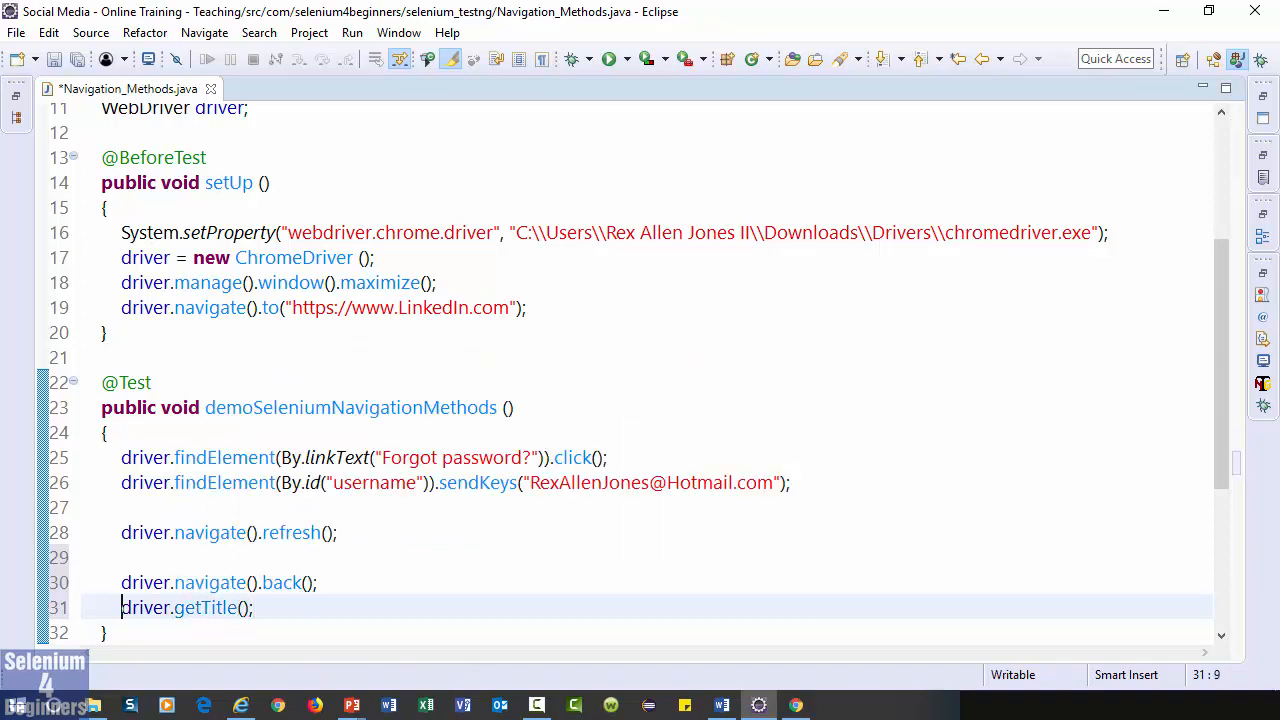
type("S")
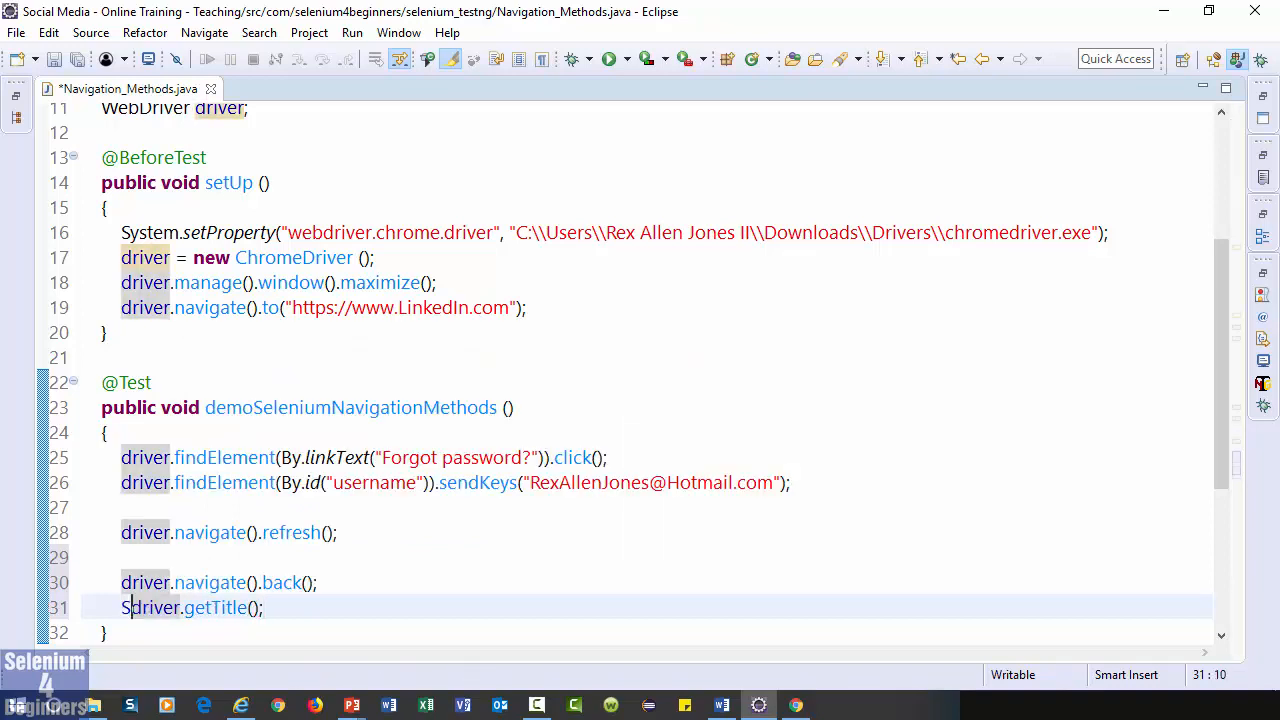
type("tring homePageTitle =")
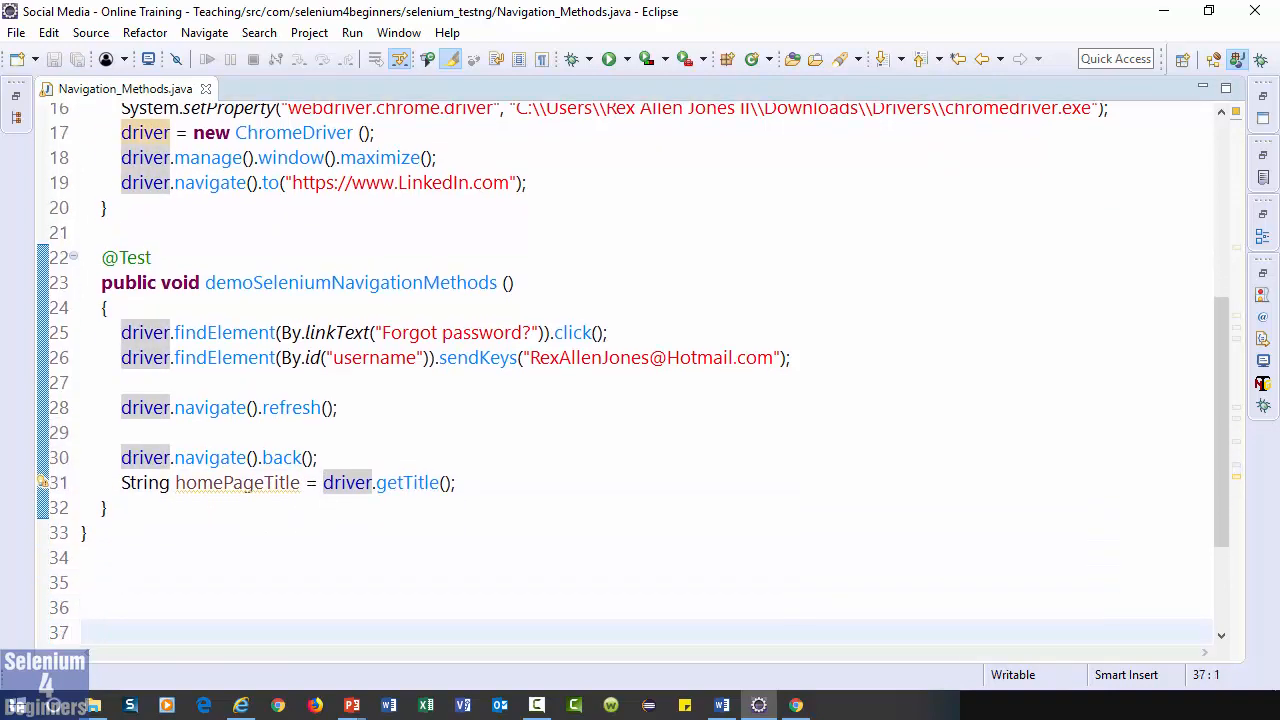
Print "What Is The Home Page Title? " + homePageTitle via a sysout println.
scroll("down", 3)
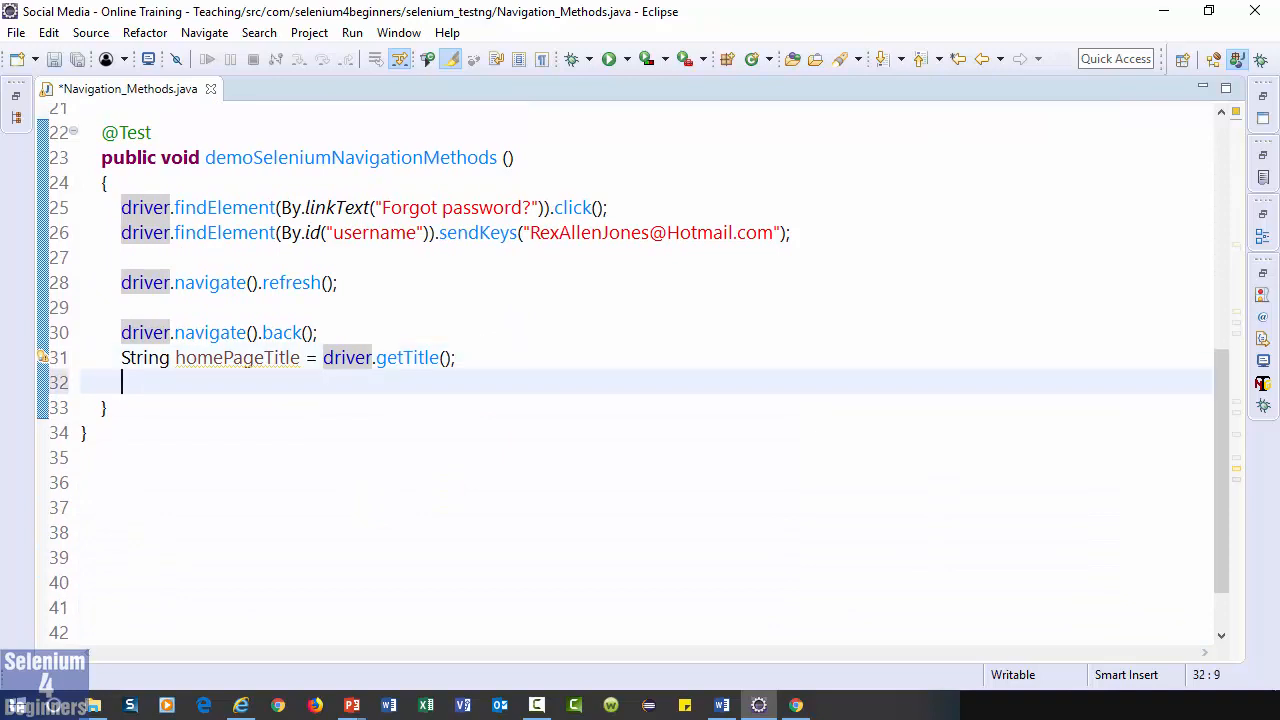
type("sysout")
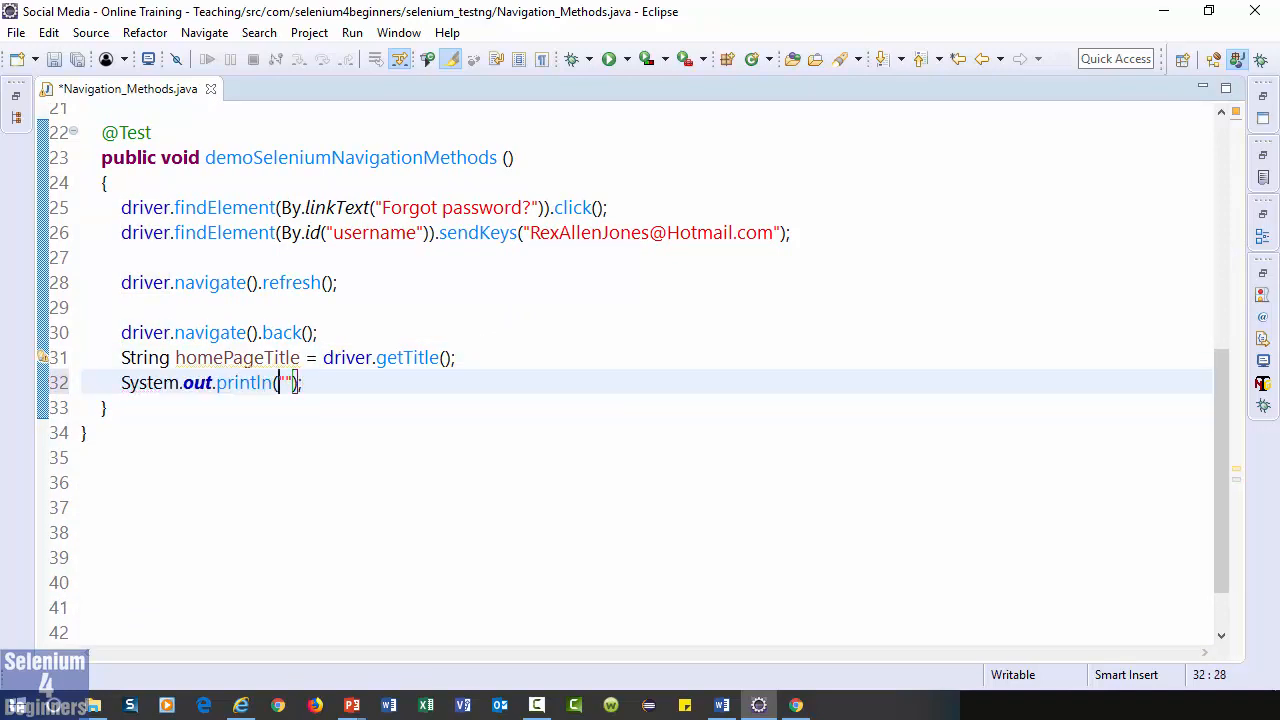
type("What")
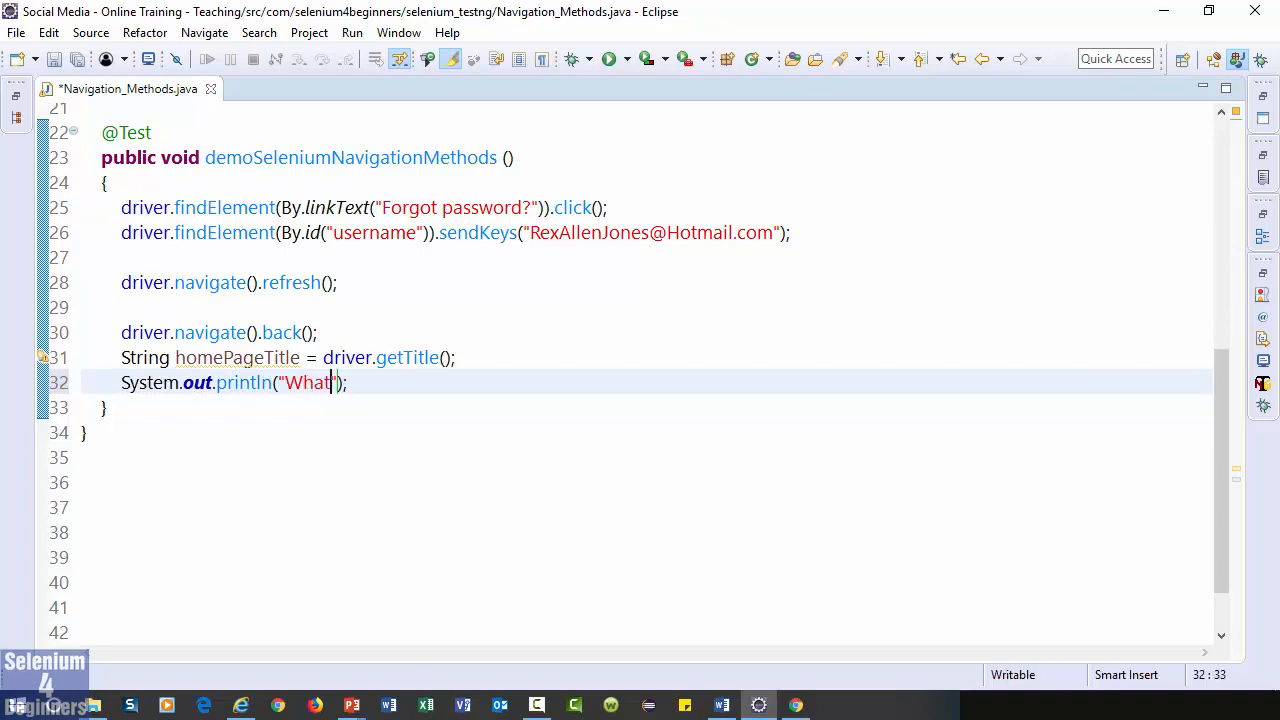
type("Is The Homl")
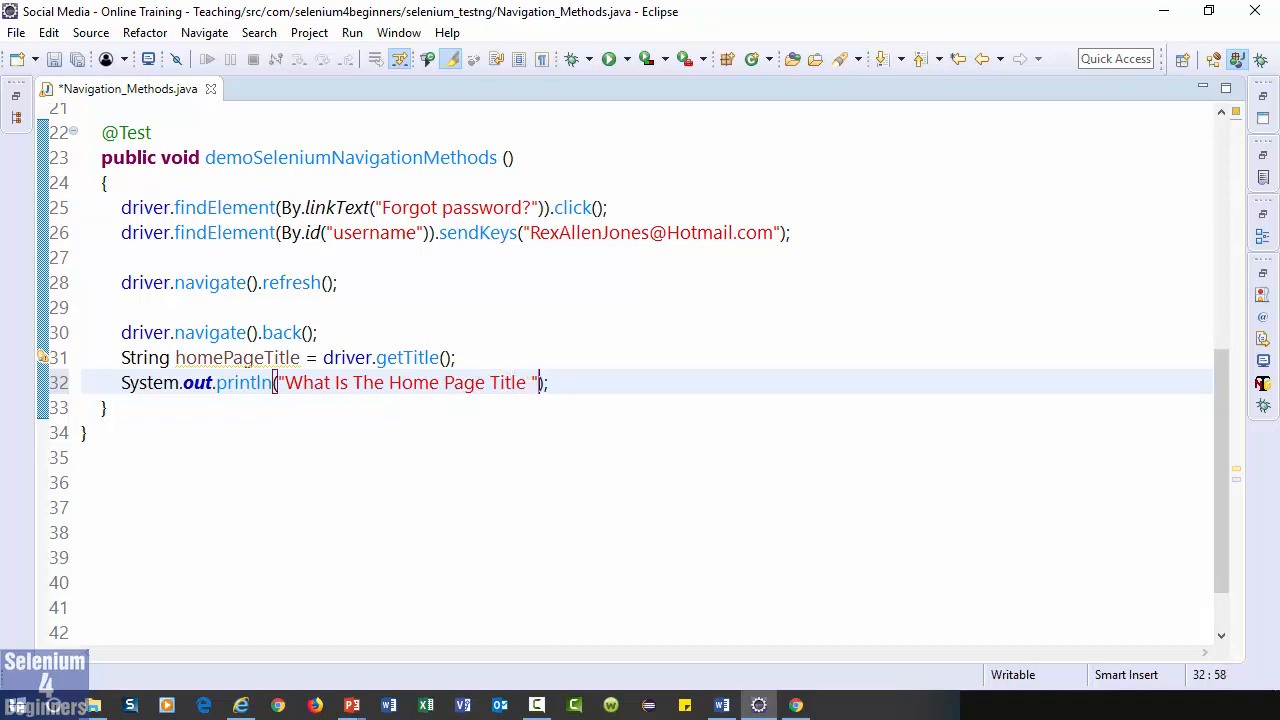
type("+ ho")
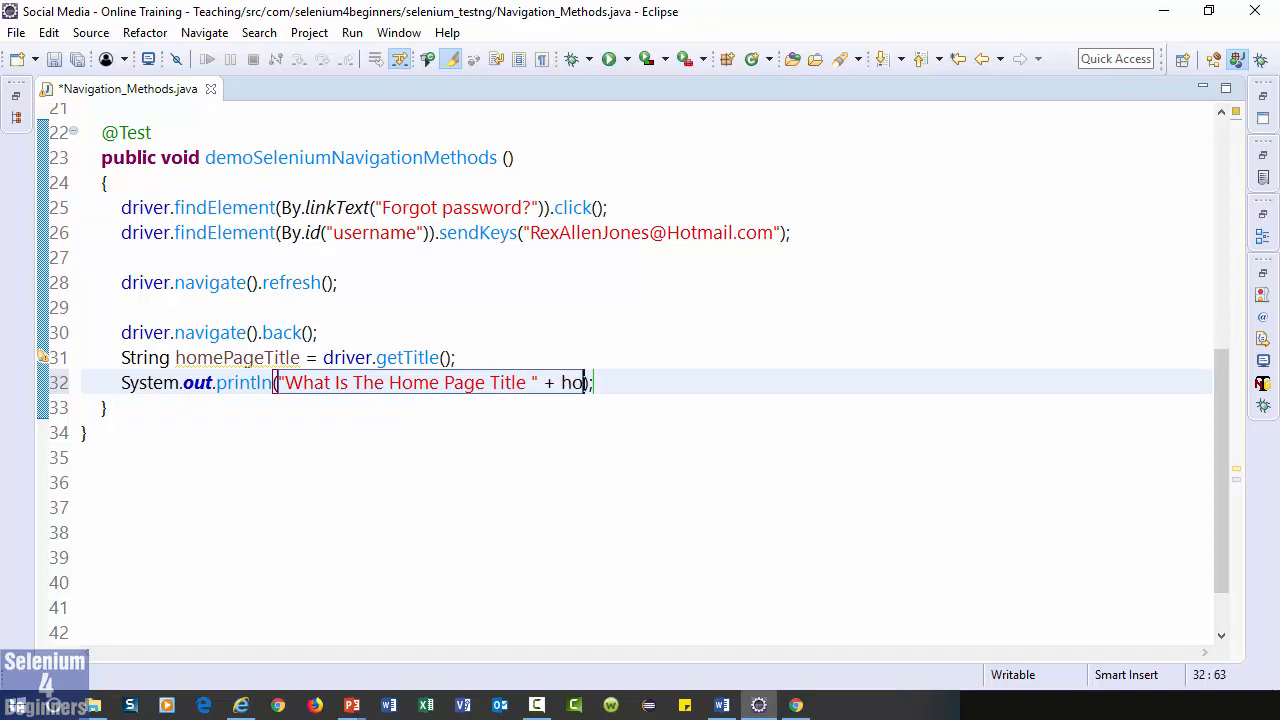
type("mePageTitle")
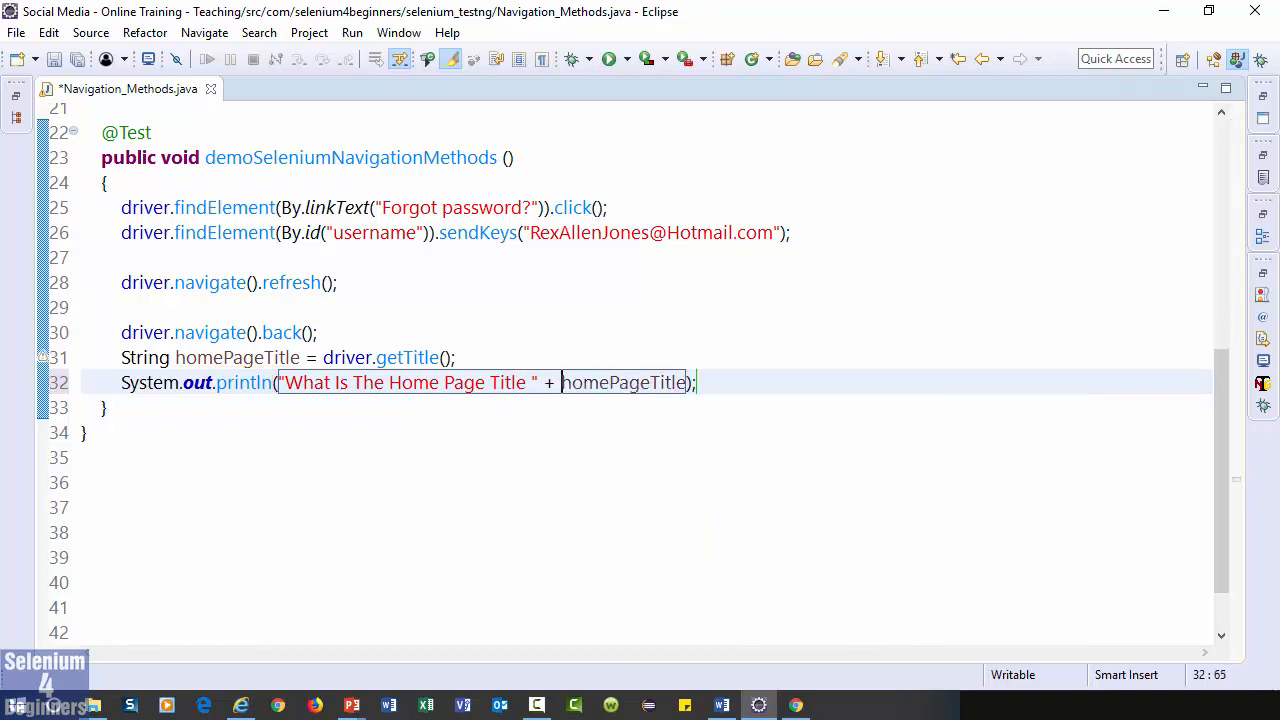
type("?")
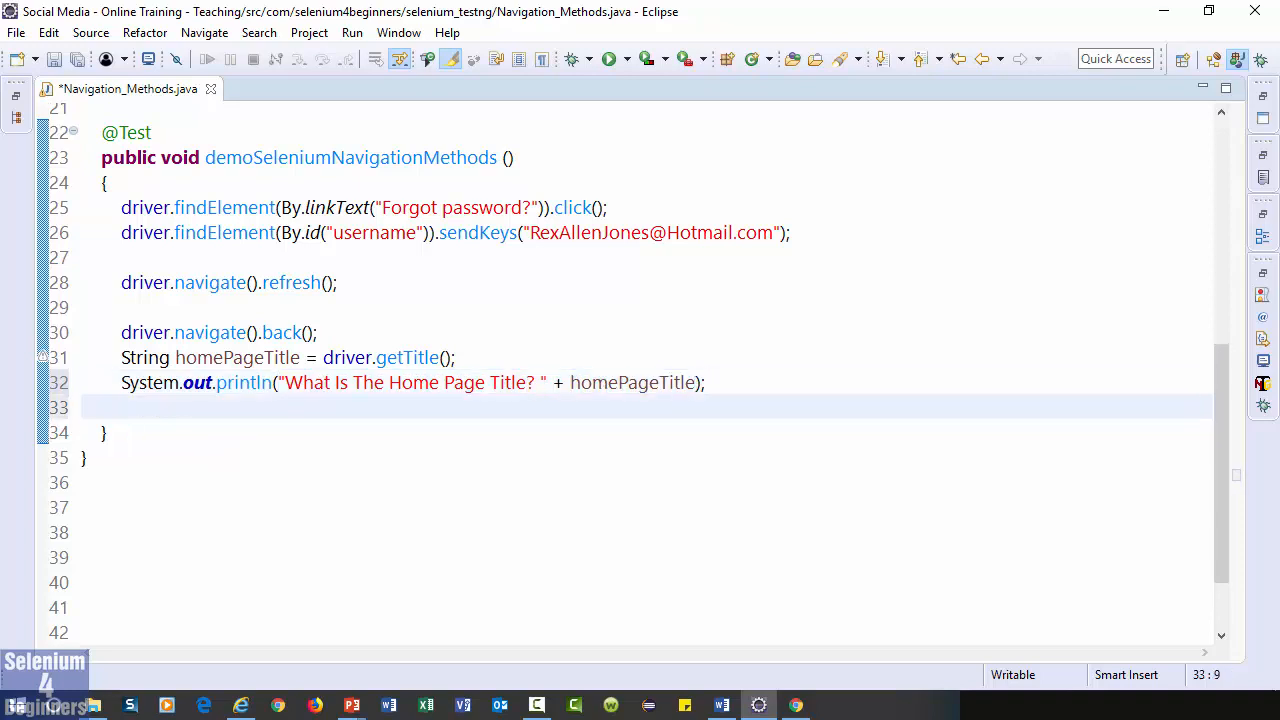
Add driver.navigate().forward(); and store driver.getTitle() in String passwordPageTitle.
type("dri")
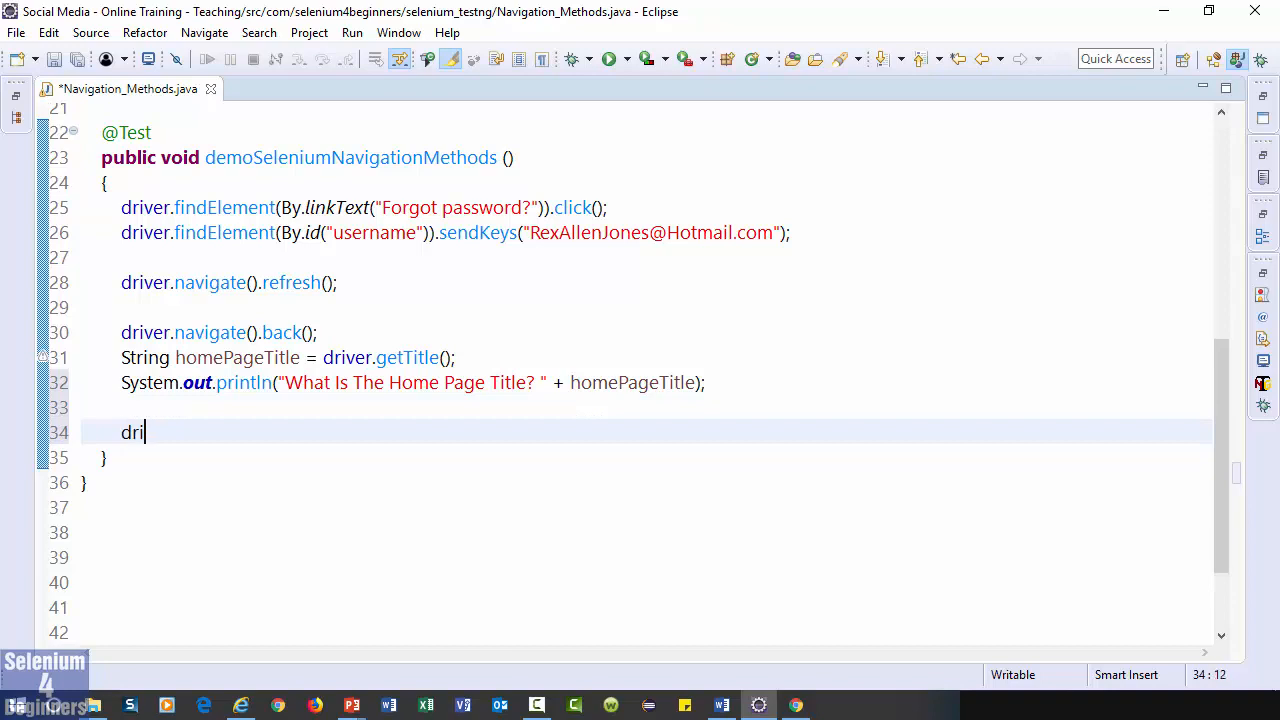
type("ver.na")
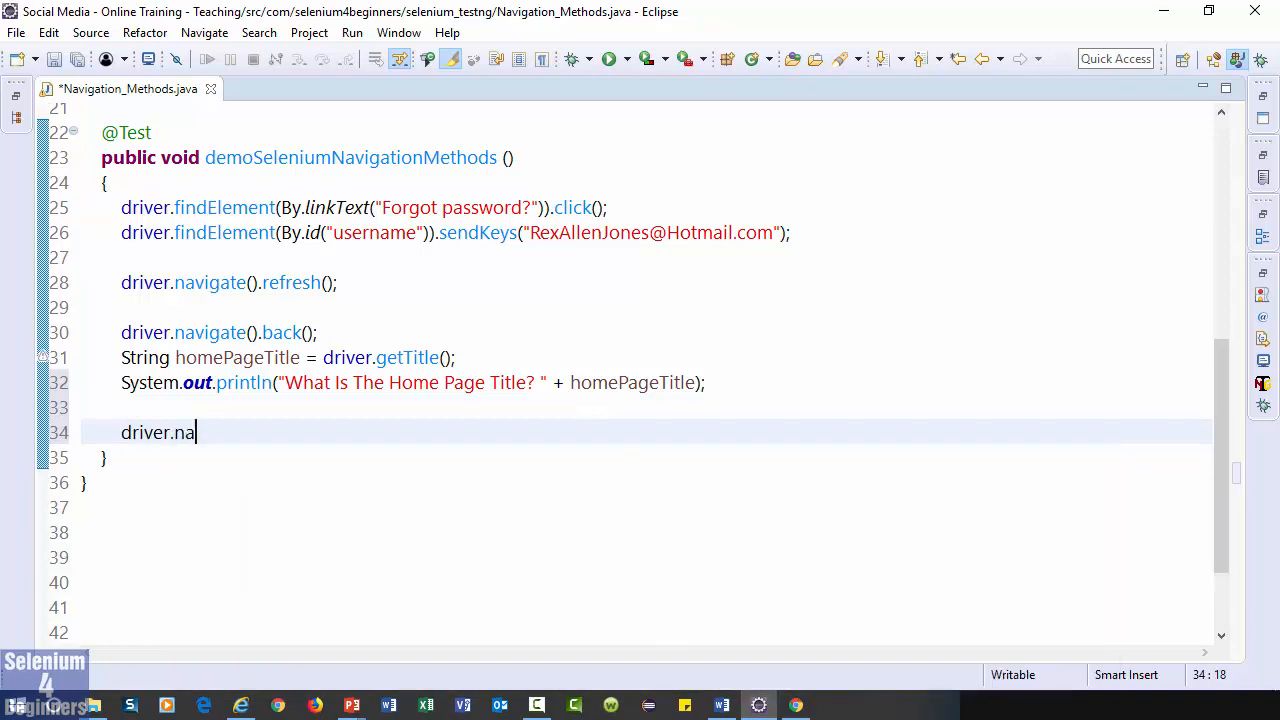
type("vigate().forward();")
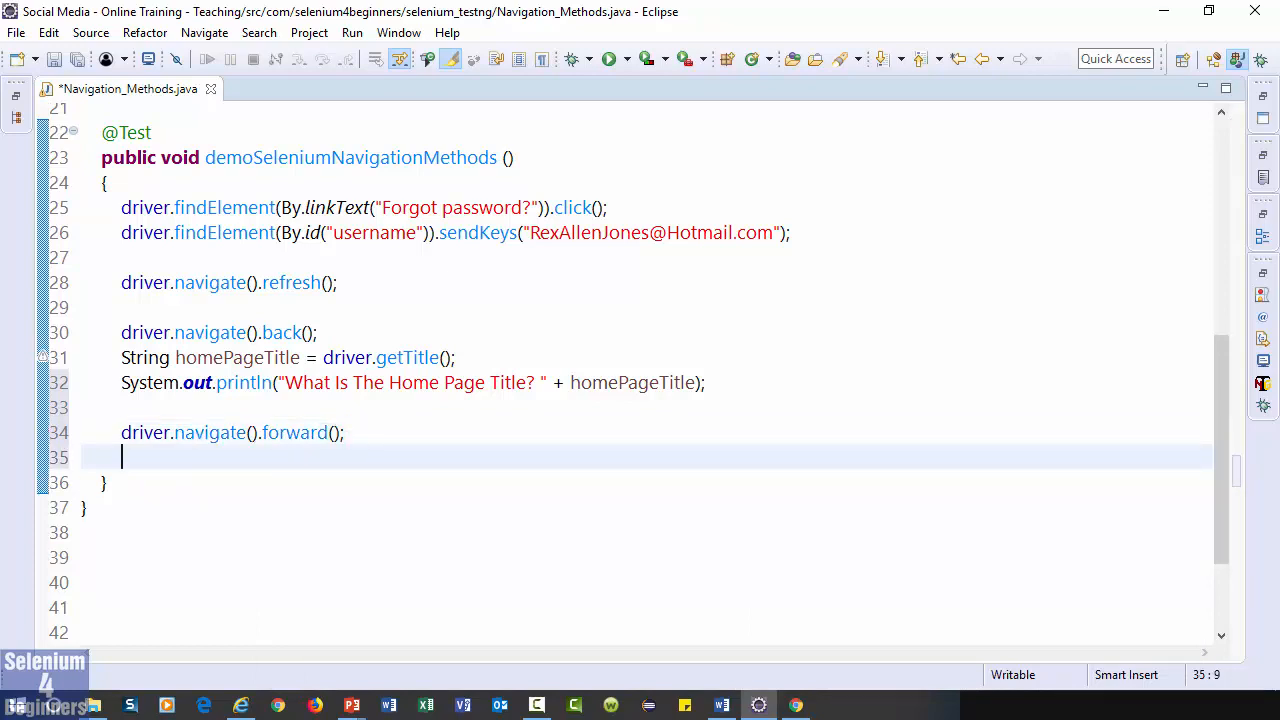
type("dri")
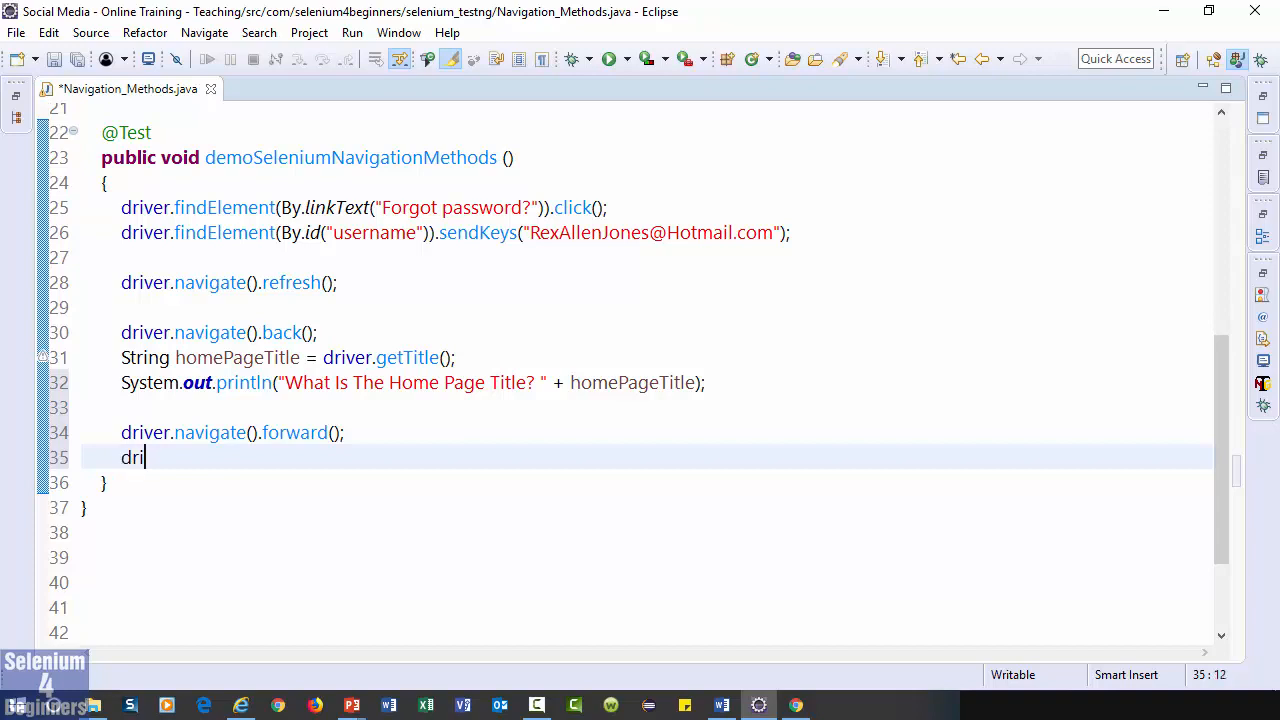
type("ver.getTitle();")
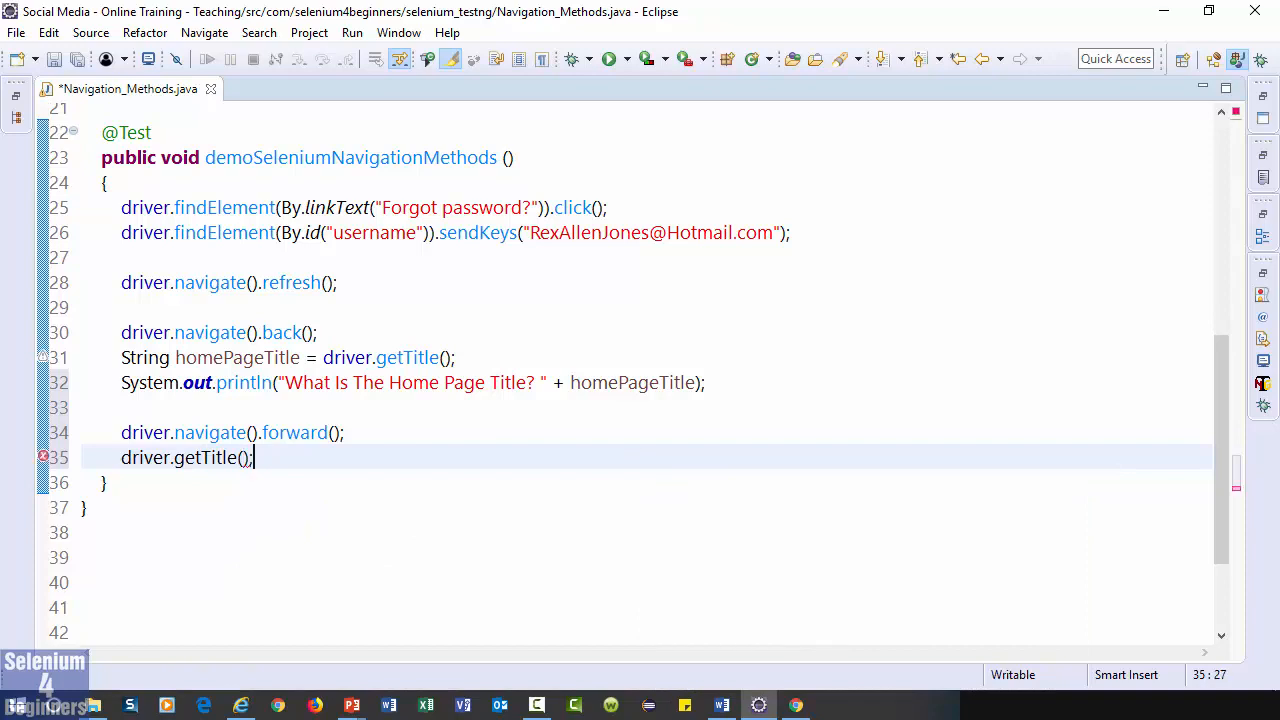
left_click(122, 456)
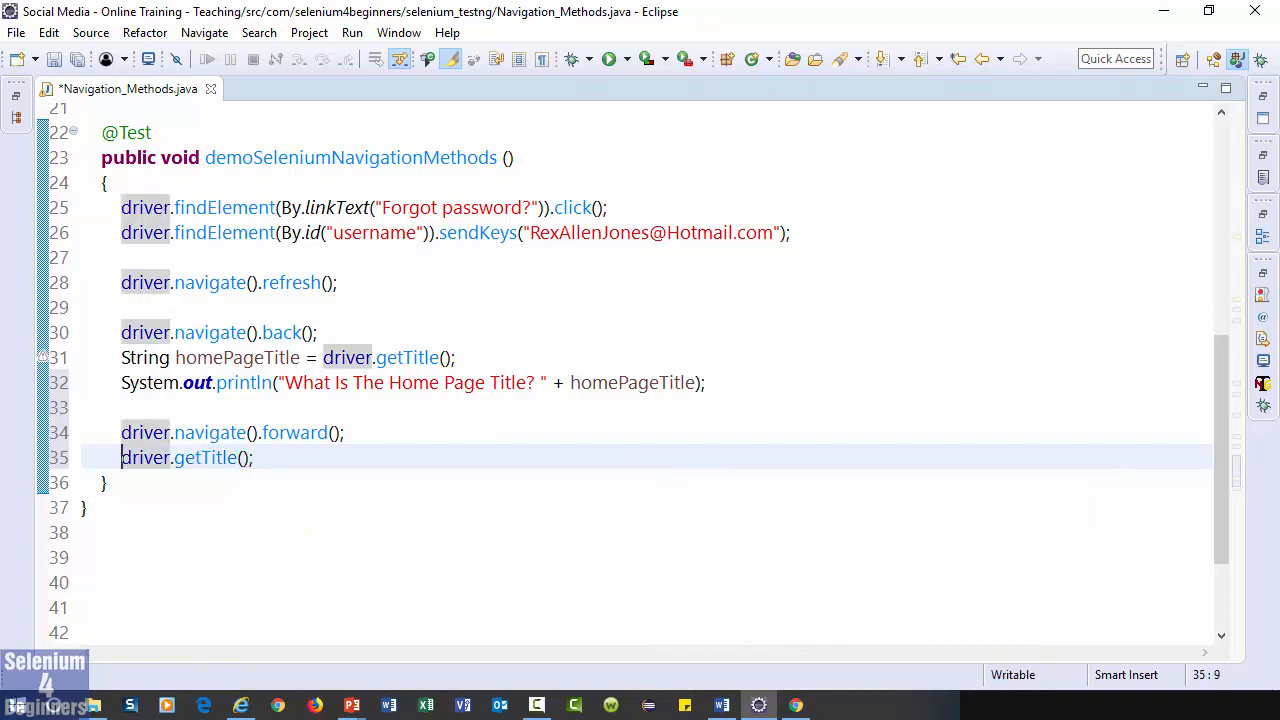
type("String")
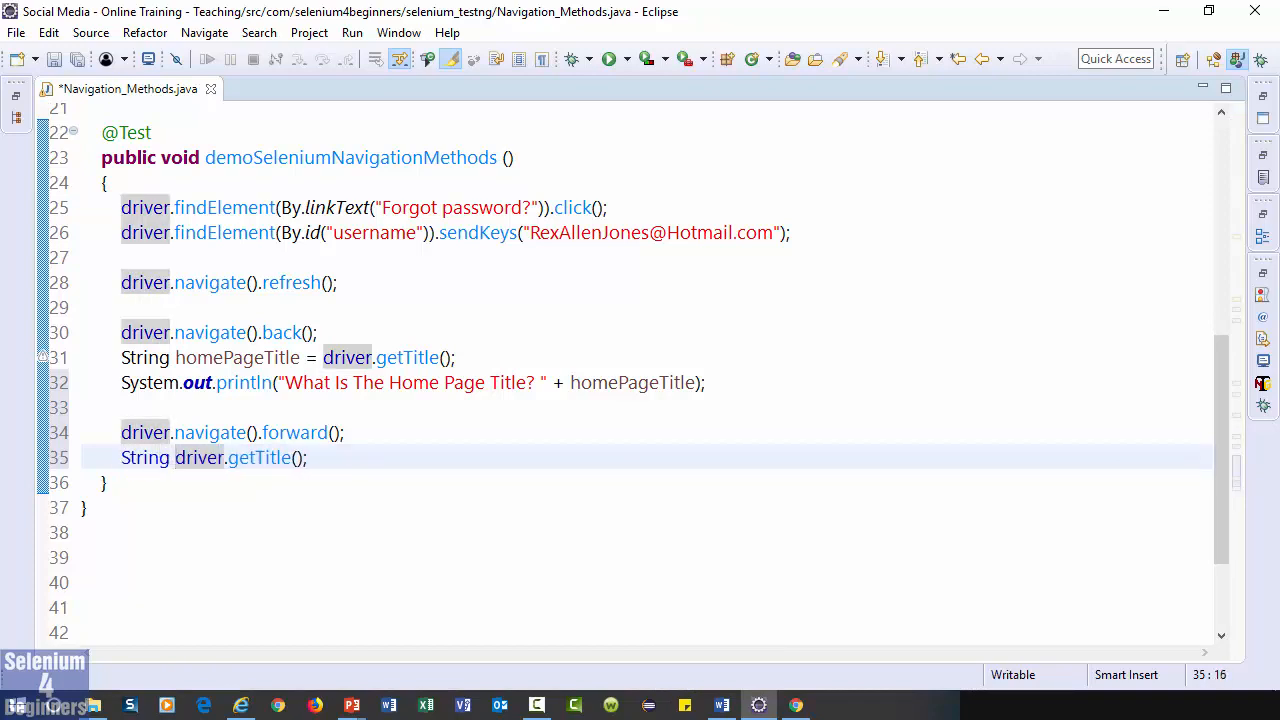
type("passwordPageTitle =")
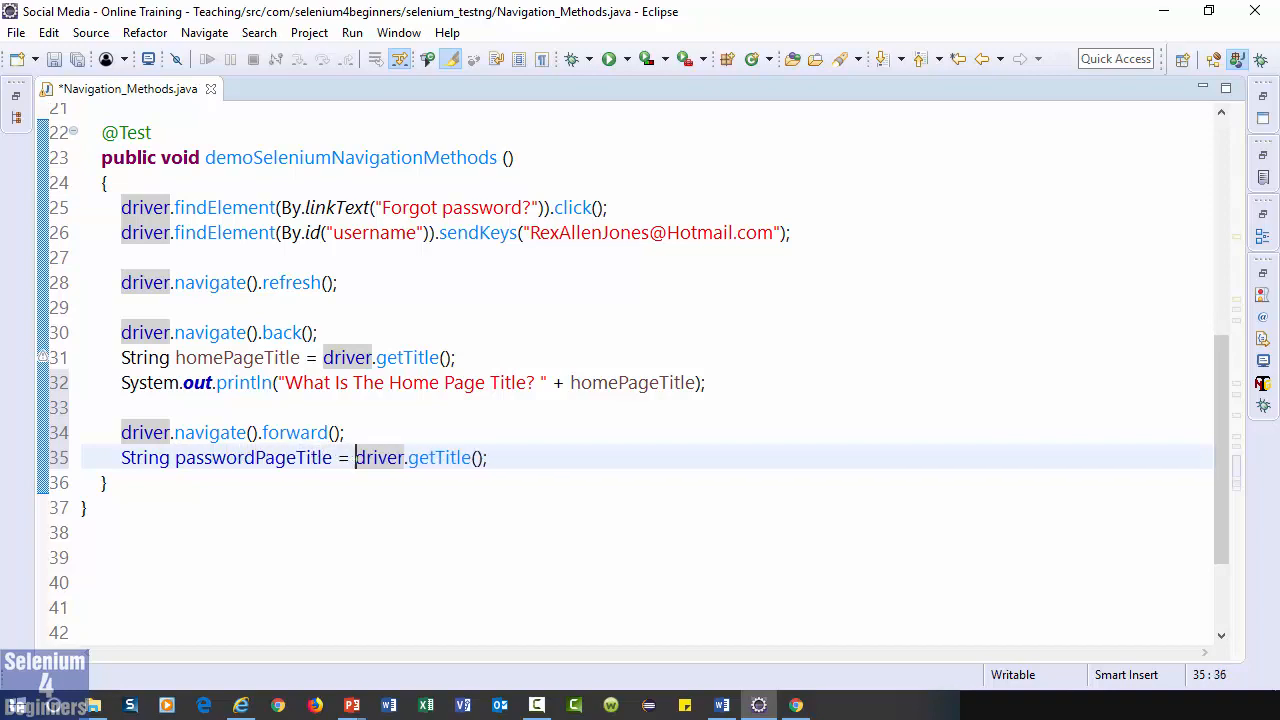
Print the Forgot Password Page Title label plus passwordPageTitle, then save the class.
type("sys")
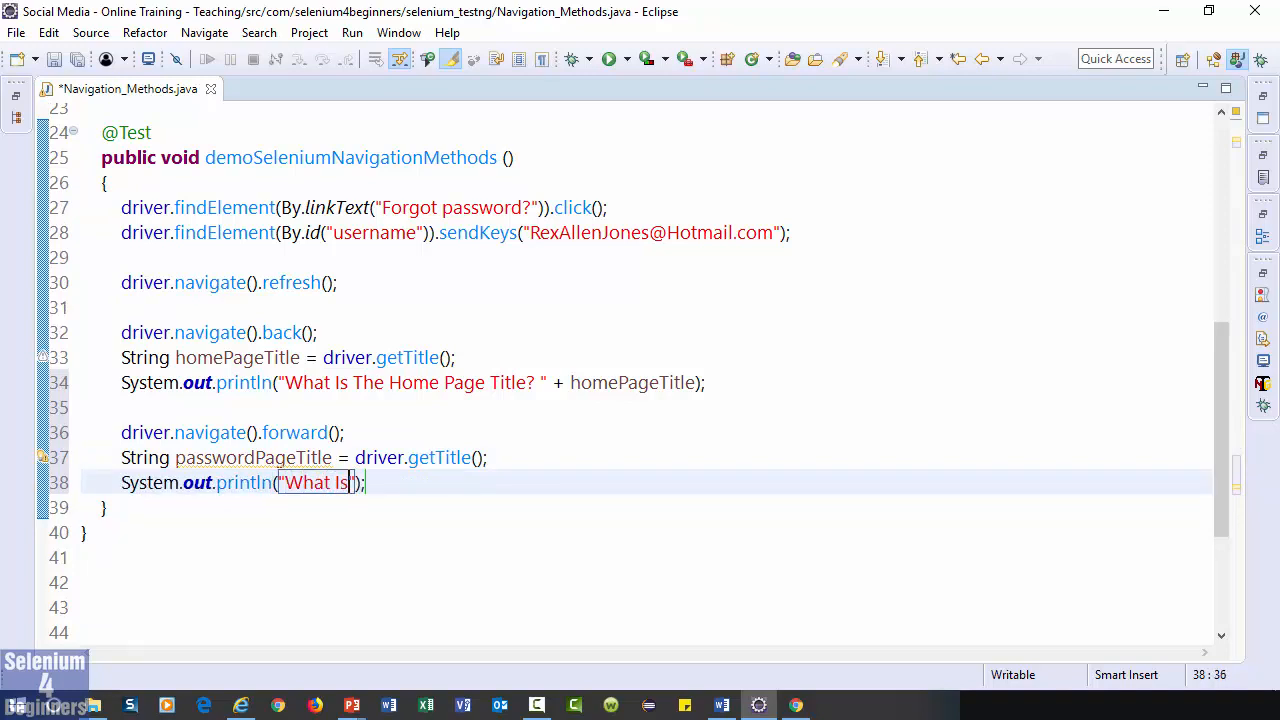
type("the Forge")
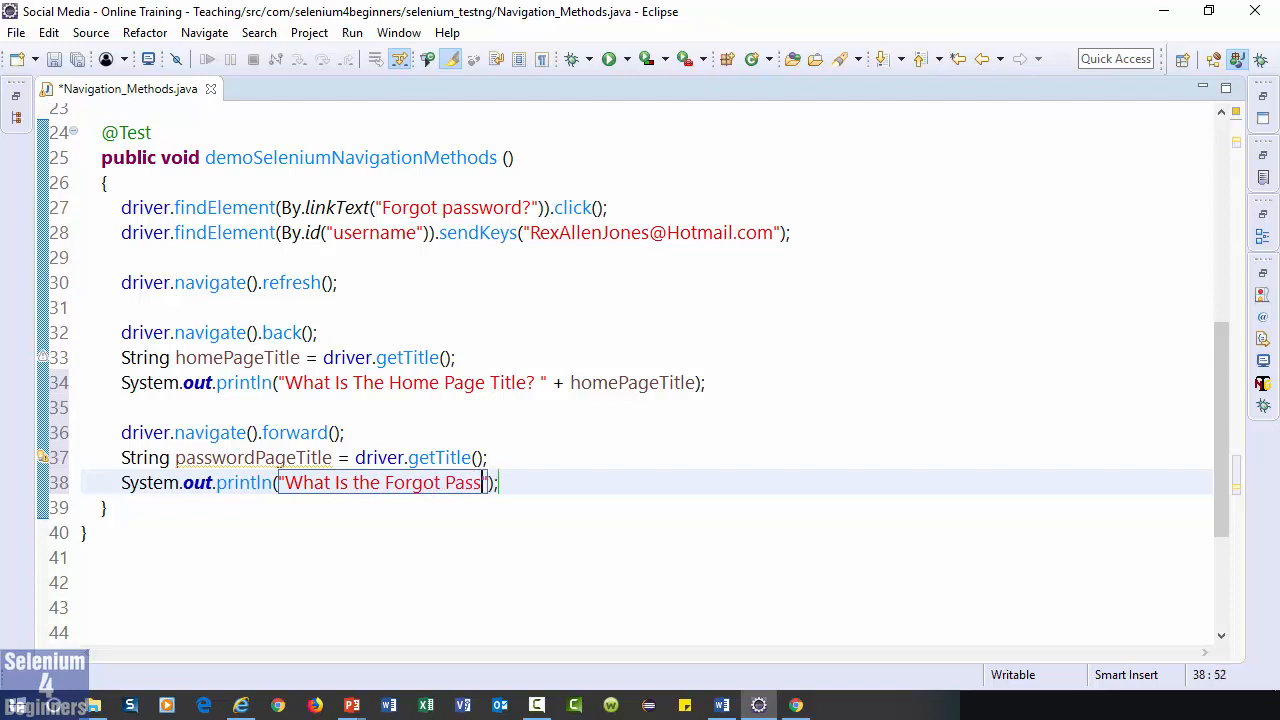
type("word Page Title?")
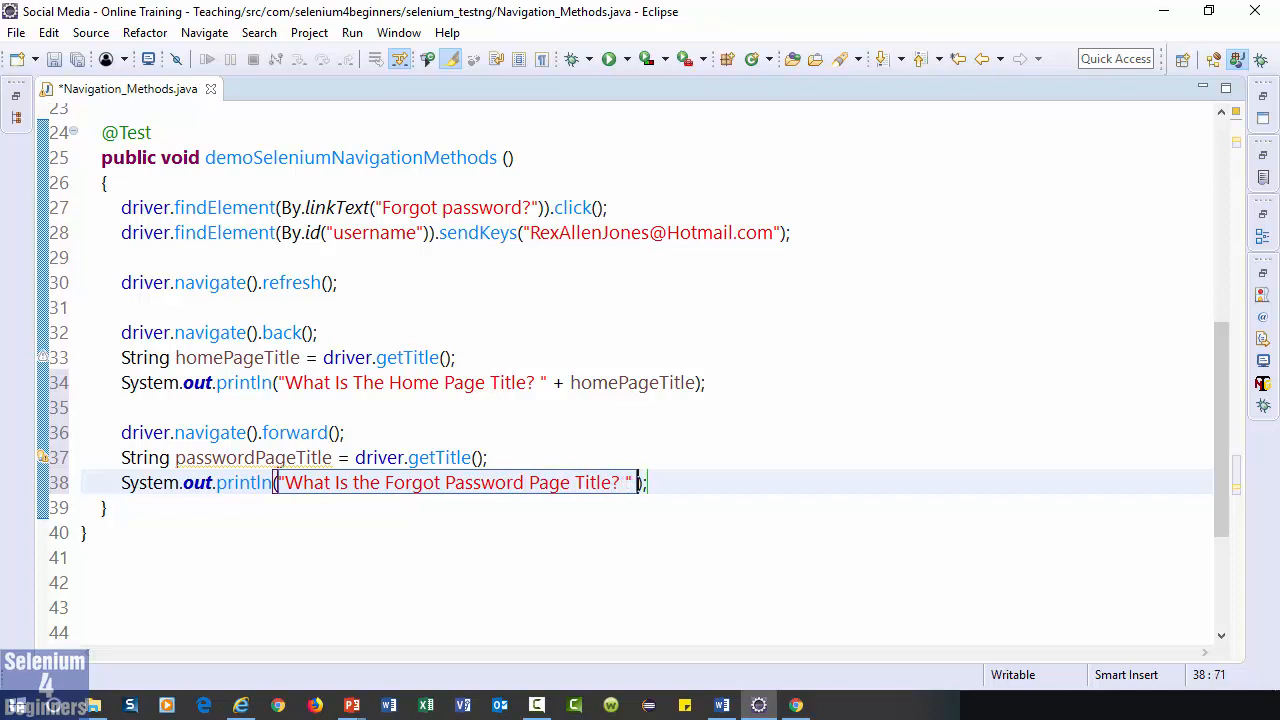
type("+ passwordPageTitle")
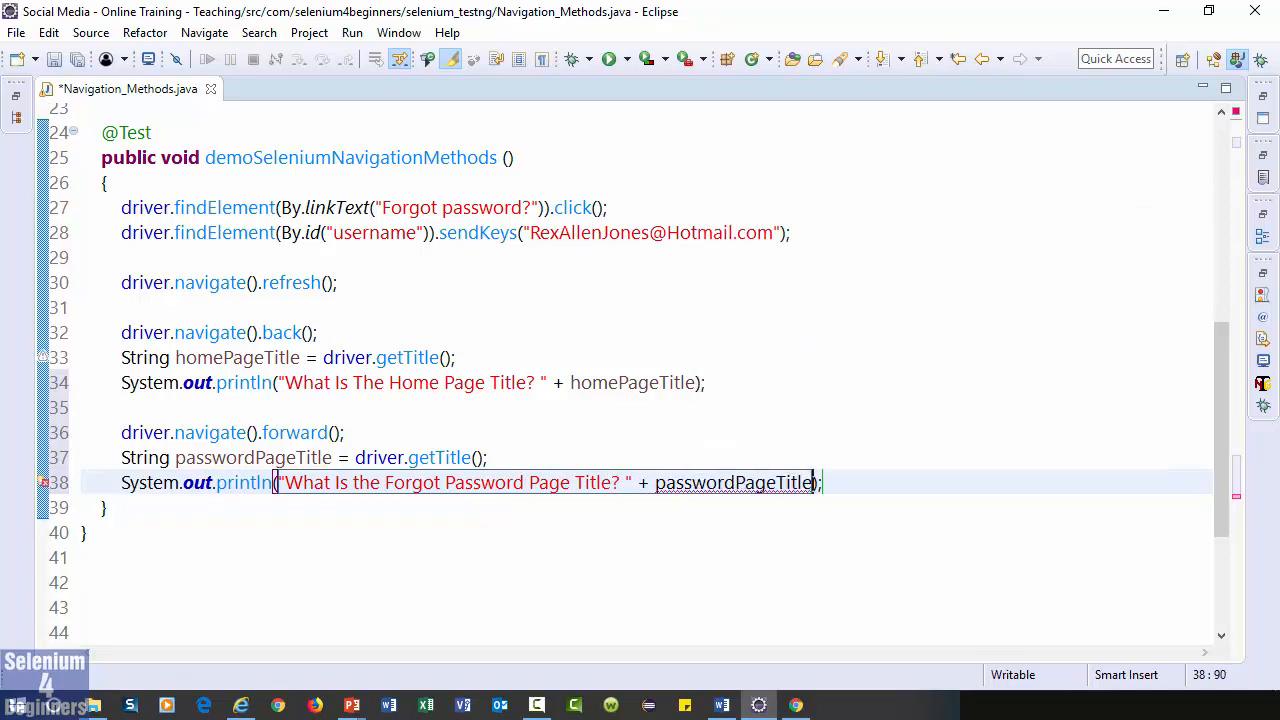
key("ctrl+s")
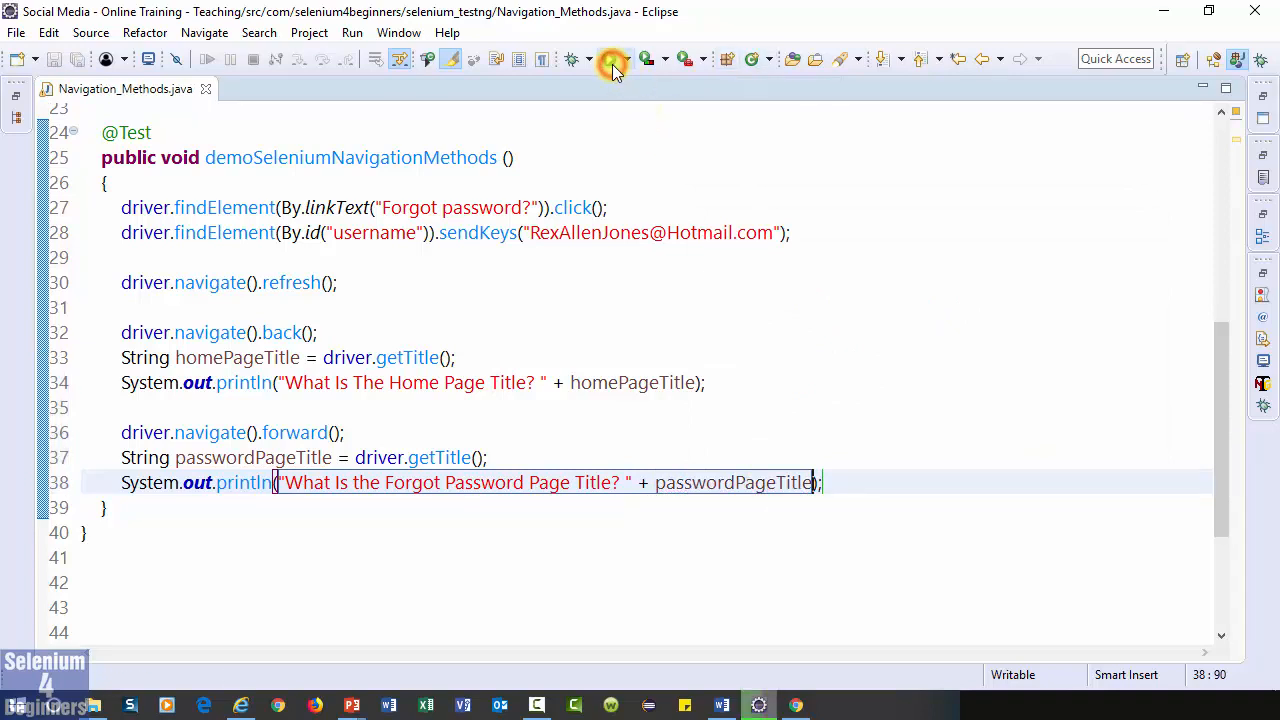
Run the TestNG test and highlight the printed Reset Password | LinkedIn title in the Console.
left_click(612, 60)
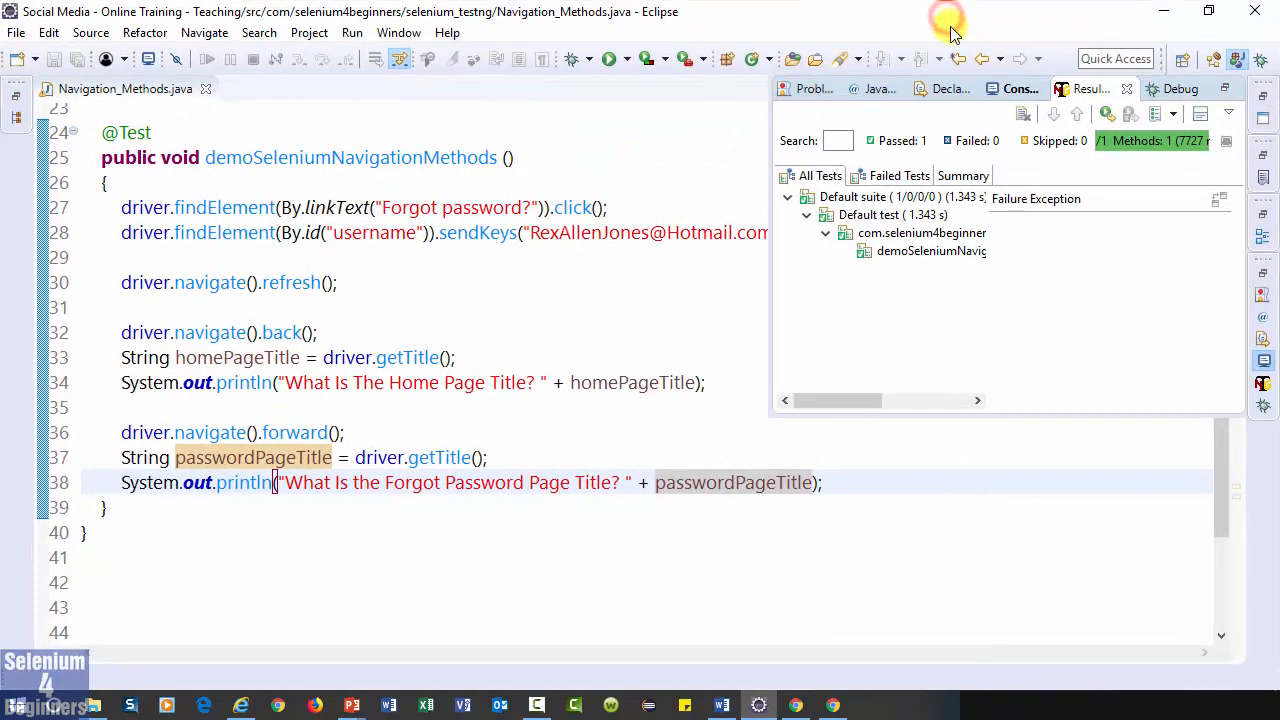
left_click(1014, 88)
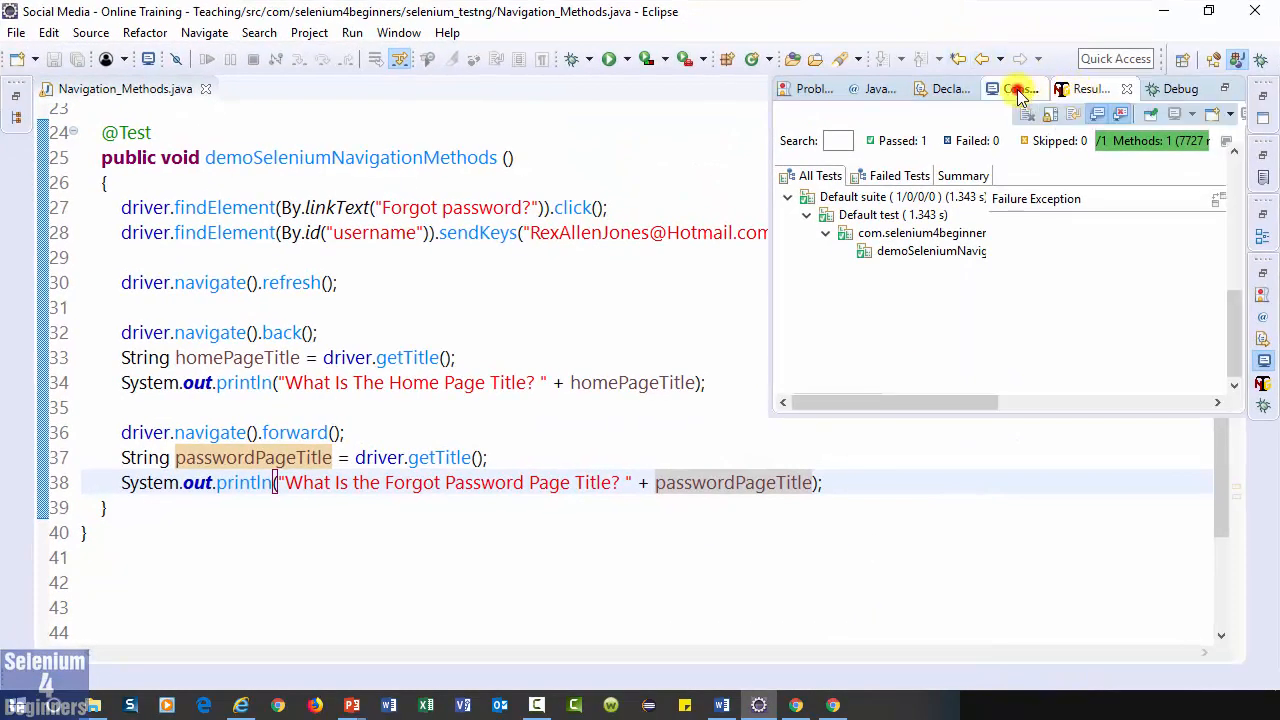
left_click(1016, 88)
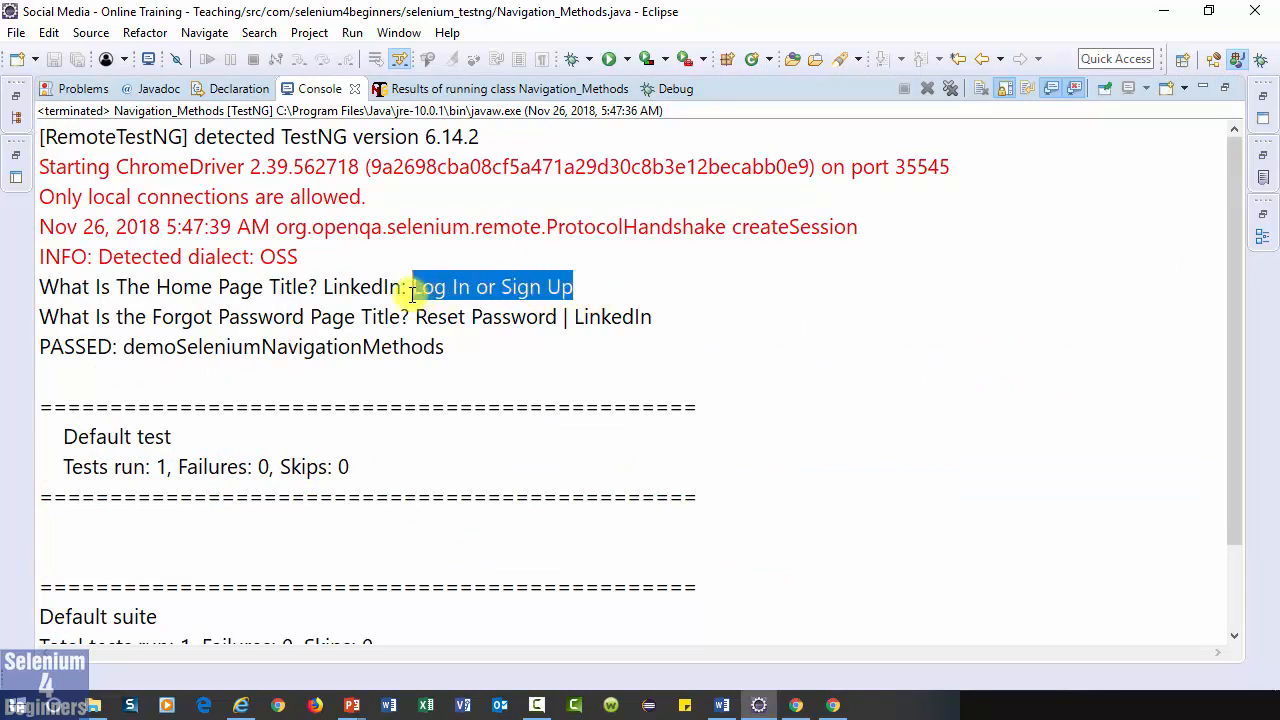
mouse_move(720, 296)
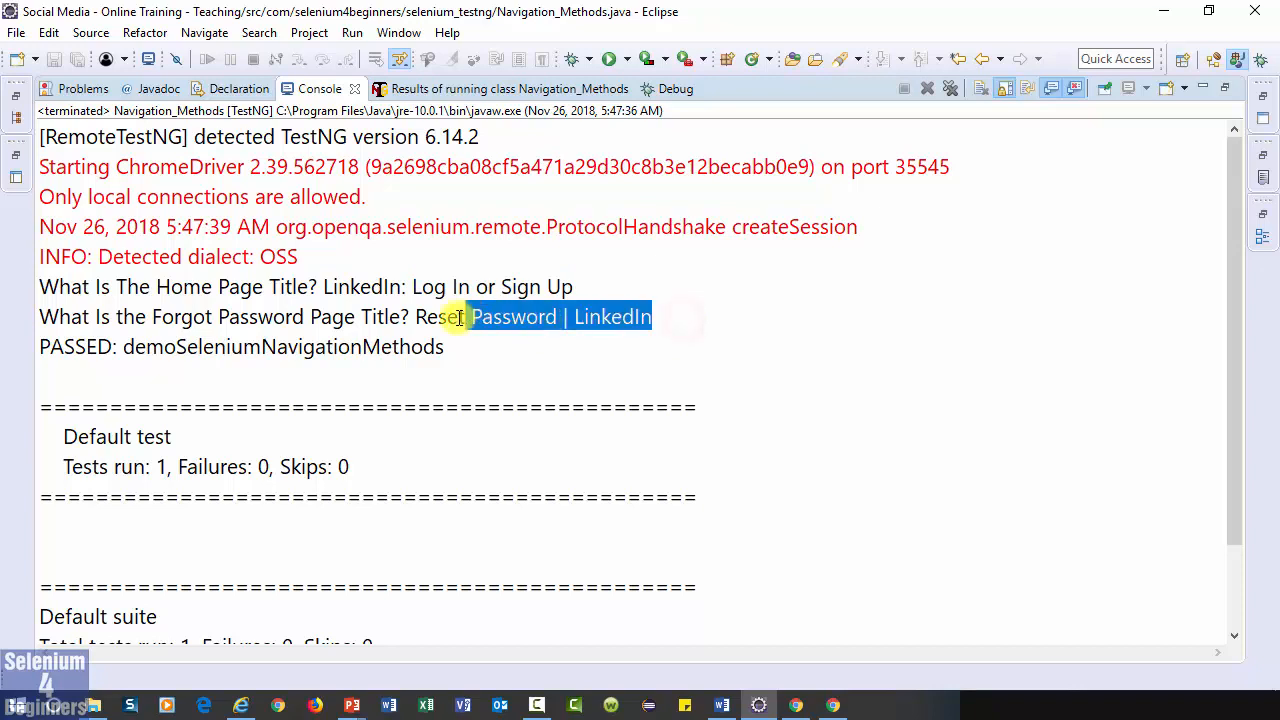
left_click_drag(456, 316, 664, 304)
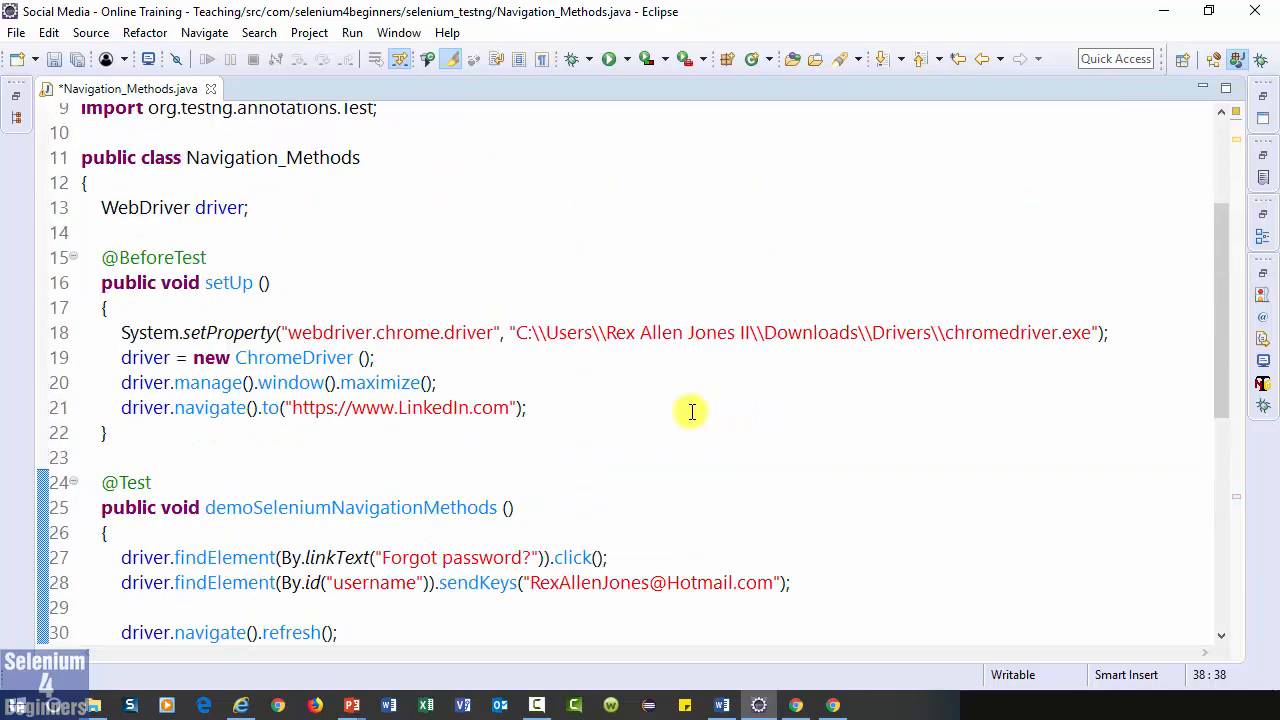
Return to the test code, point at the refresh line, and bring Internet Explorer forward.
left_click(568, 408)
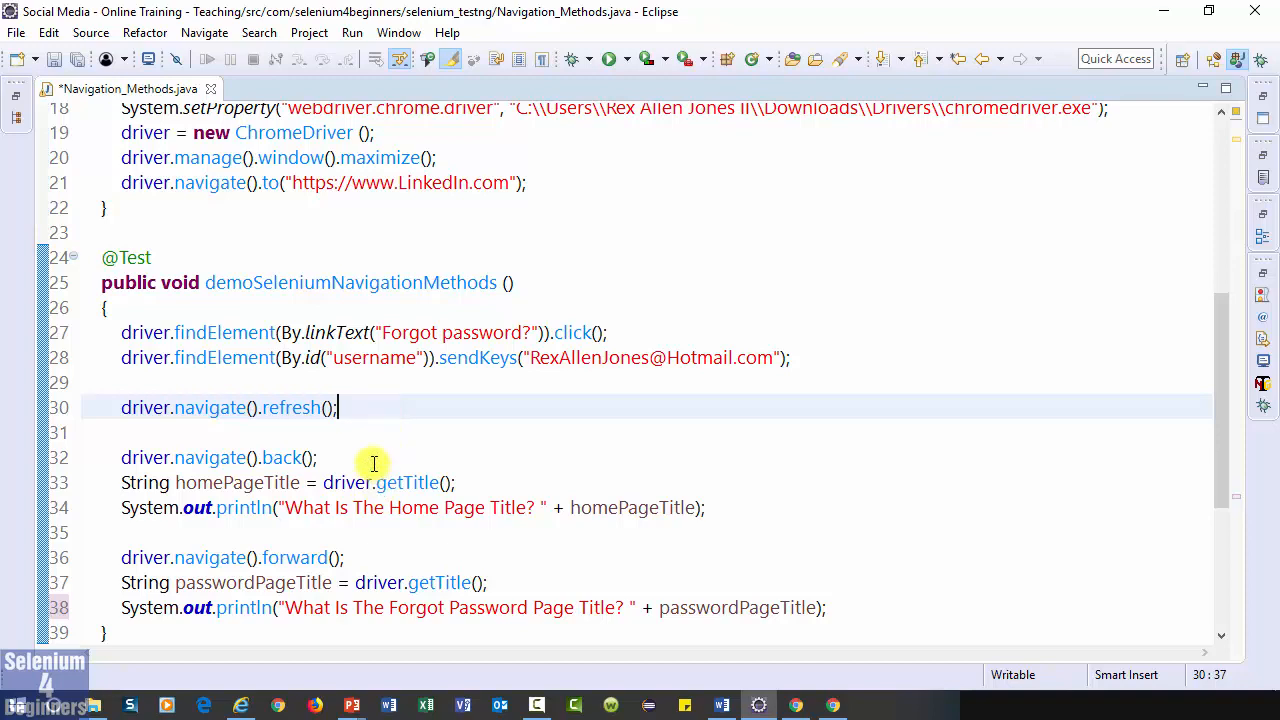
left_click(318, 456)
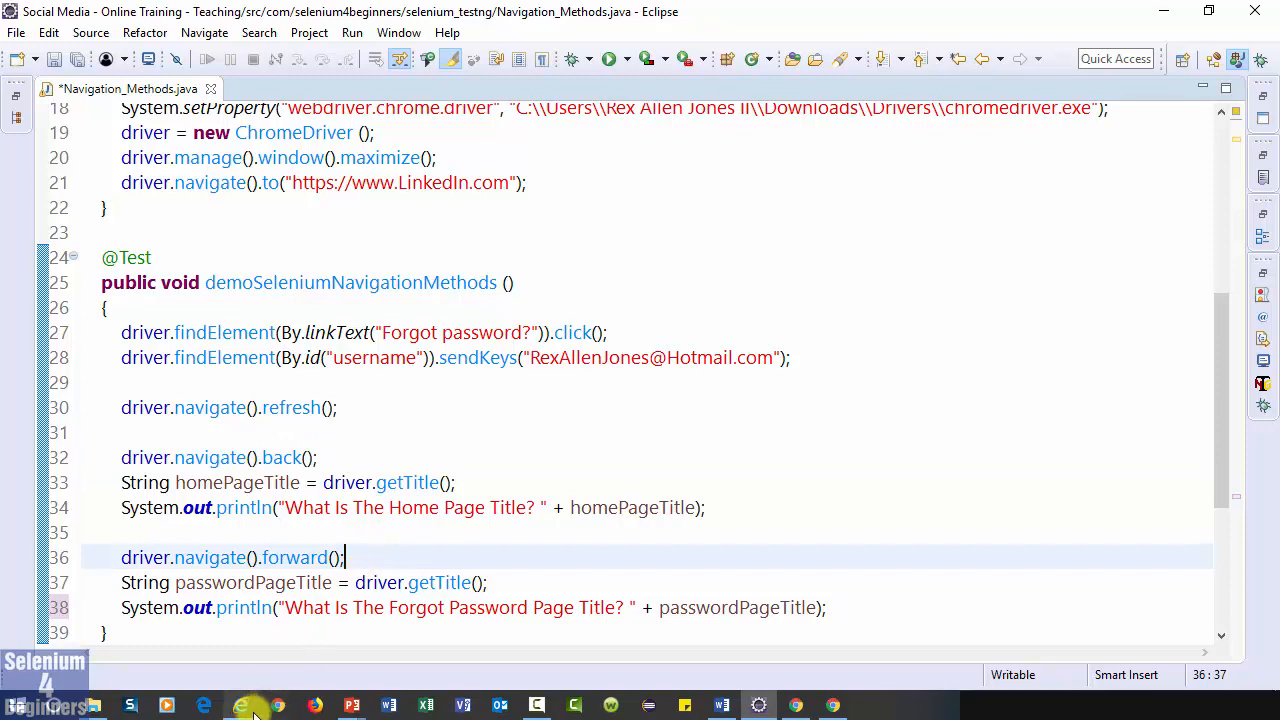
left_click(240, 706)
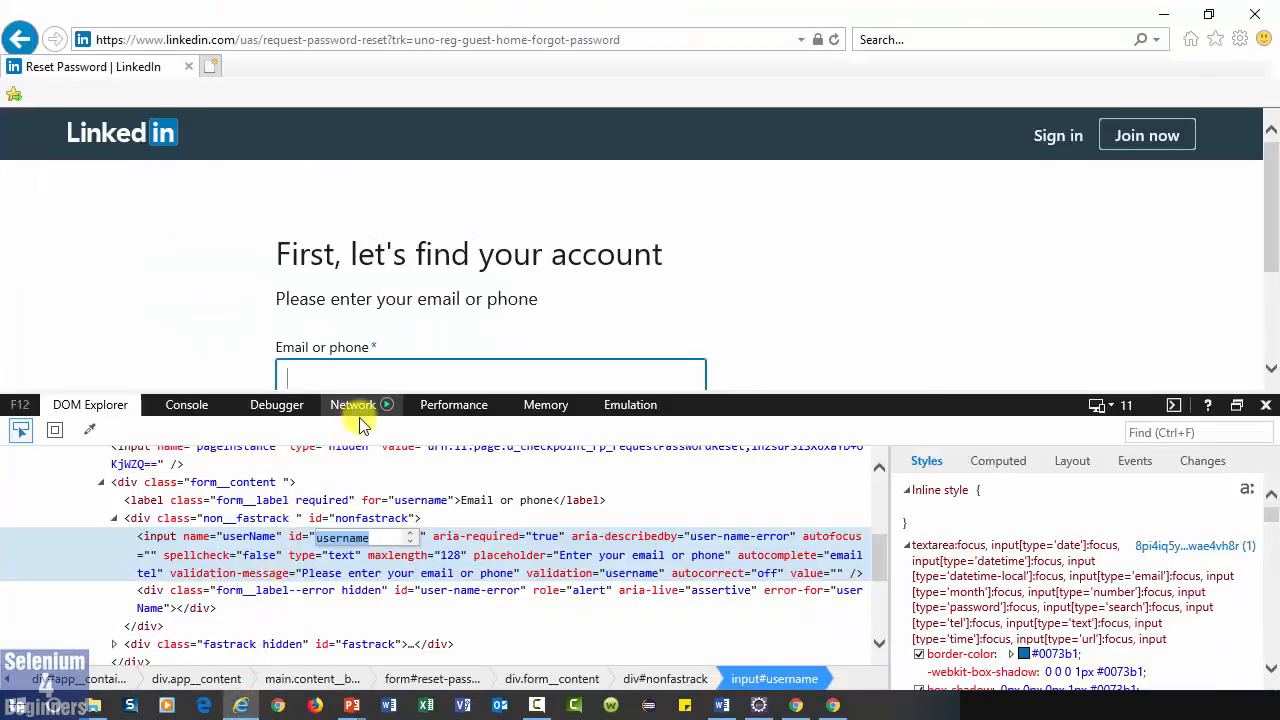
left_click(216, 66)
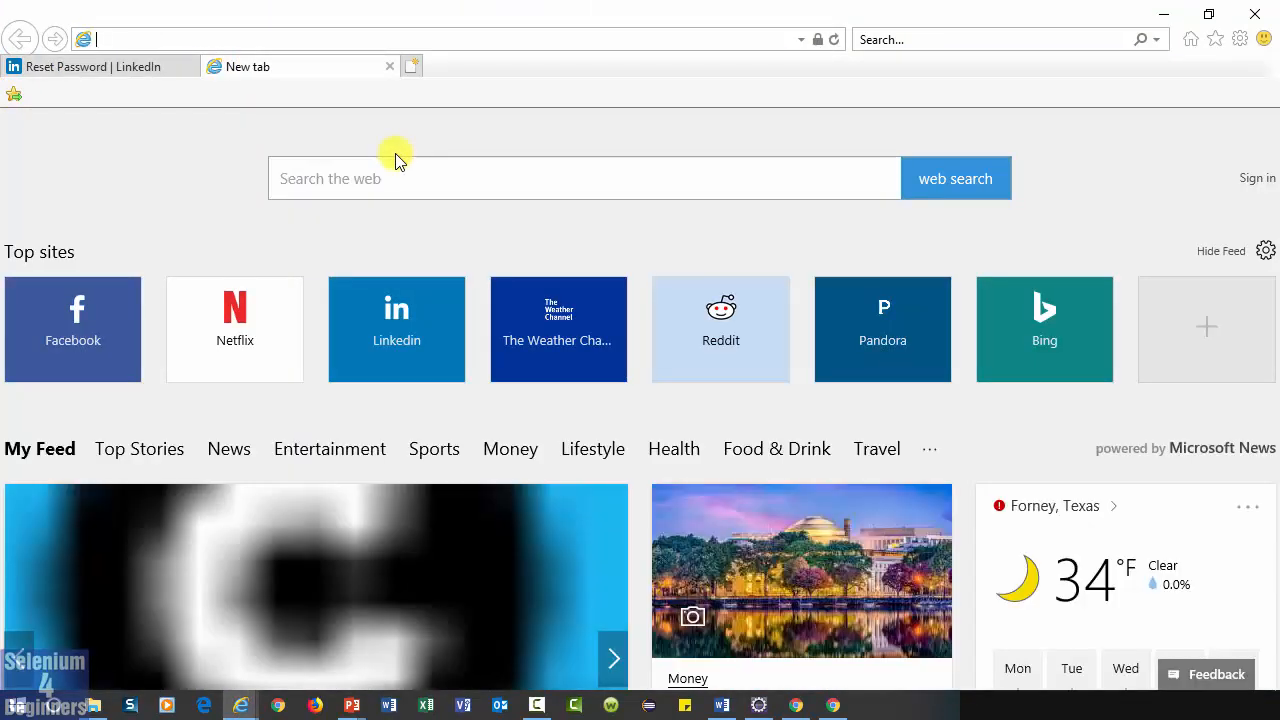
type("https://tn")
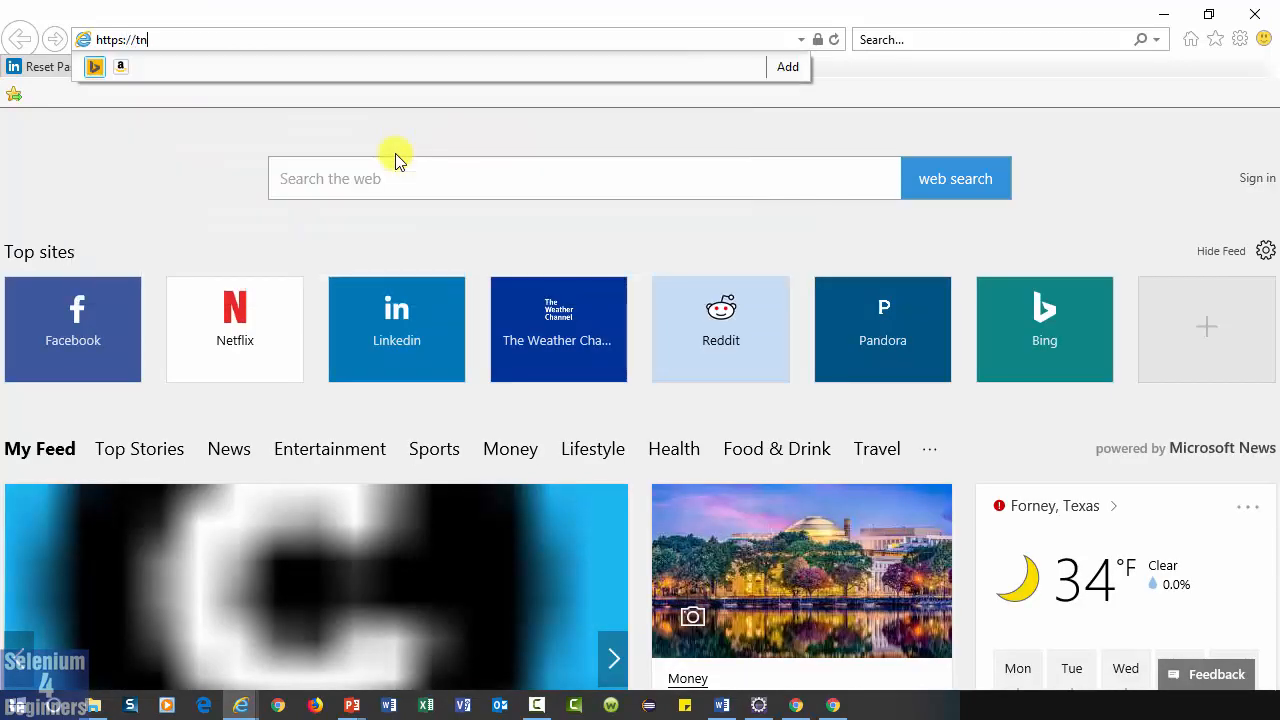
type("inyurl.com")
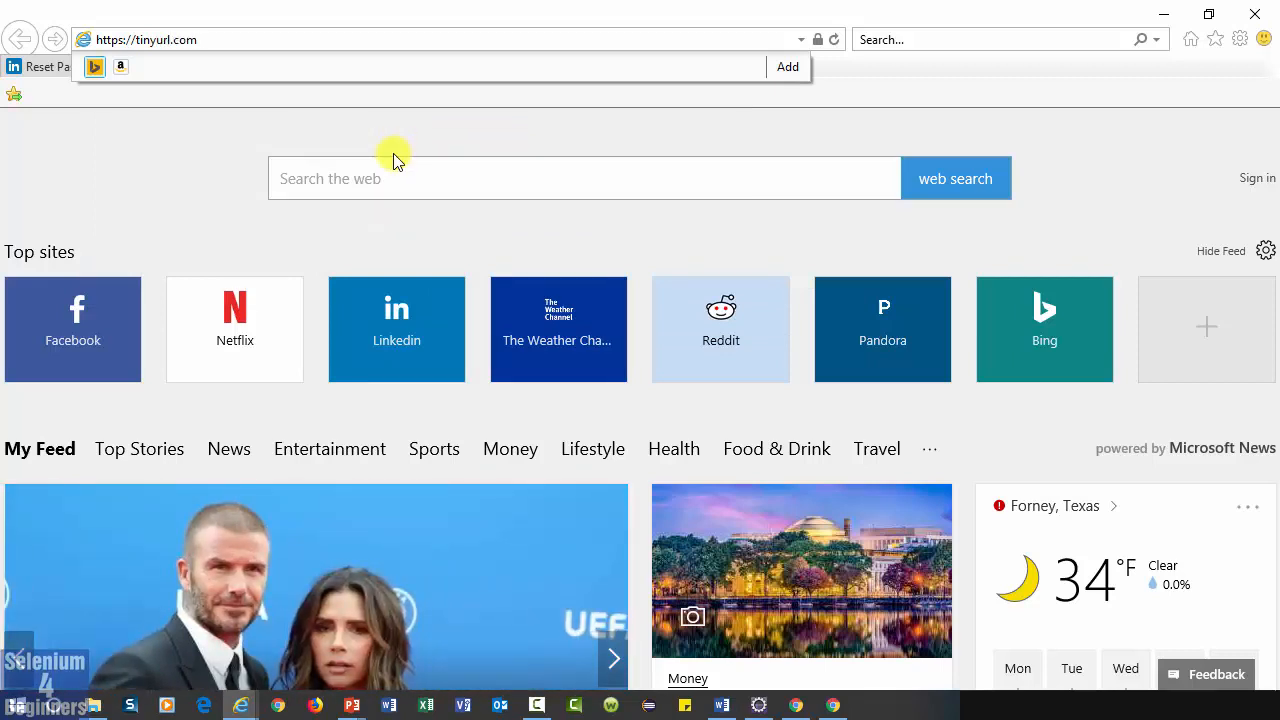
type("/S")
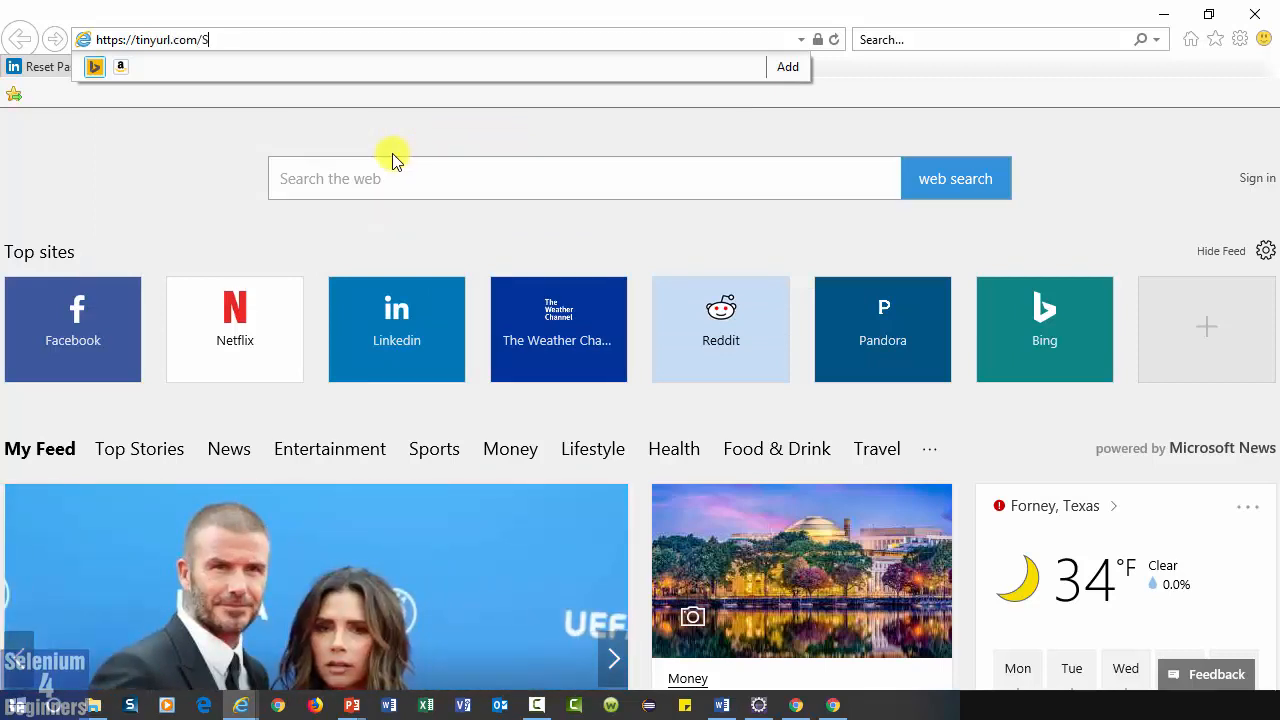
type("elenuu")
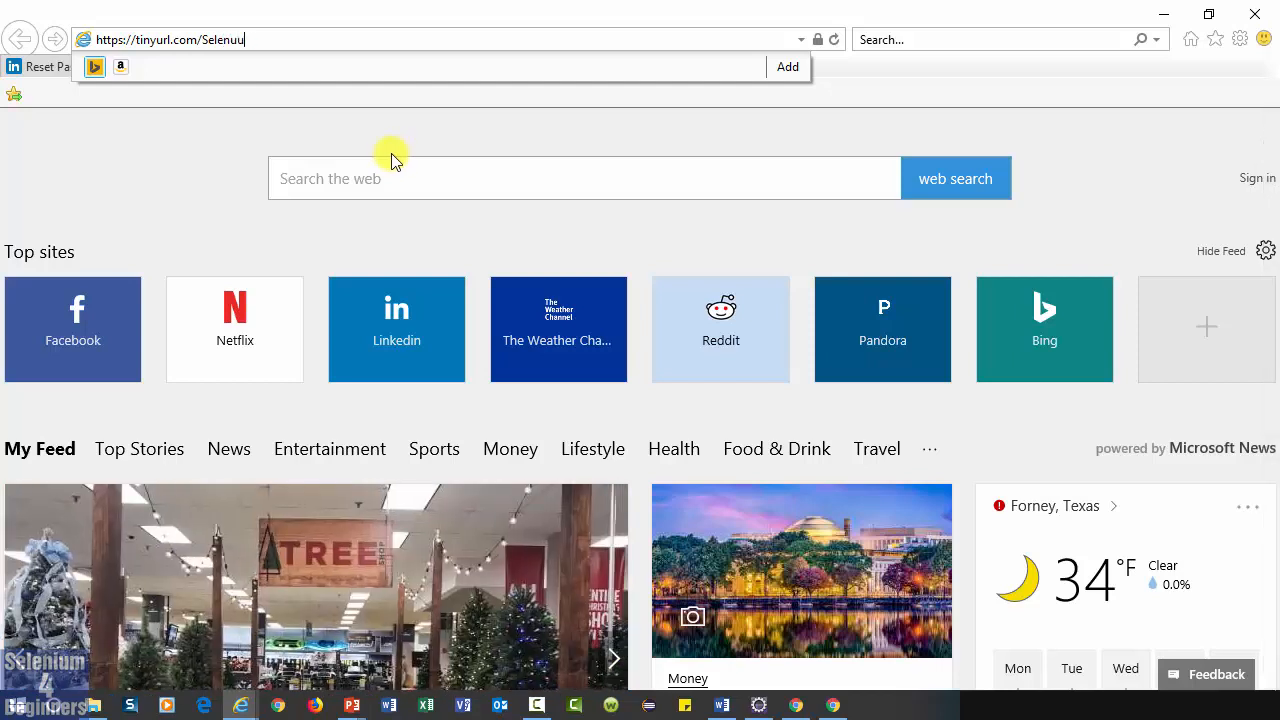
type("Selenium")
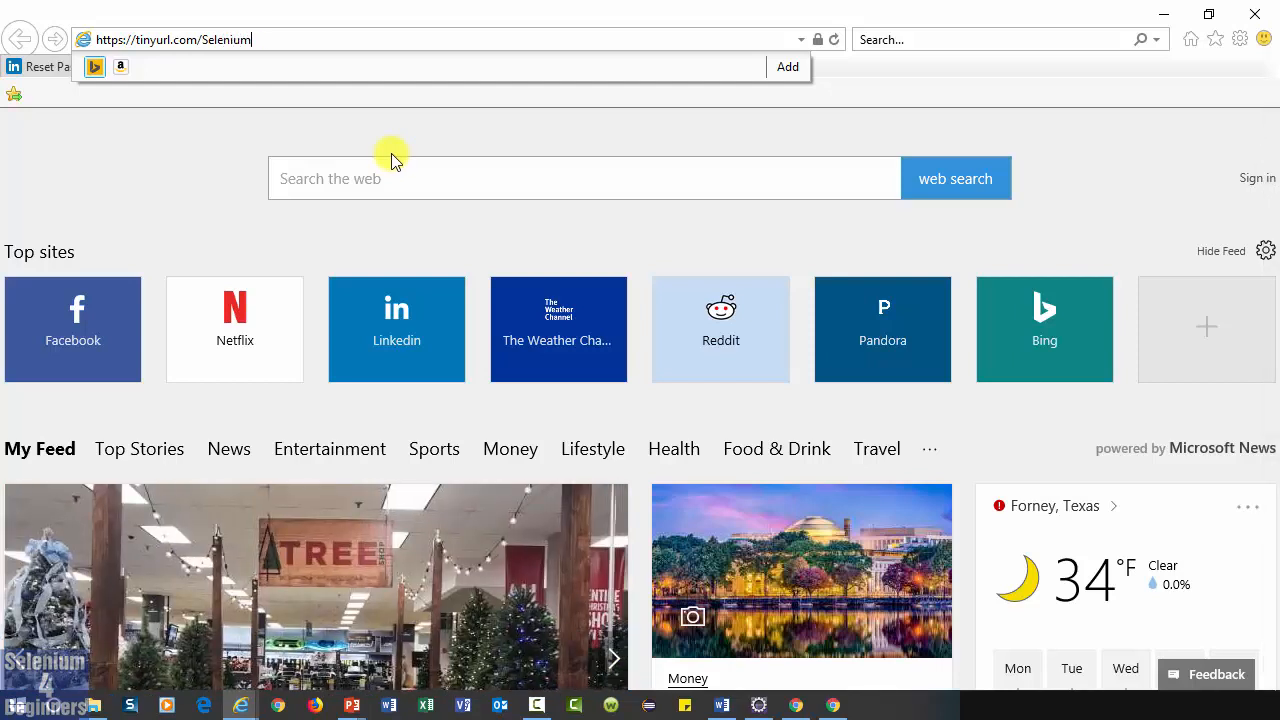
type("Navigatio")
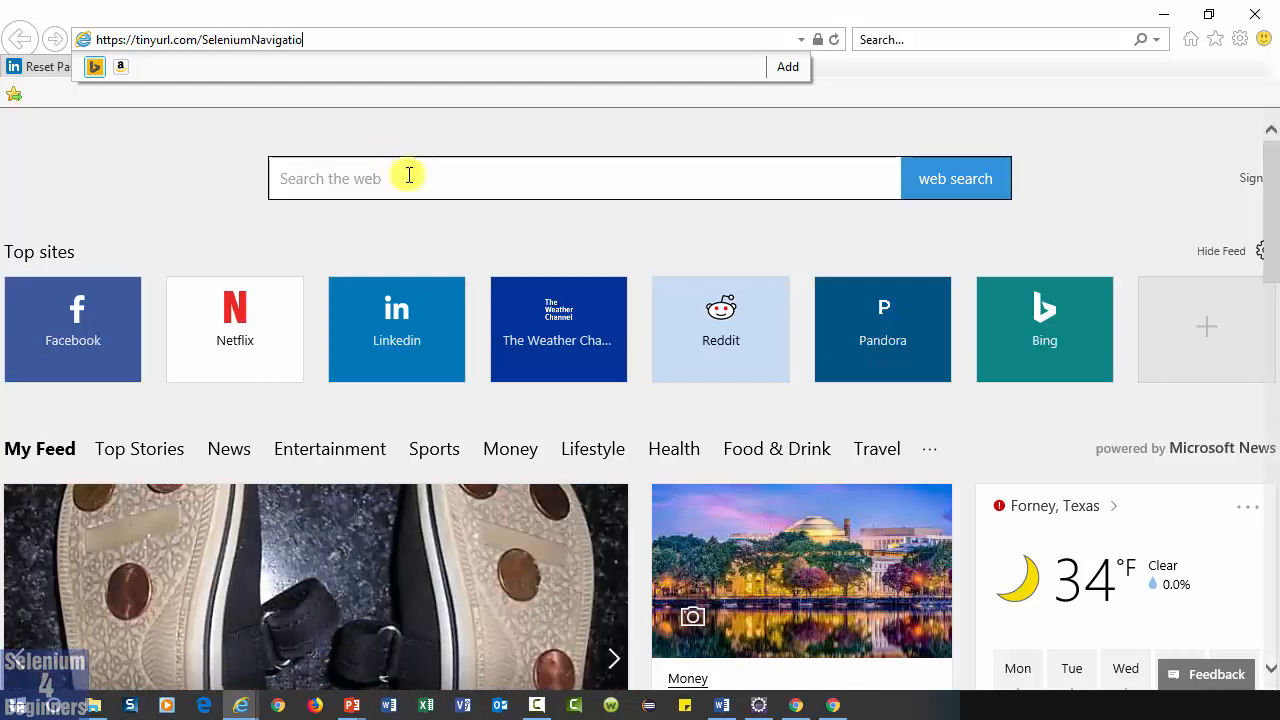